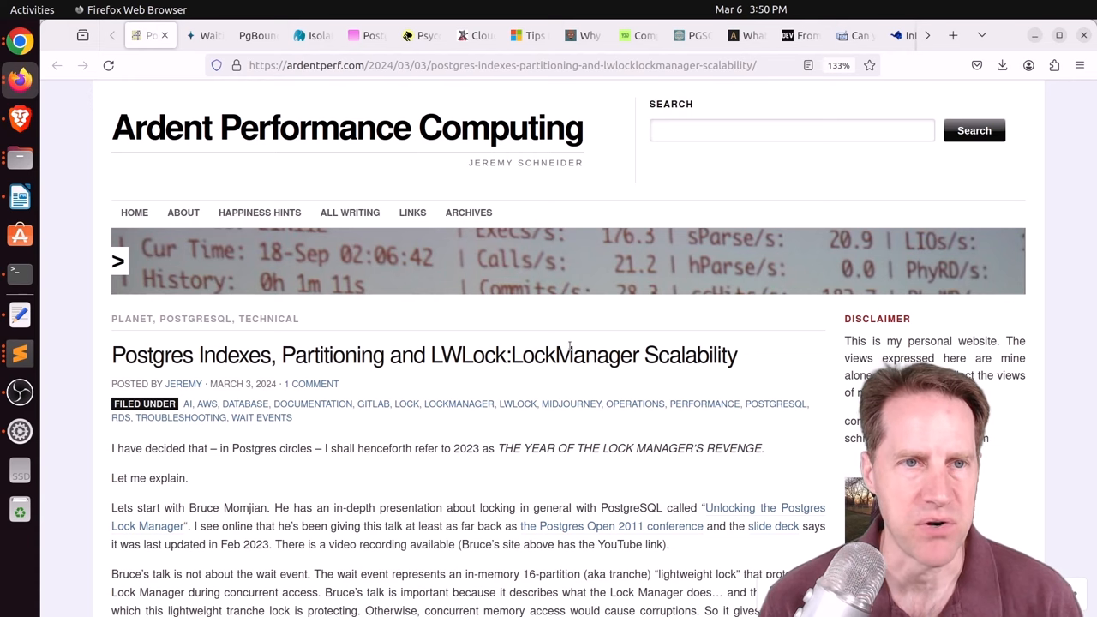
# Scroll into the transcript and highlight 'in-memory 16-partition (aka tranche) lightweight lock that protects'
pyautogui.scroll(-3)
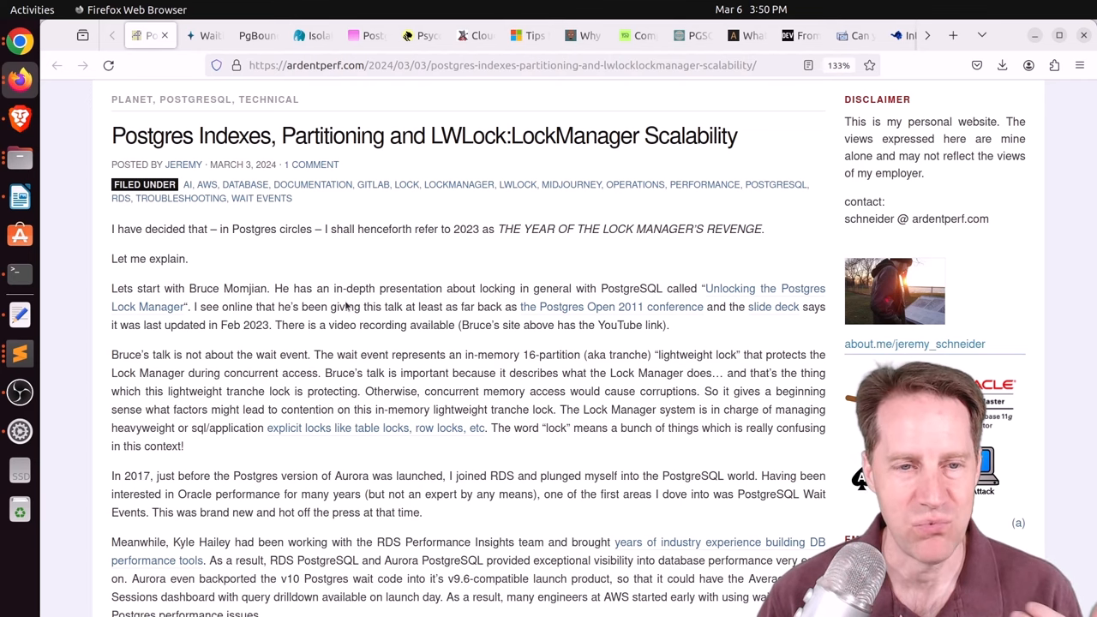
pyautogui.scroll(-3)
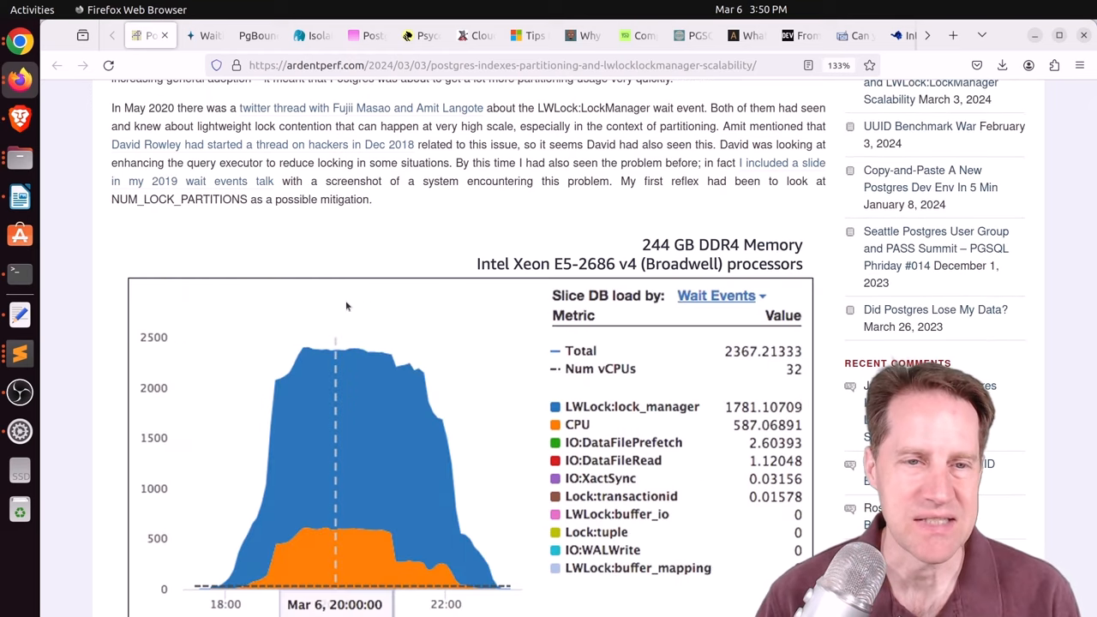
pyautogui.scroll(-3)
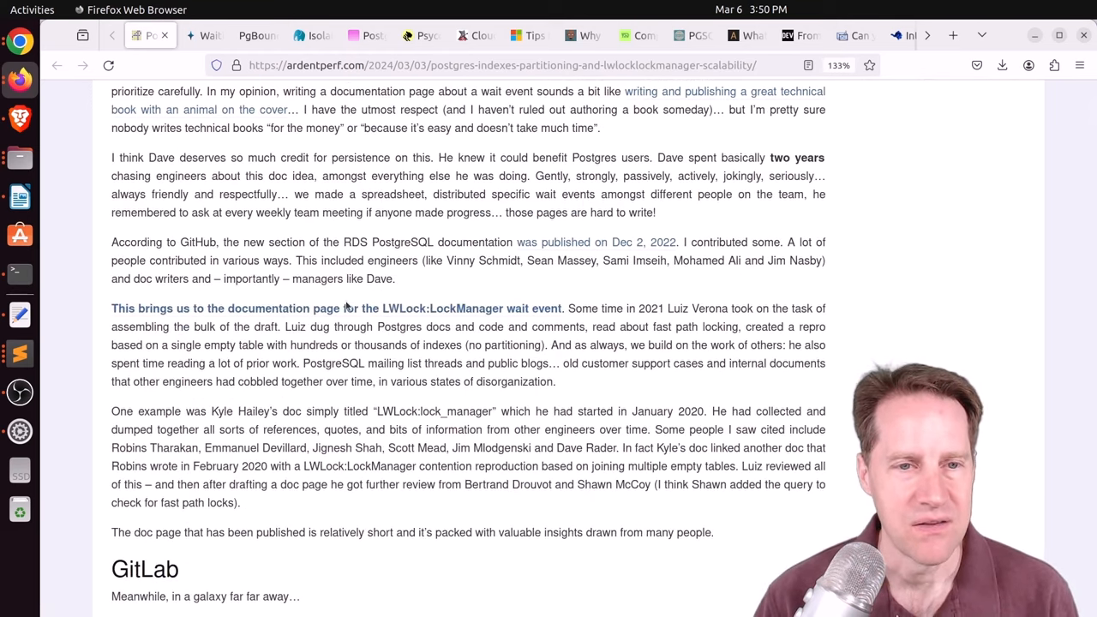
pyautogui.scroll(-3)
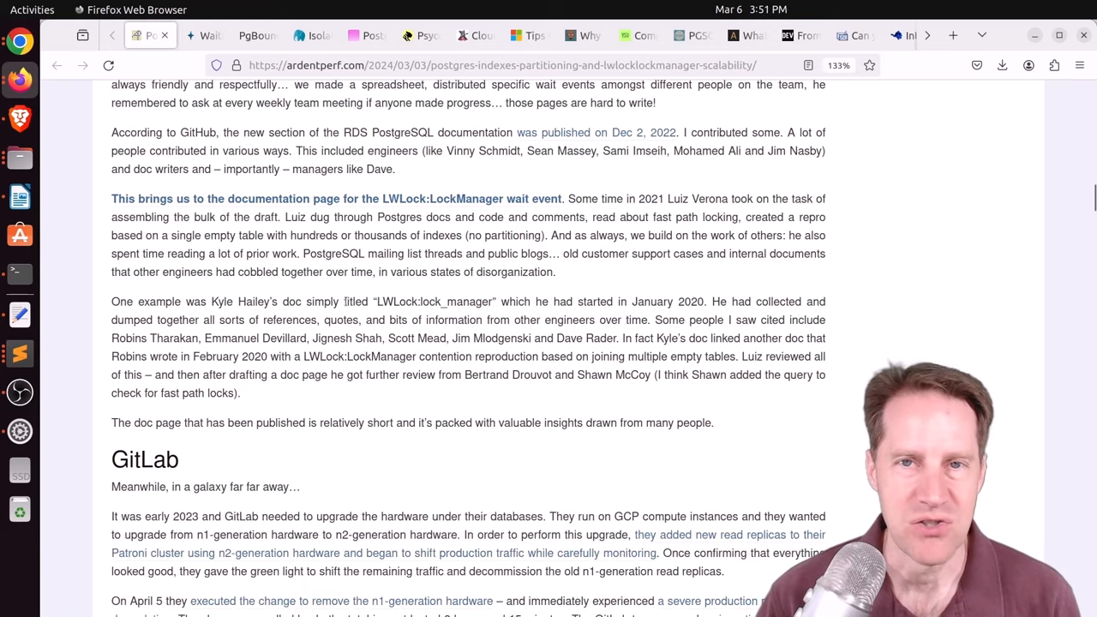
pyautogui.scroll(3)
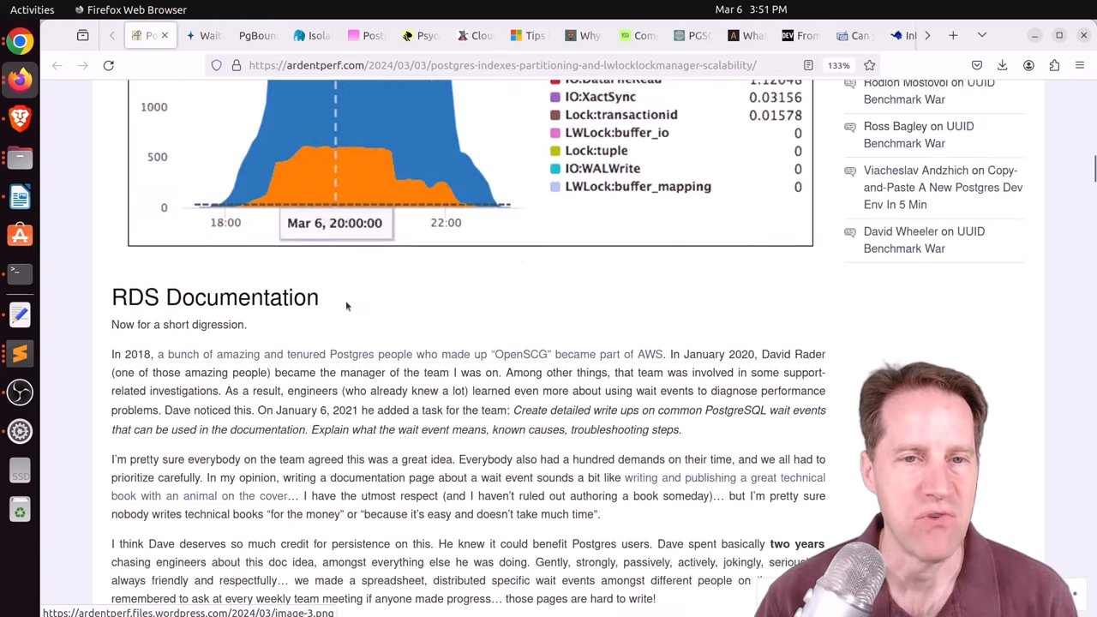
pyautogui.scroll(3)
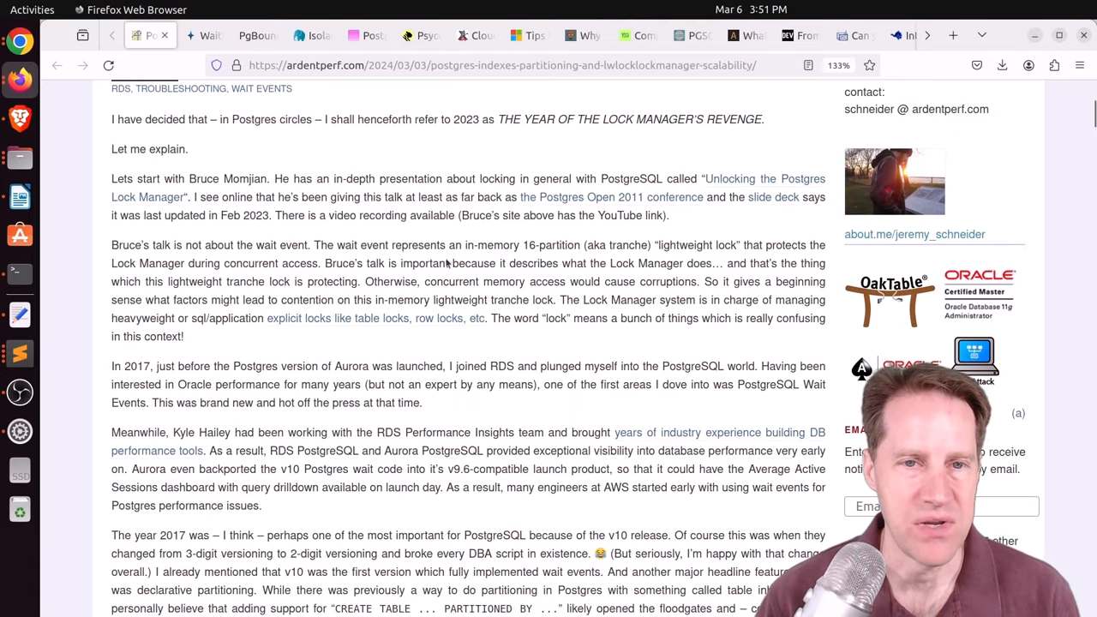
pyautogui.moveTo(444, 266)
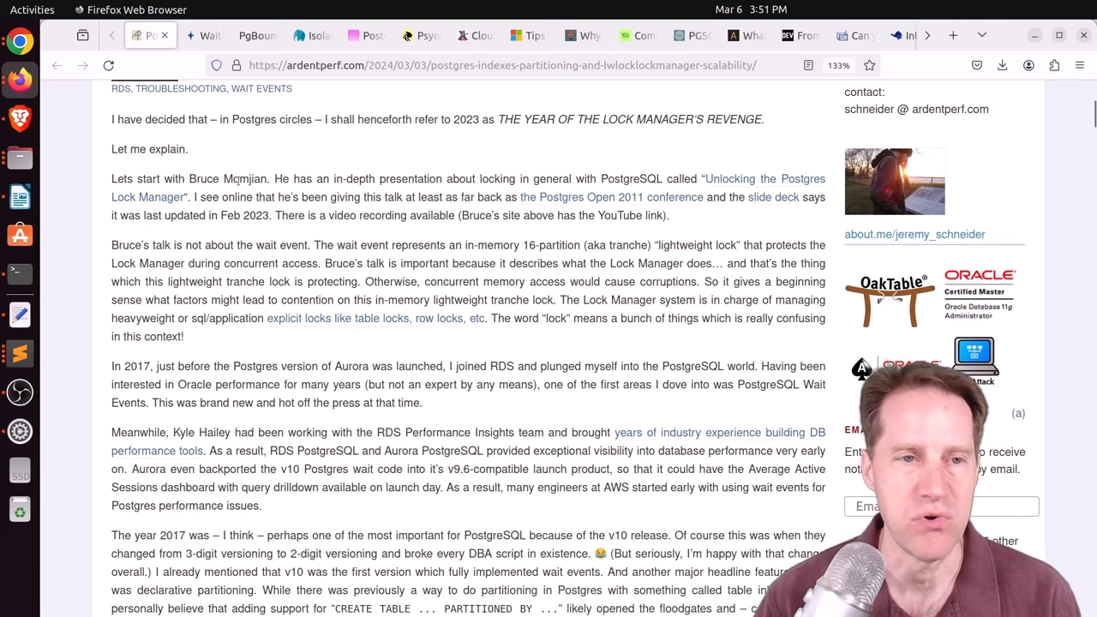
pyautogui.moveTo(552, 230)
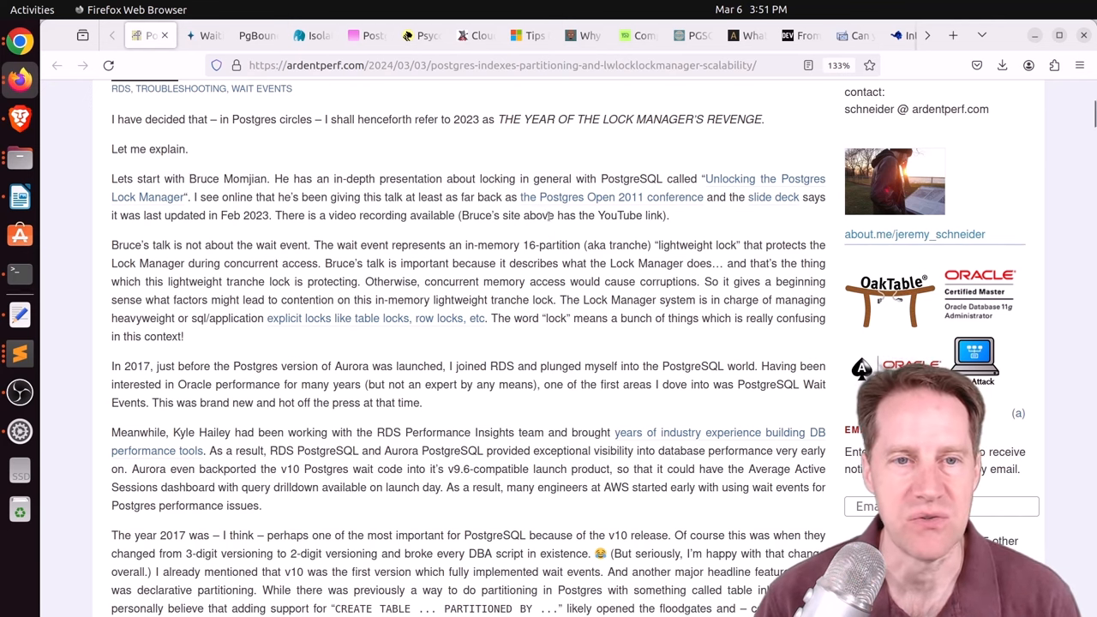
pyautogui.doubleClick(467, 246)
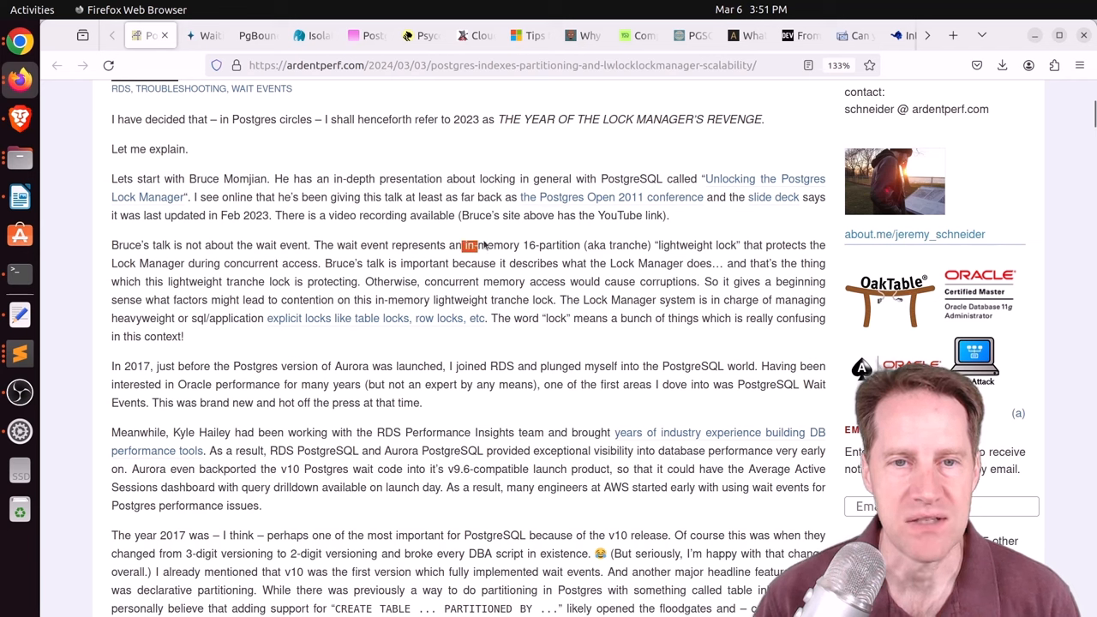
pyautogui.moveTo(462, 246); pyautogui.dragTo(639, 245)
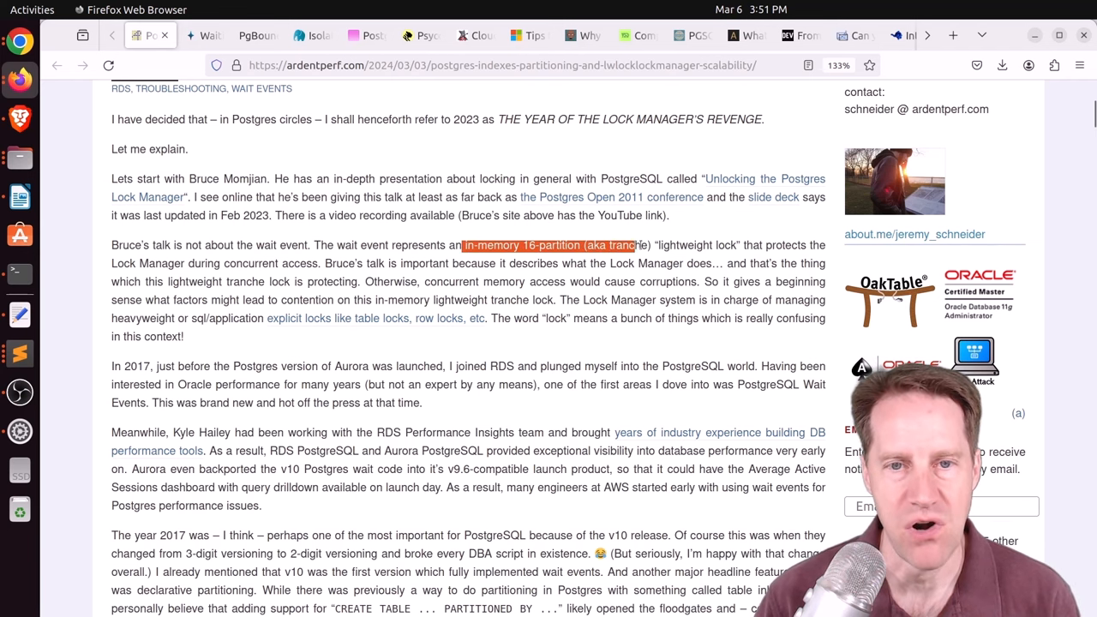
pyautogui.moveTo(651, 245); pyautogui.dragTo(789, 245)
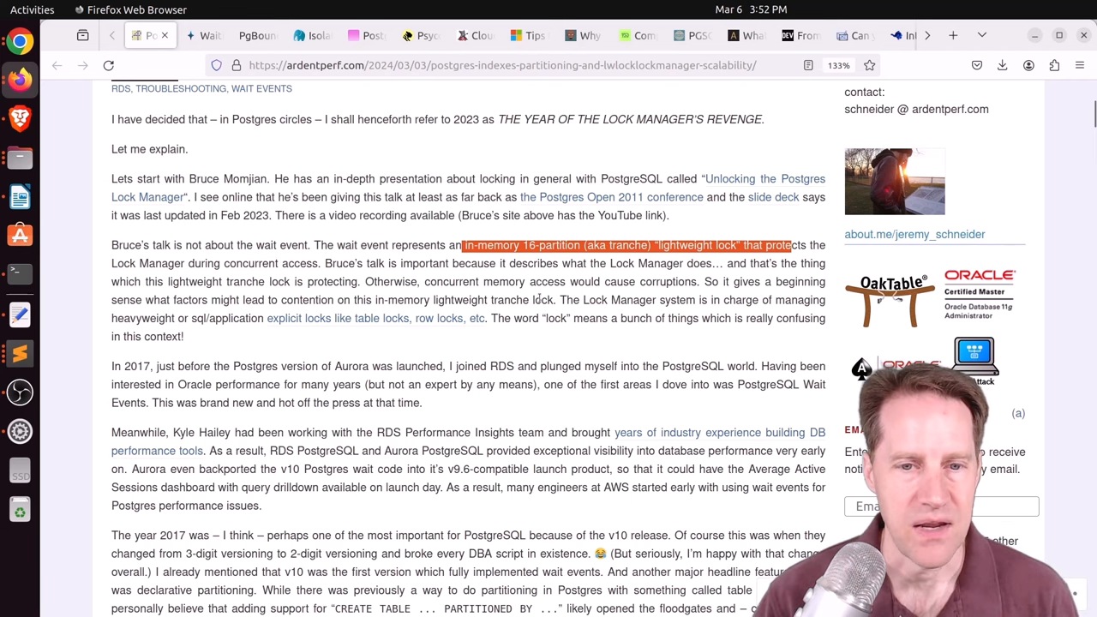
# Read further and highlight the phrase 'very high scale' in the partitioning sentence
pyautogui.scroll(-3)
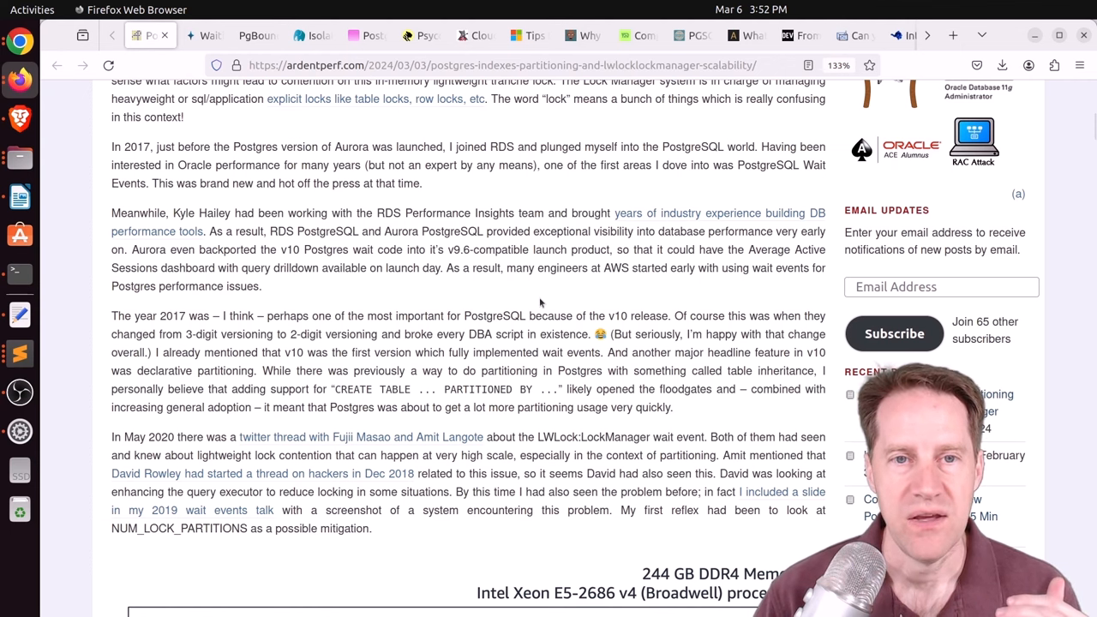
pyautogui.scroll(-3)
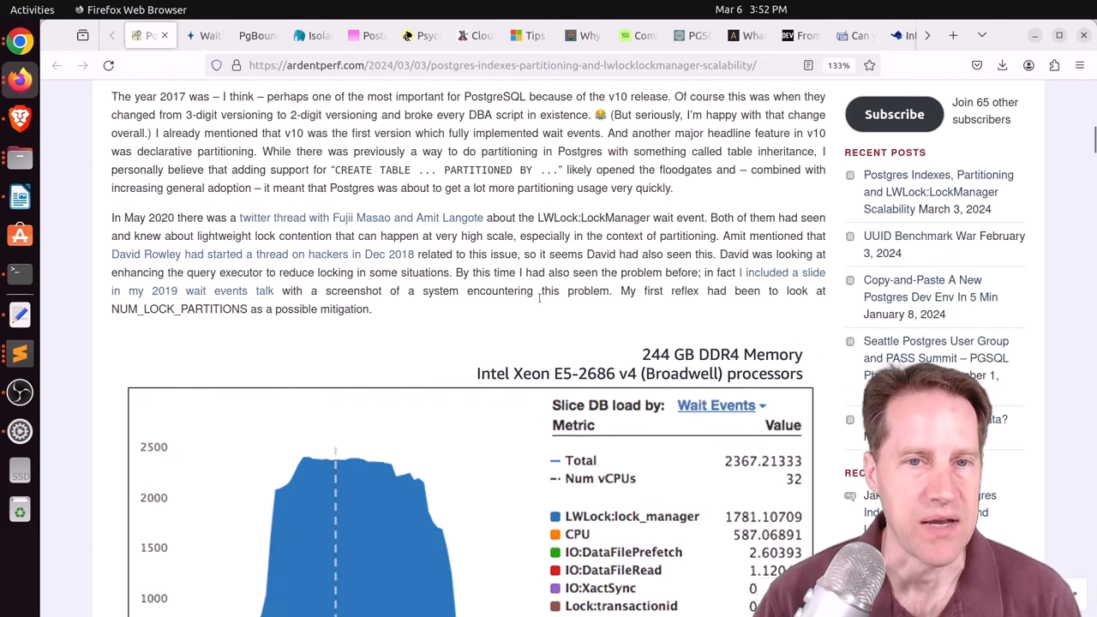
pyautogui.doubleClick(501, 235)
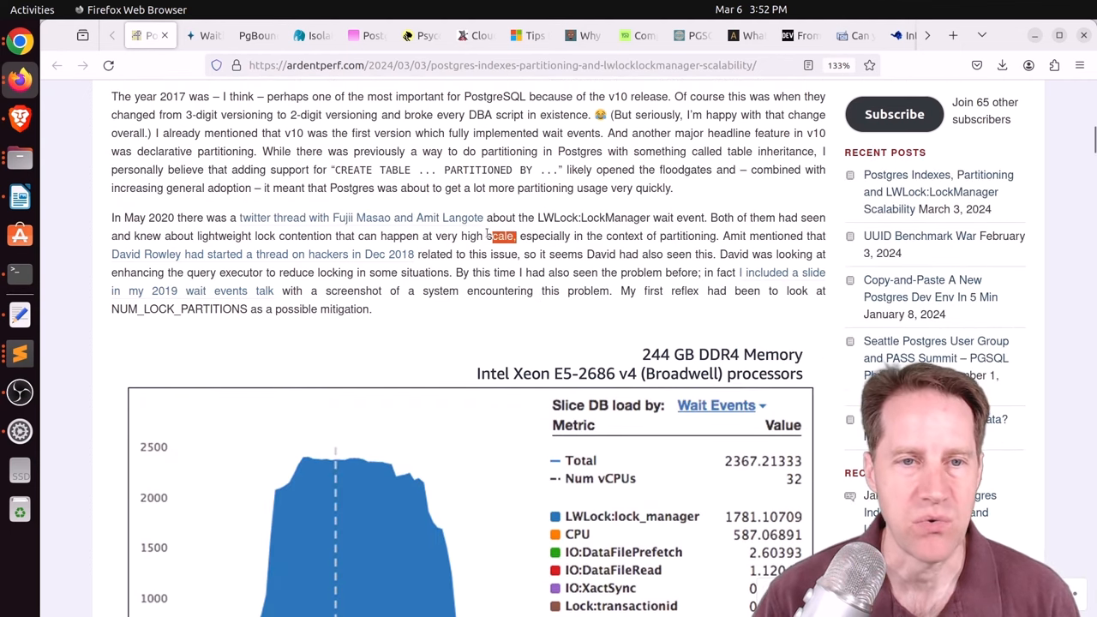
pyautogui.doubleClick(463, 235)
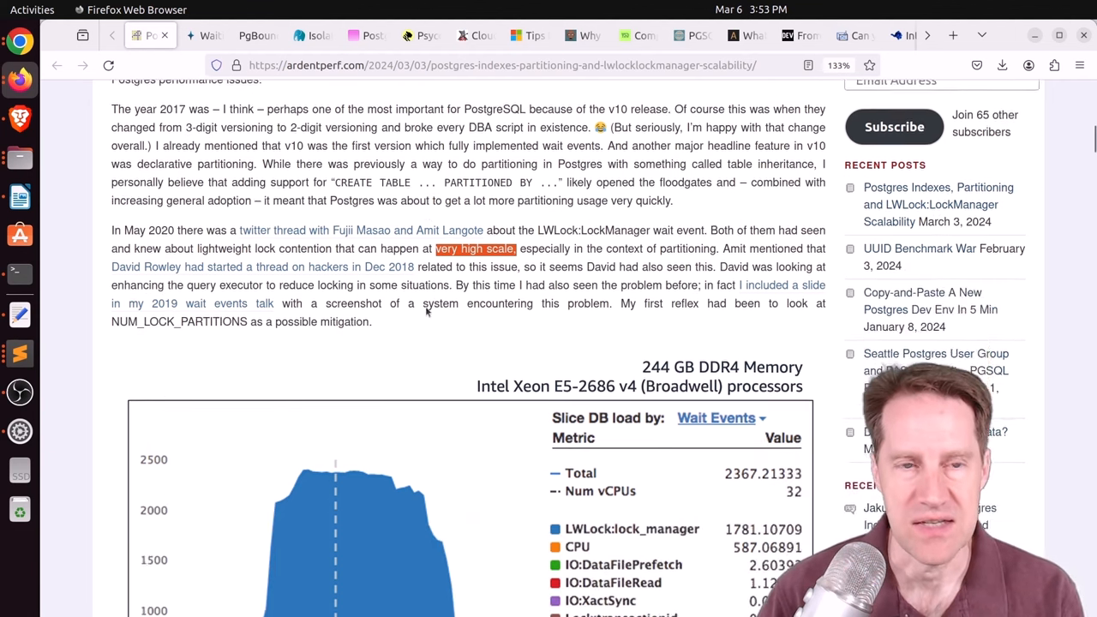
# Scroll down and mark the sentence about 57 indexes needing 58 locks
pyautogui.scroll(-3)
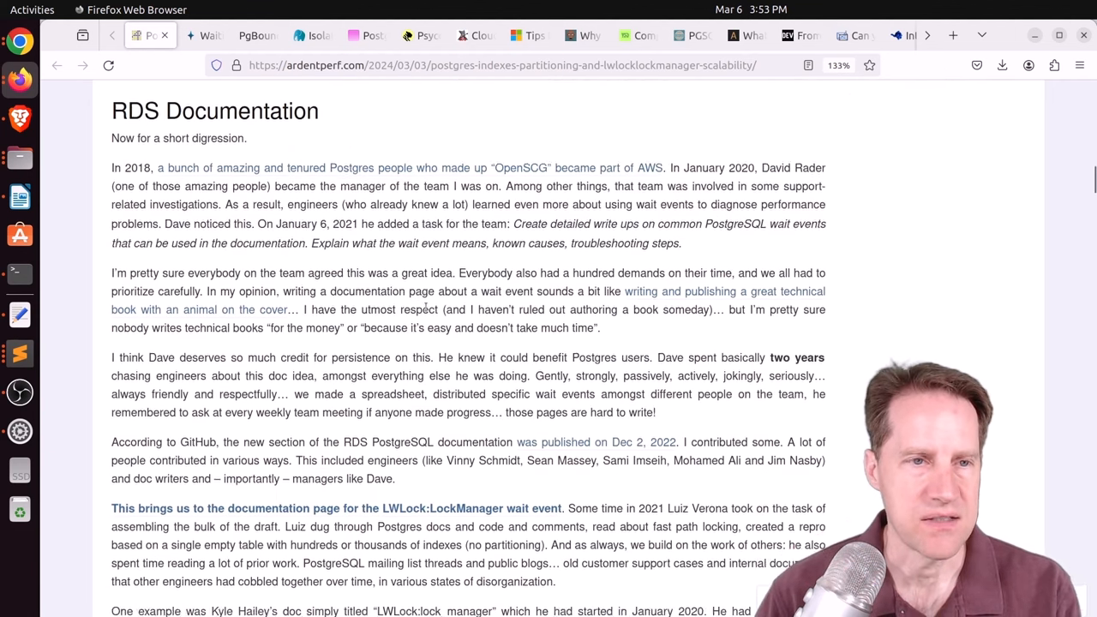
pyautogui.scroll(-3)
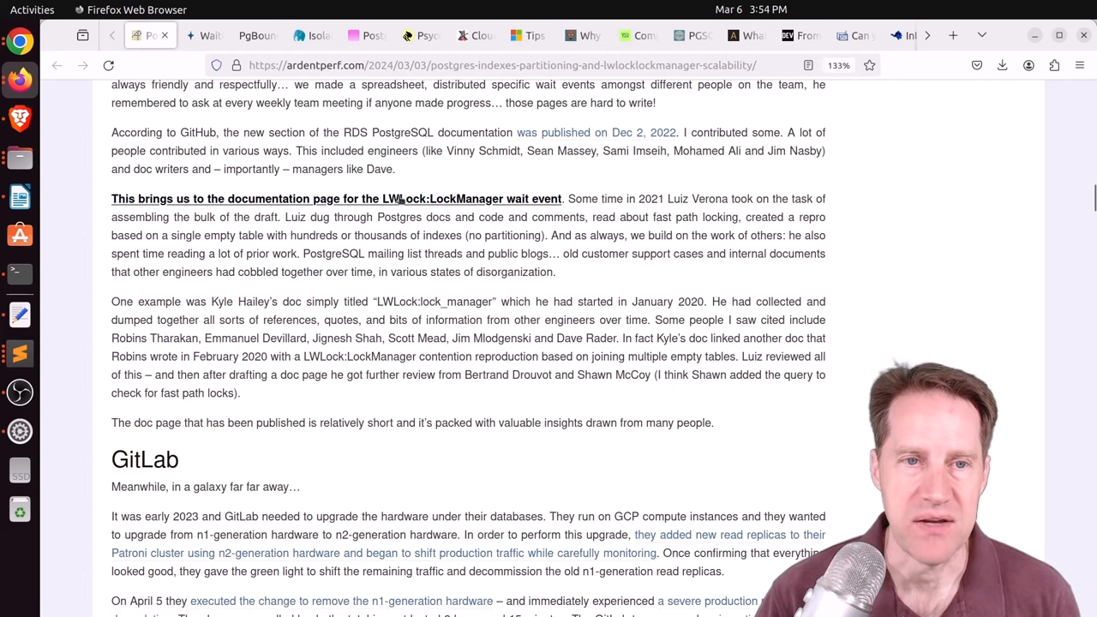
pyautogui.scroll(-3)
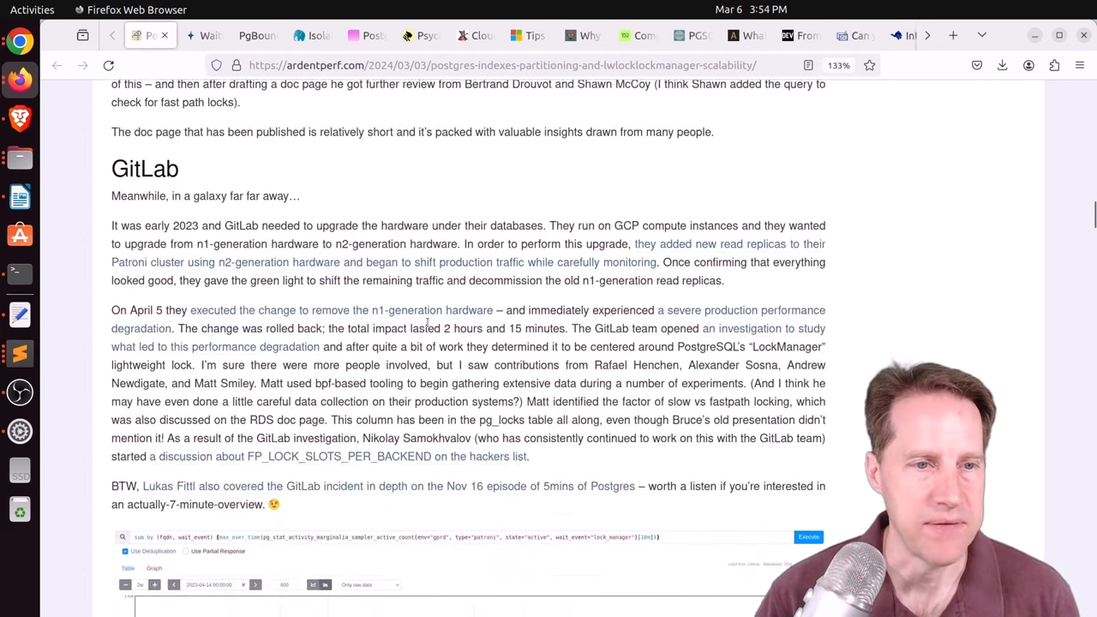
pyautogui.scroll(-3)
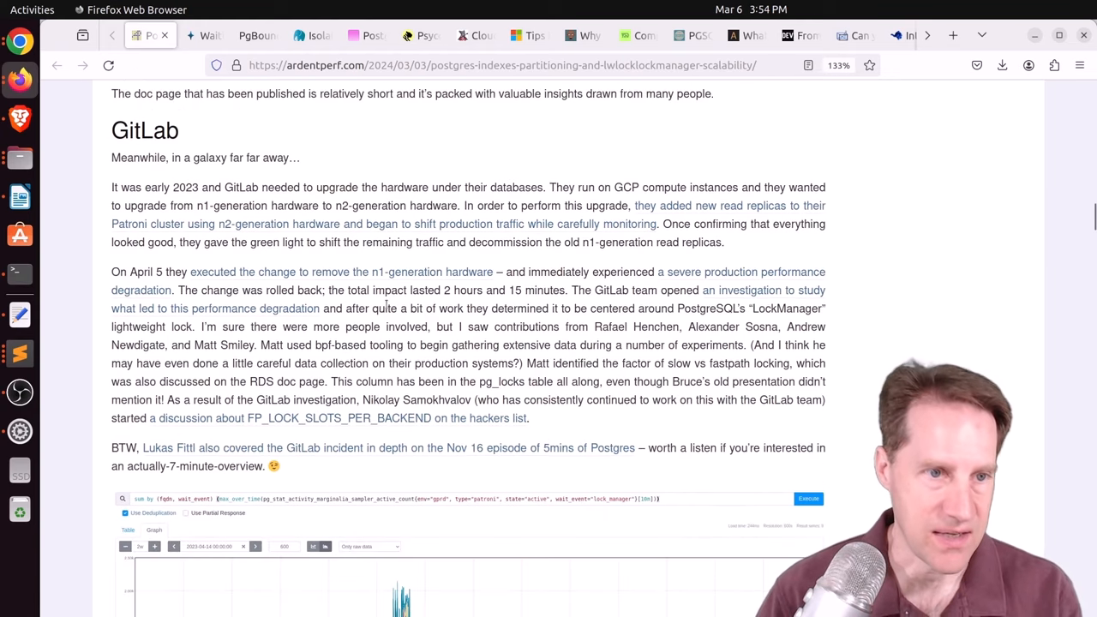
pyautogui.scroll(-3)
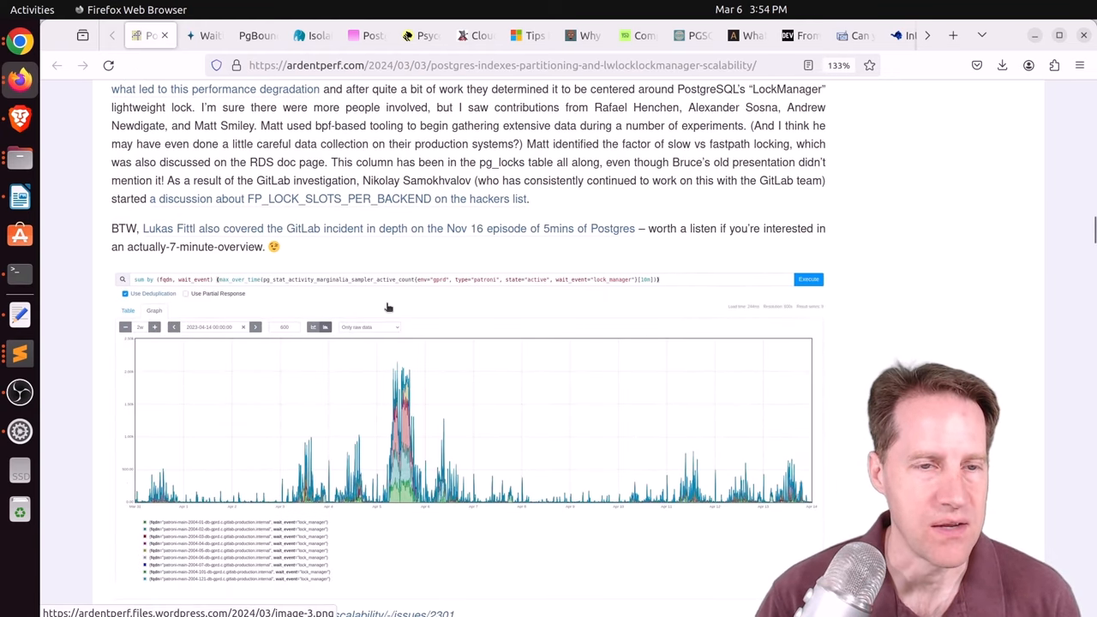
pyautogui.scroll(-3)
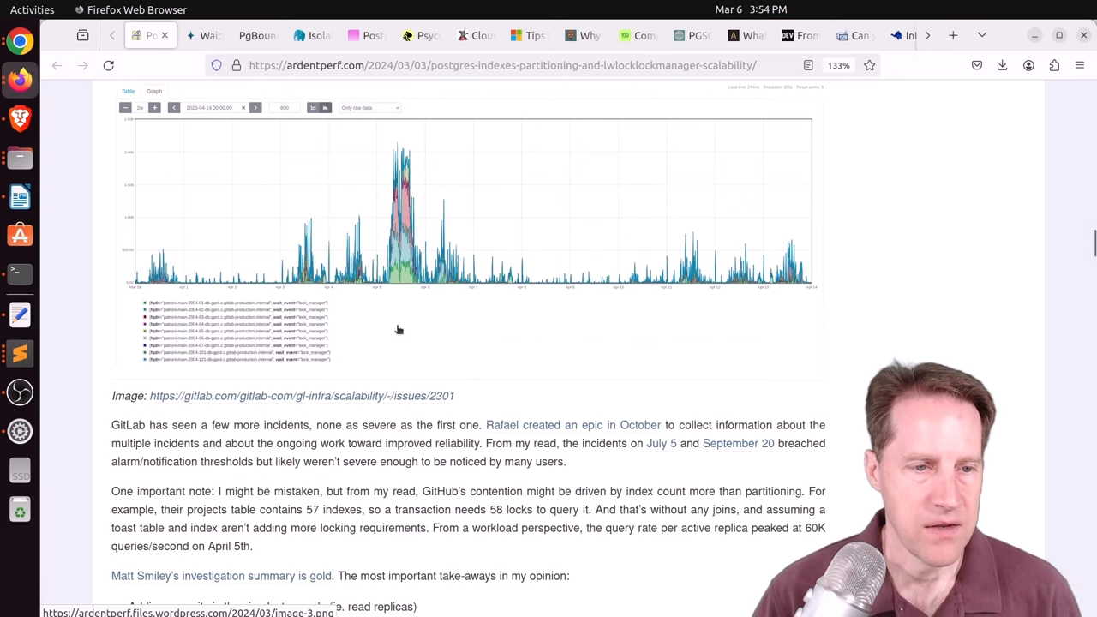
pyautogui.scroll(-3)
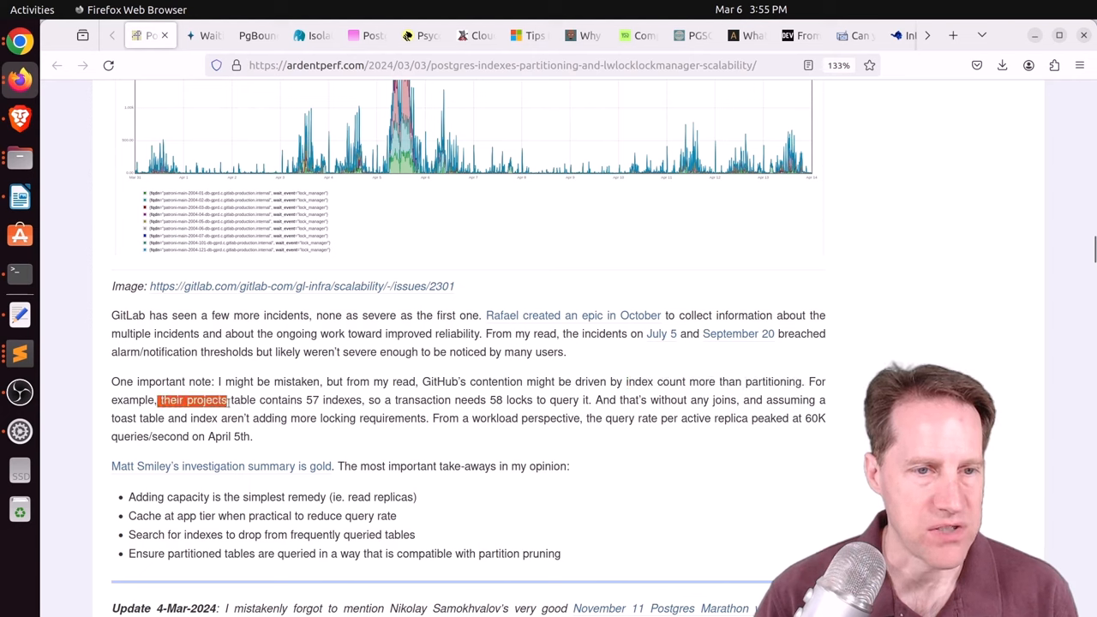
pyautogui.moveTo(160, 401); pyautogui.dragTo(385, 400)
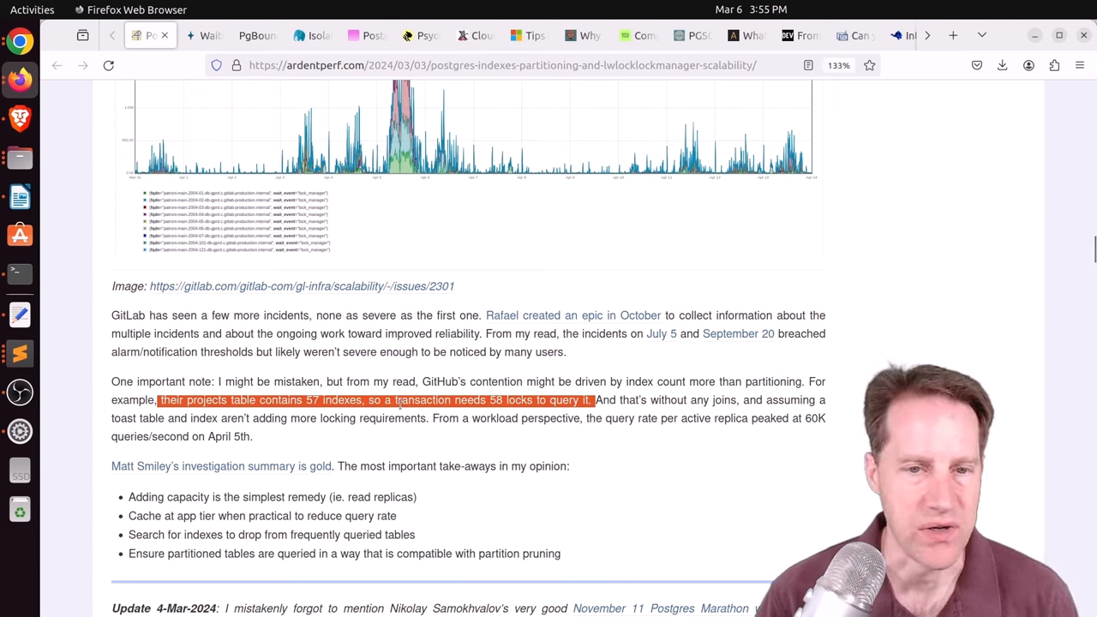
# Mark the partition pruning takeaway bullet
pyautogui.scroll(-3)
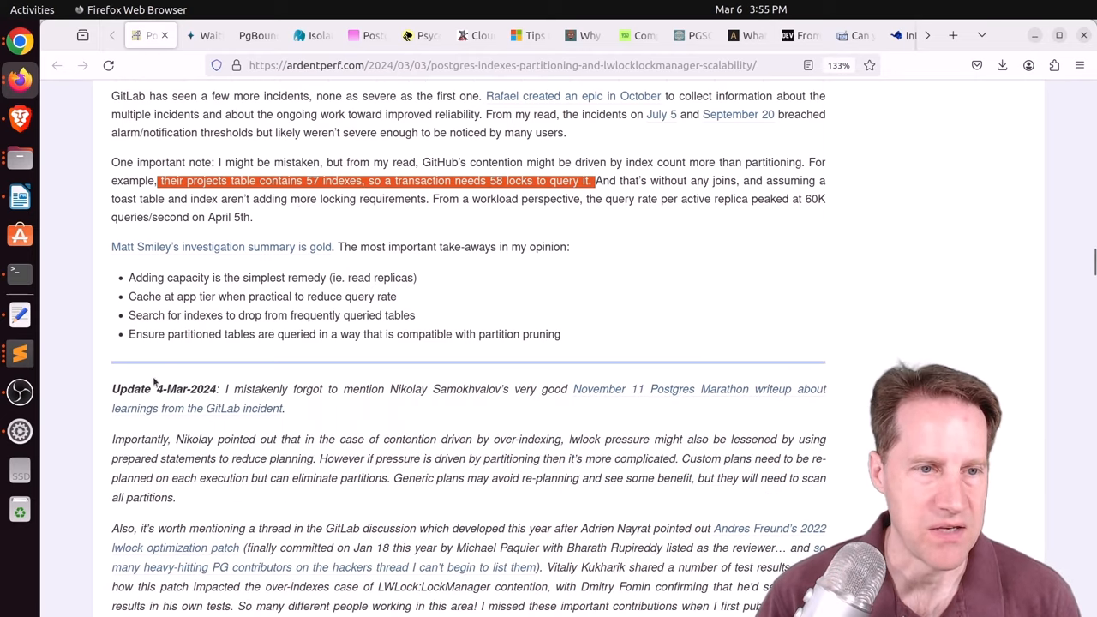
pyautogui.moveTo(330, 277)
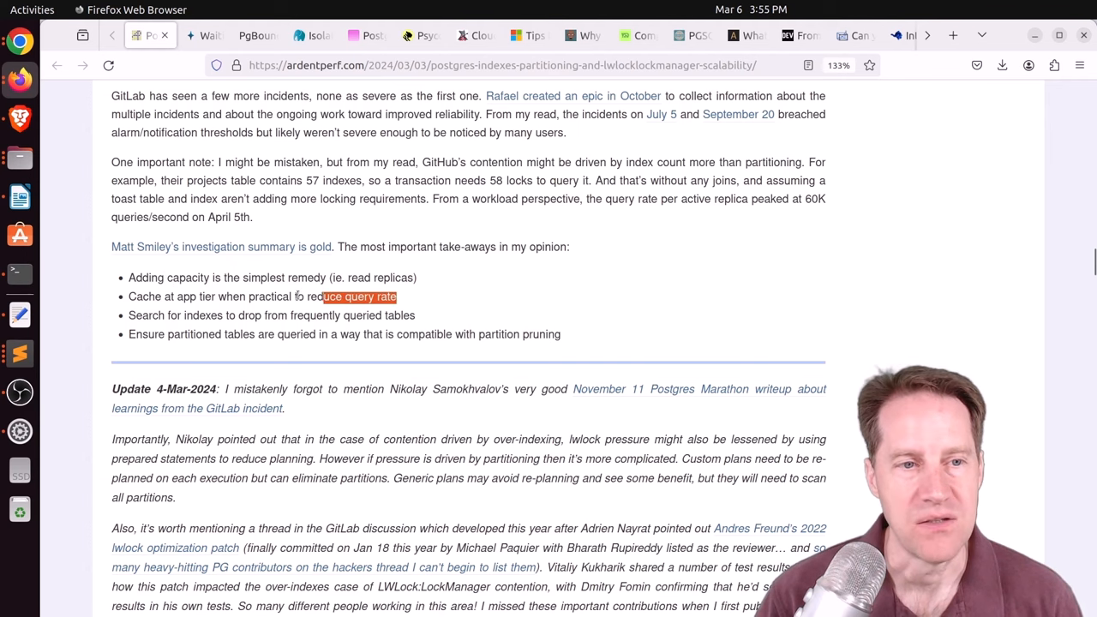
pyautogui.tripleClick(261, 296)
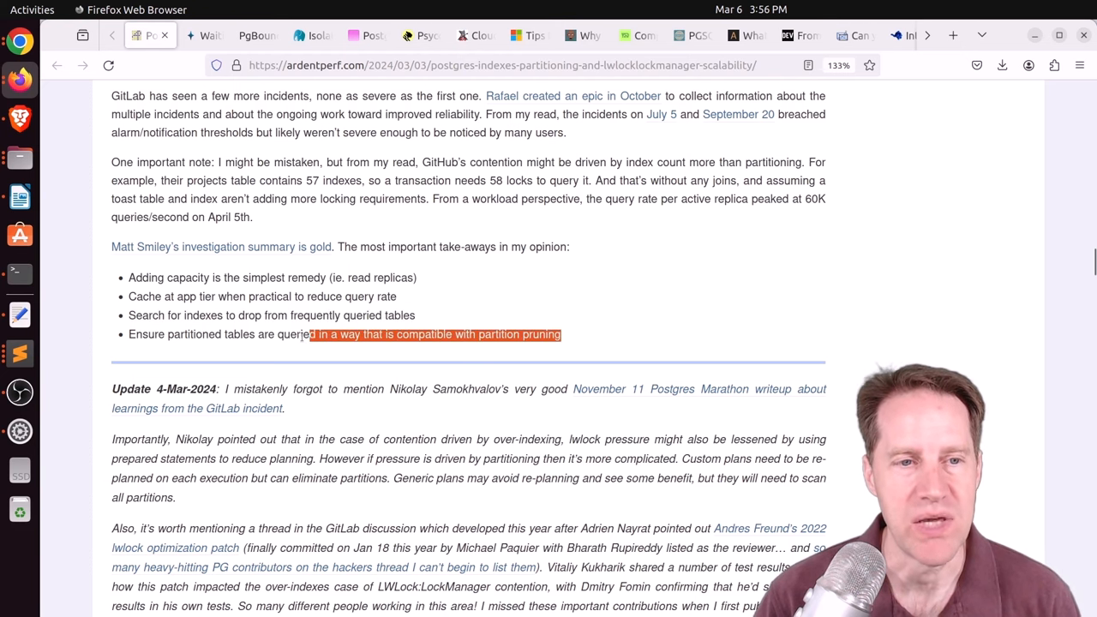
pyautogui.scroll(-3)
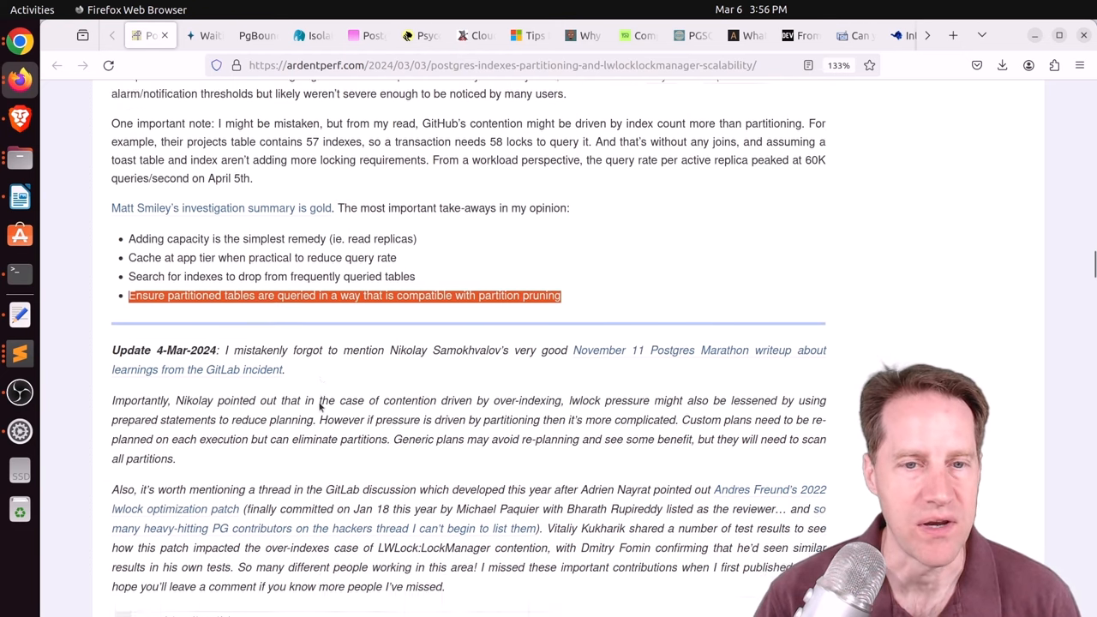
pyautogui.scroll(-3)
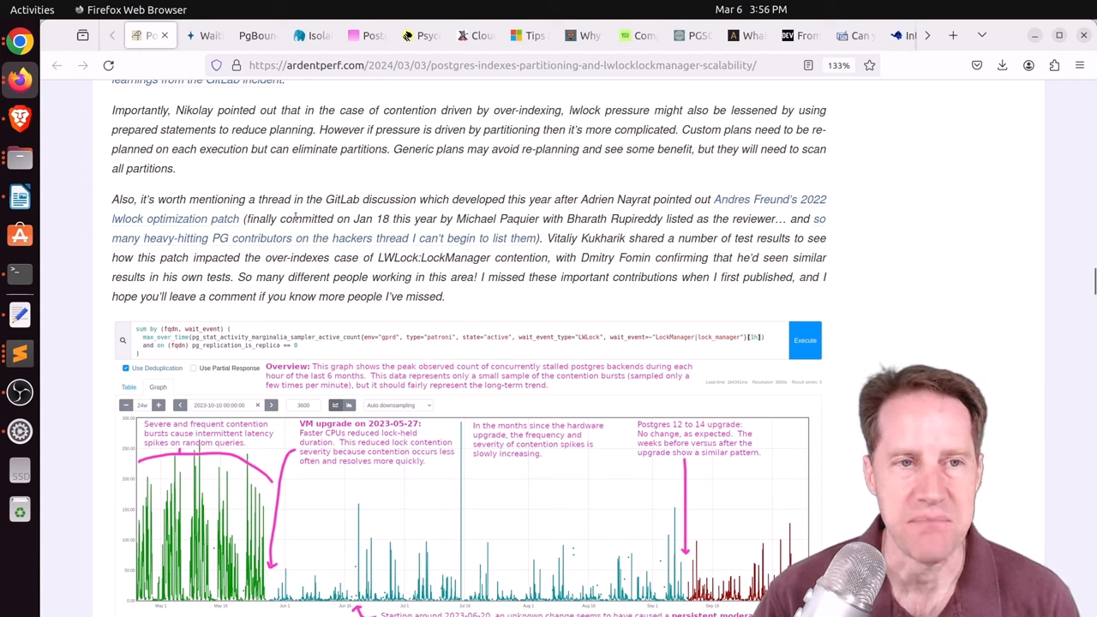
pyautogui.moveTo(347, 179)
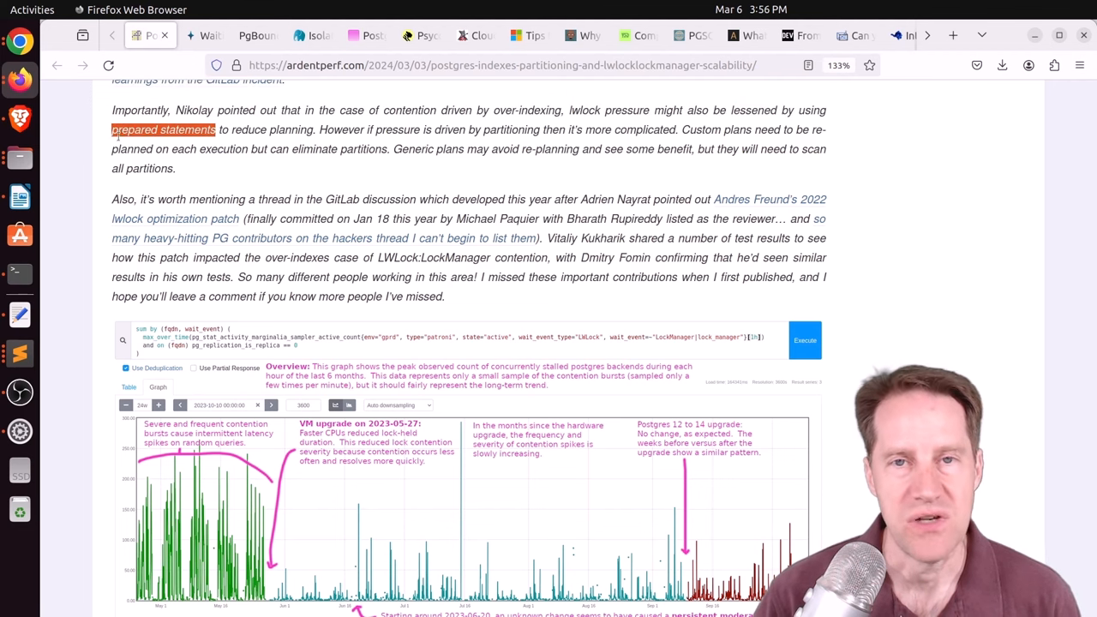
pyautogui.moveTo(294, 161)
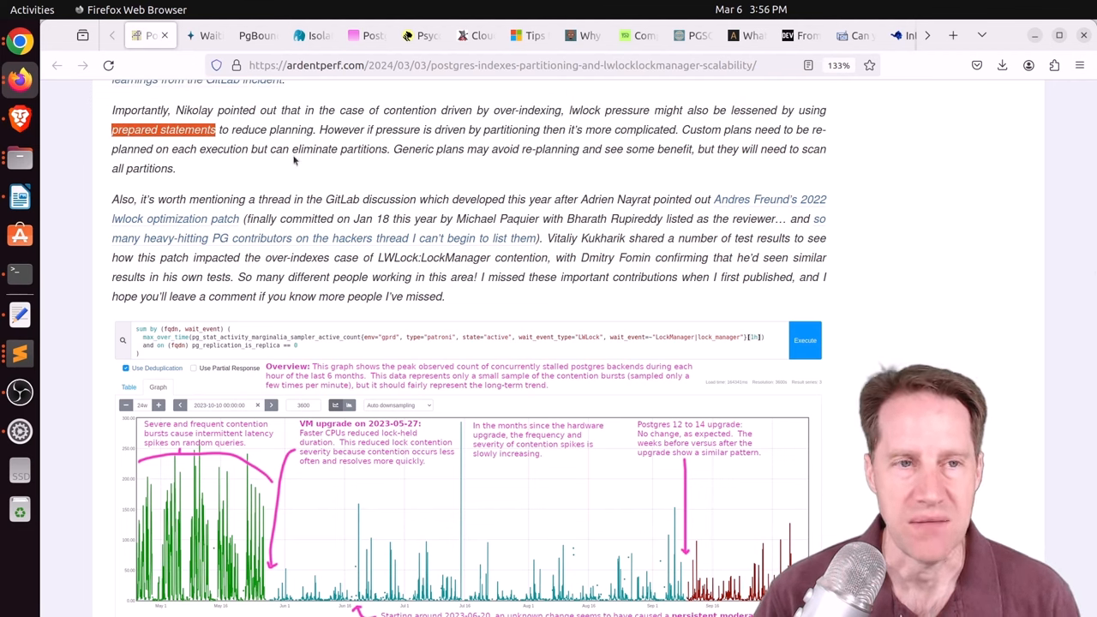
pyautogui.moveTo(322, 272)
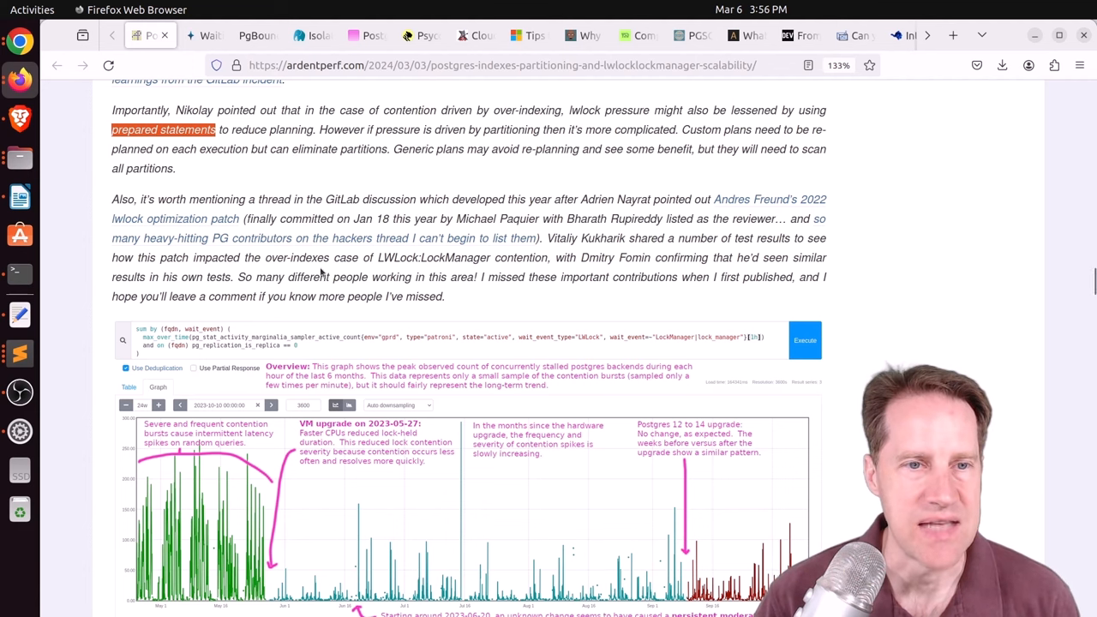
# Scroll down through the remainder of the article
pyautogui.scroll(-3)
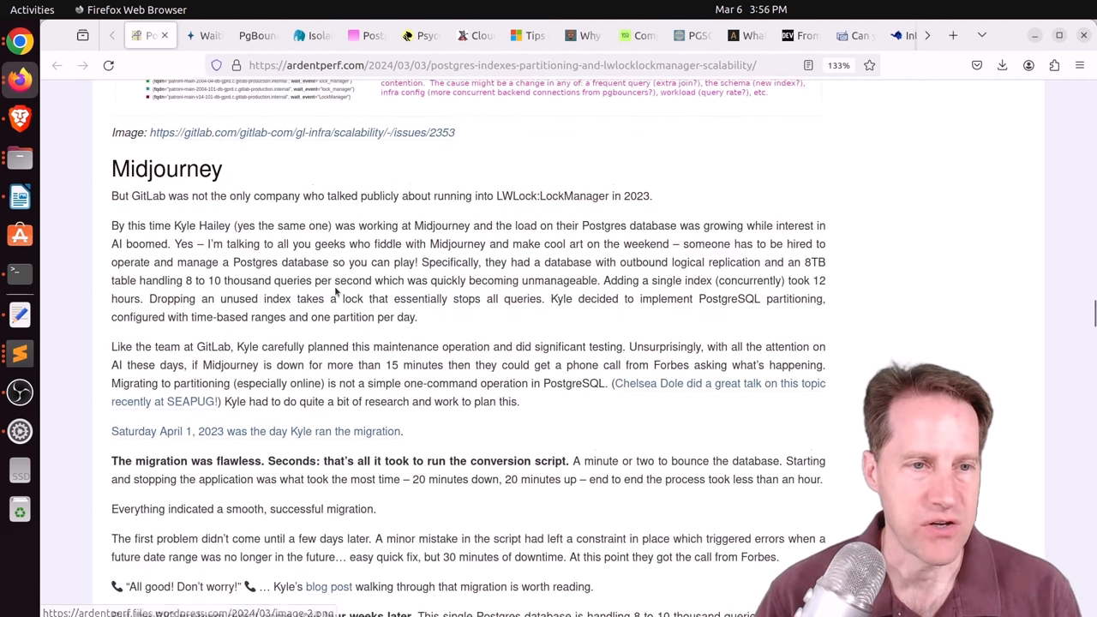
pyautogui.scroll(-3)
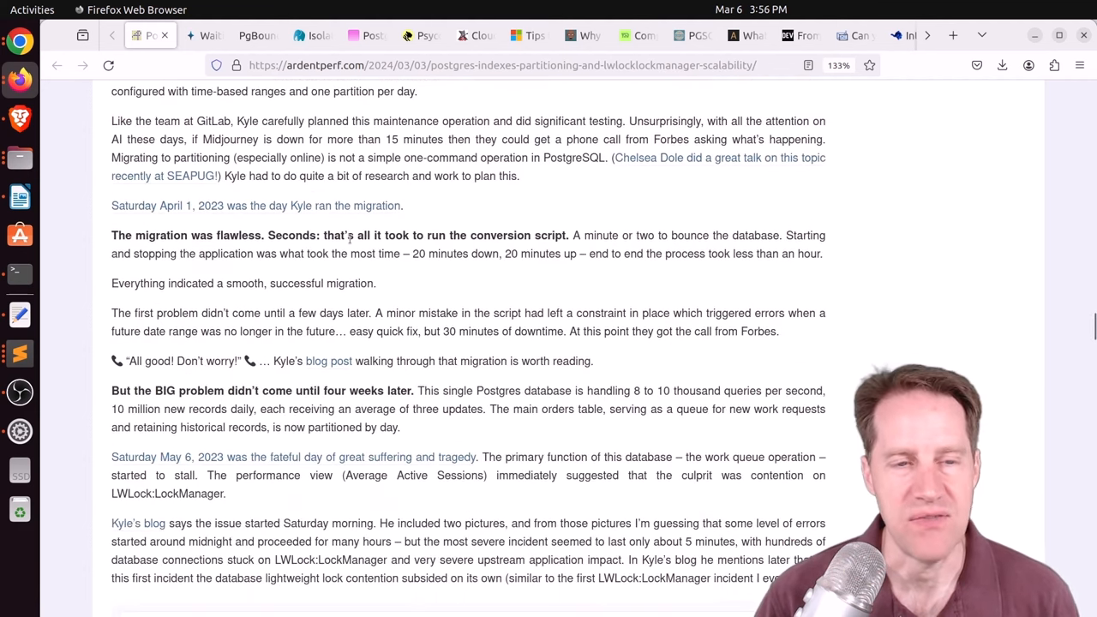
pyautogui.scroll(-3)
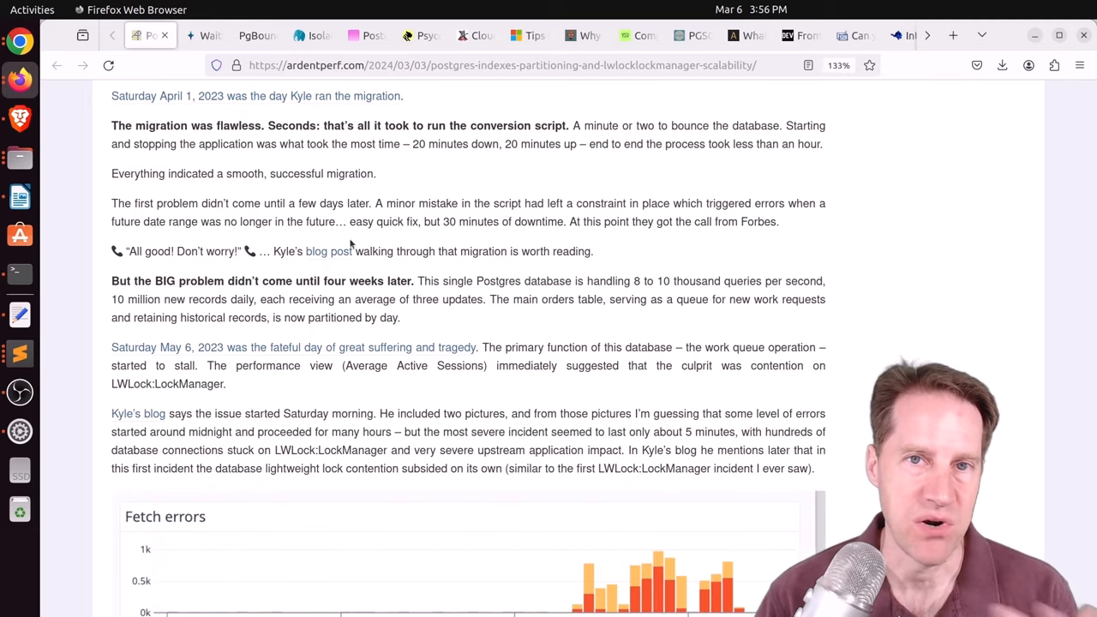
pyautogui.scroll(-3)
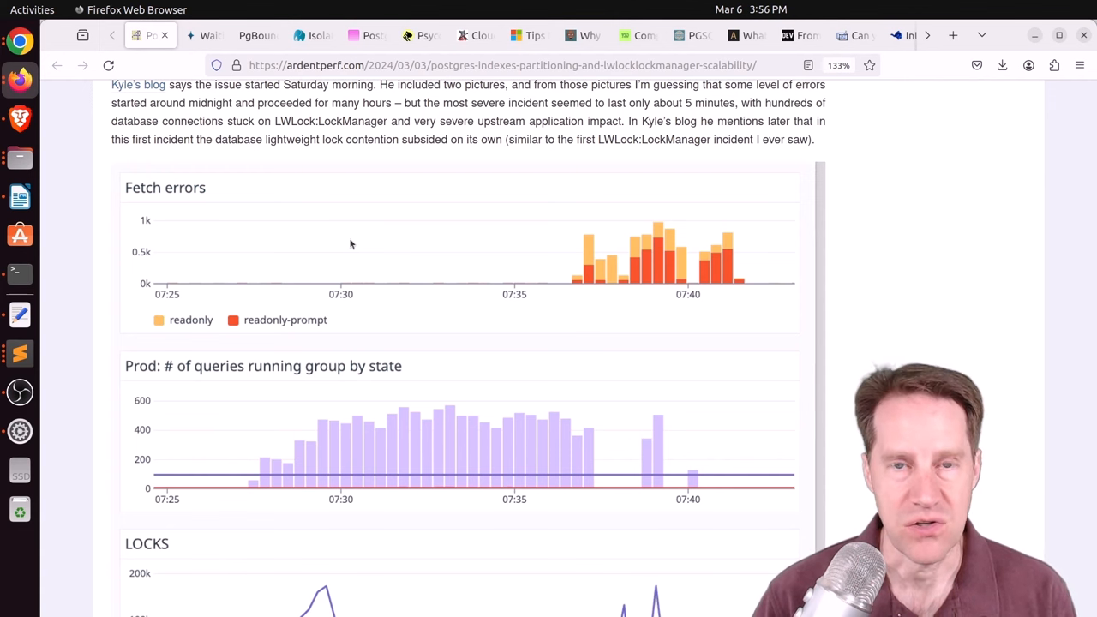
pyautogui.scroll(-3)
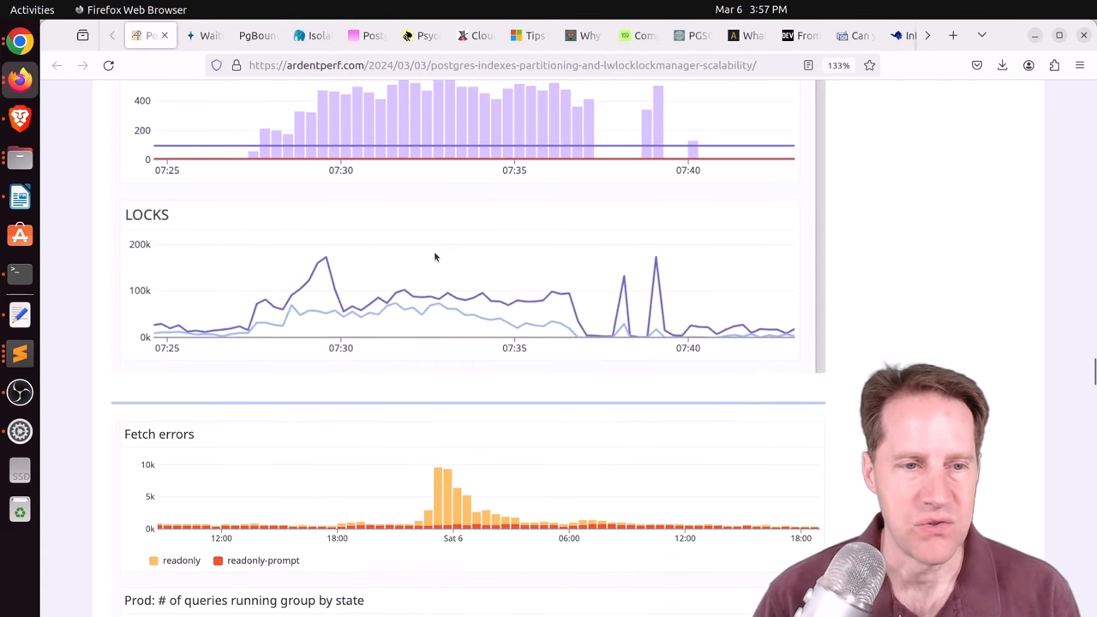
pyautogui.scroll(-3)
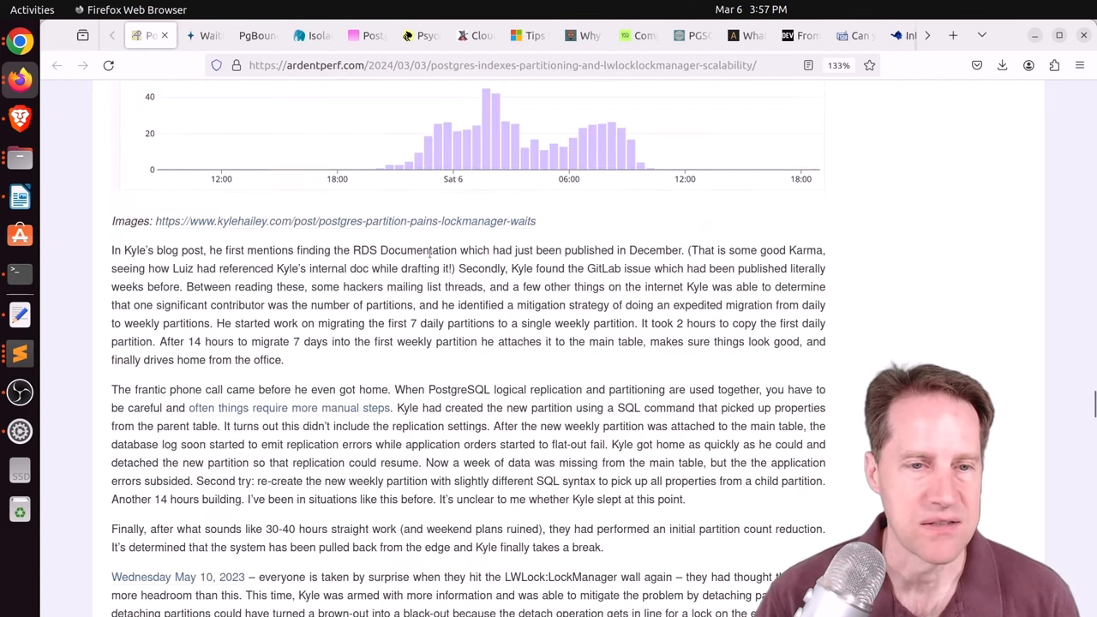
pyautogui.scroll(-3)
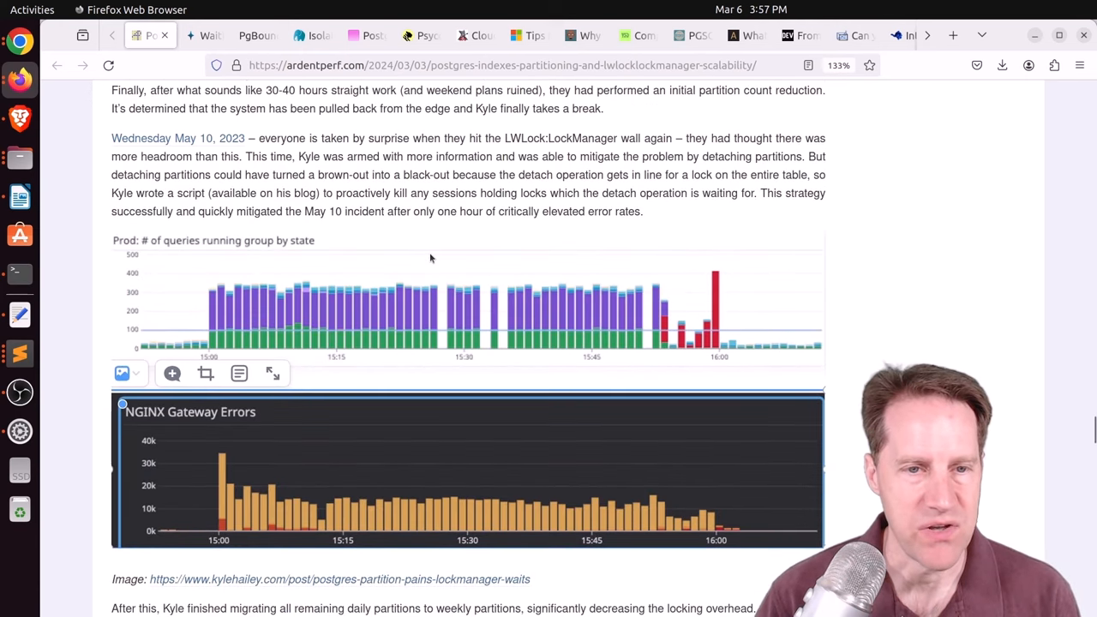
pyautogui.scroll(-3)
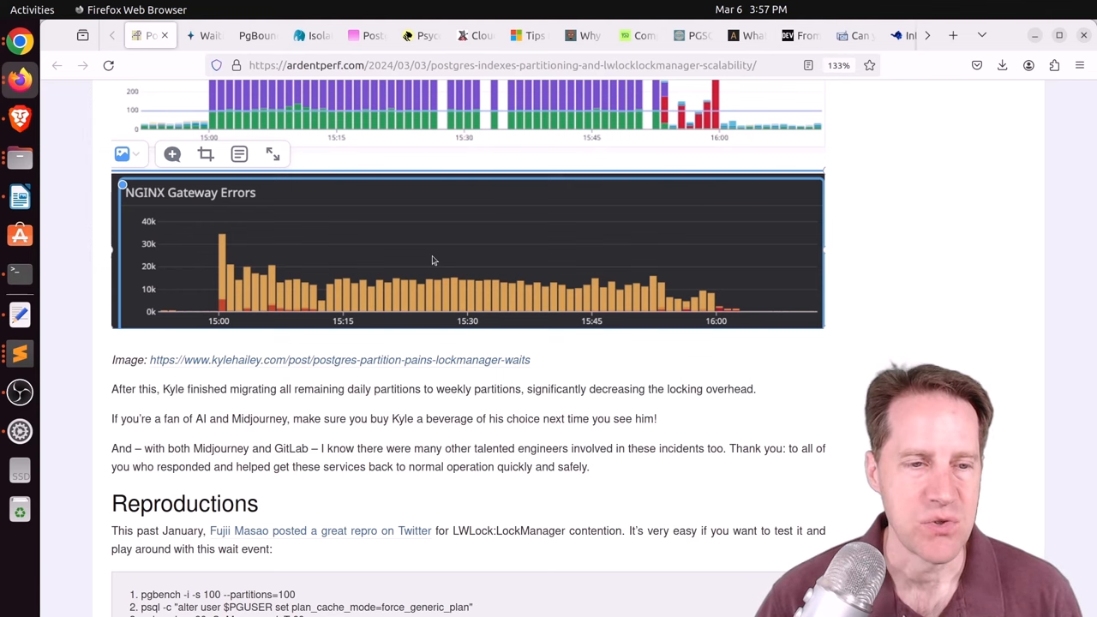
pyautogui.scroll(-3)
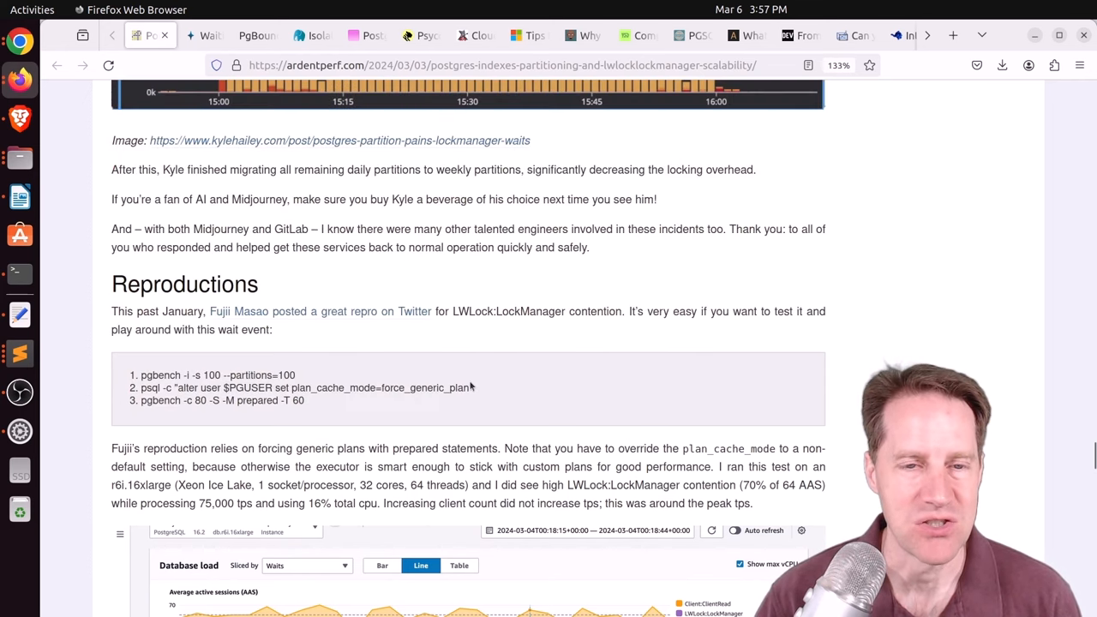
pyautogui.moveTo(417, 364)
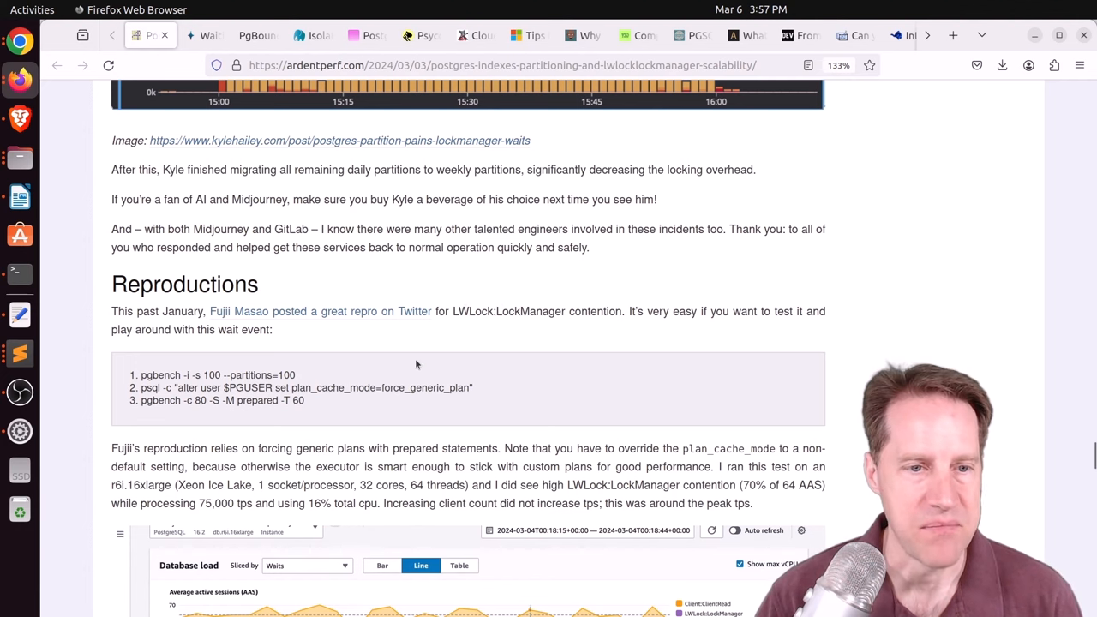
pyautogui.scroll(-3)
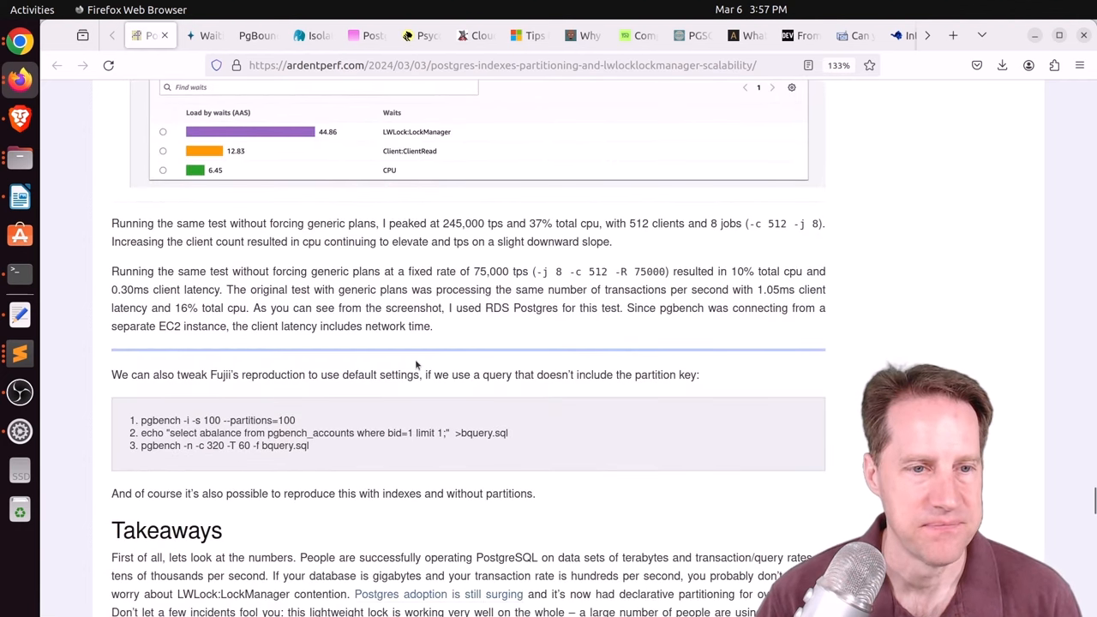
pyautogui.scroll(-3)
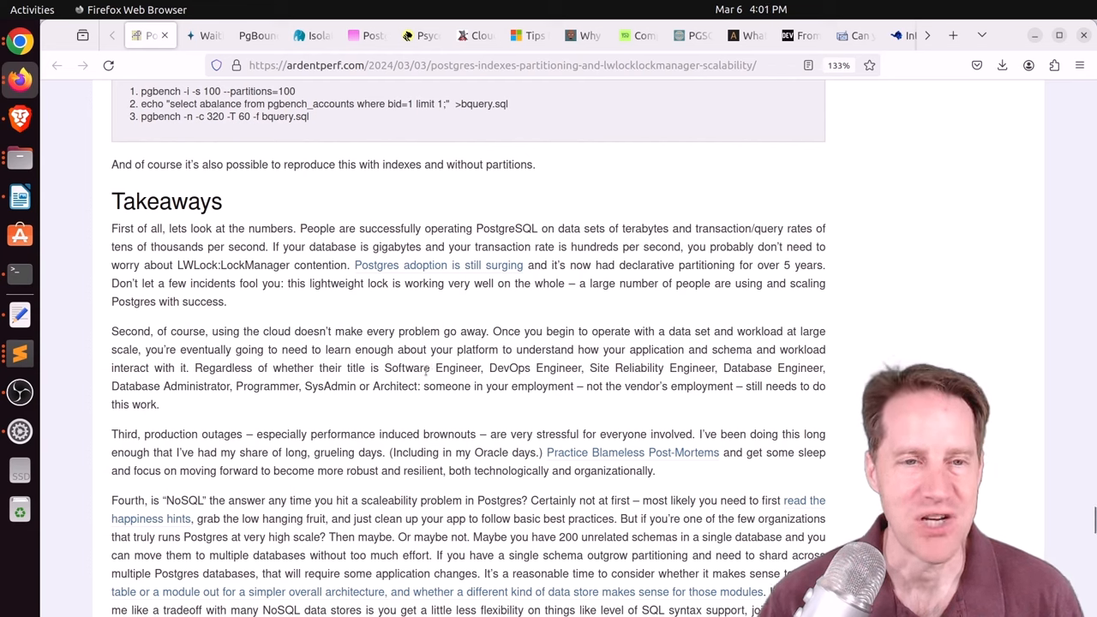
pyautogui.moveTo(581, 392)
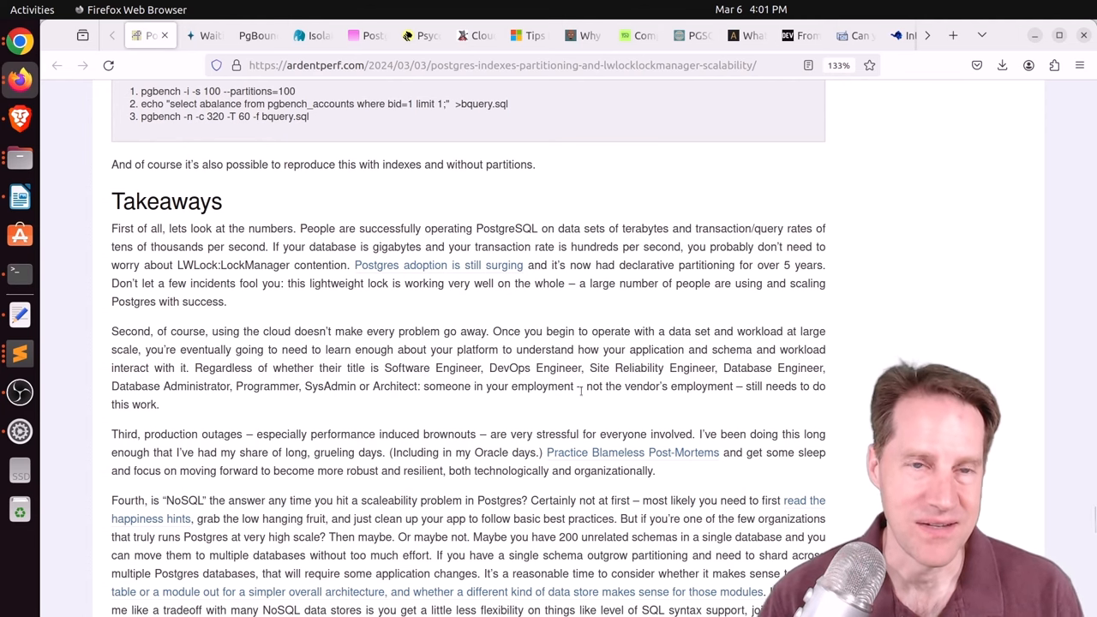
pyautogui.moveTo(205, 36)
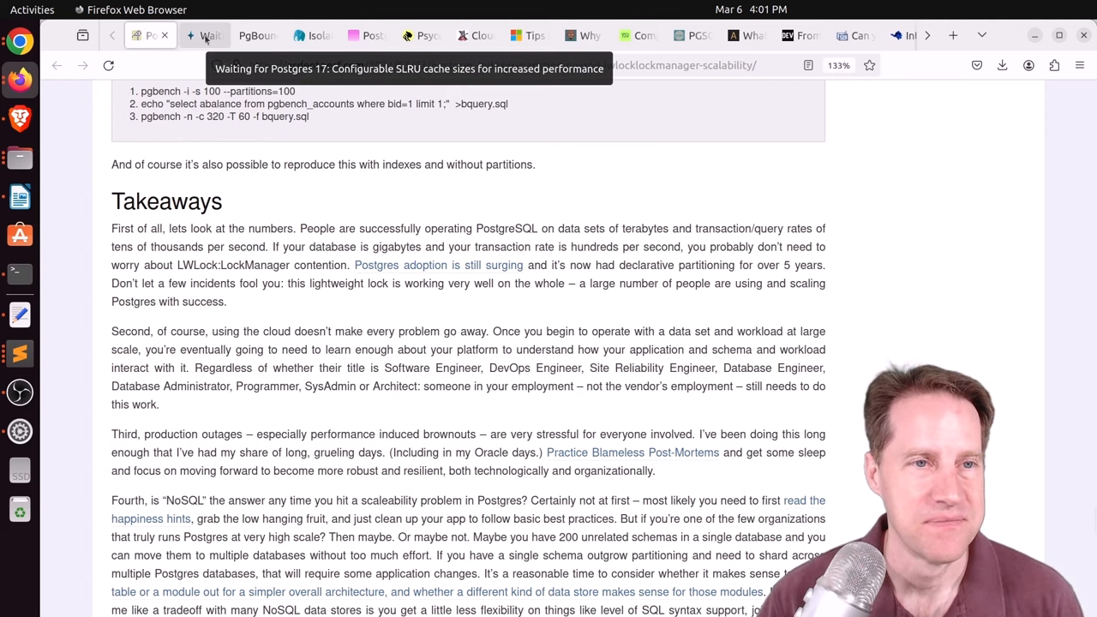
# Switch to the Postgres 17 SLRU cache article and highlight the NOTIFY phrase while reading
pyautogui.click(205, 35)
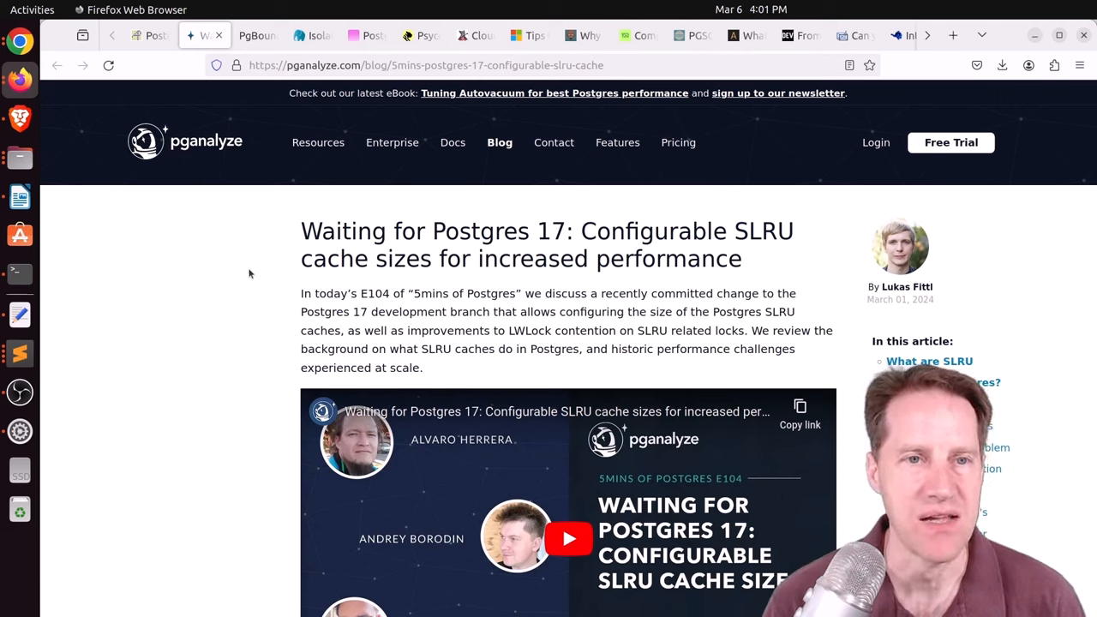
pyautogui.moveTo(257, 273)
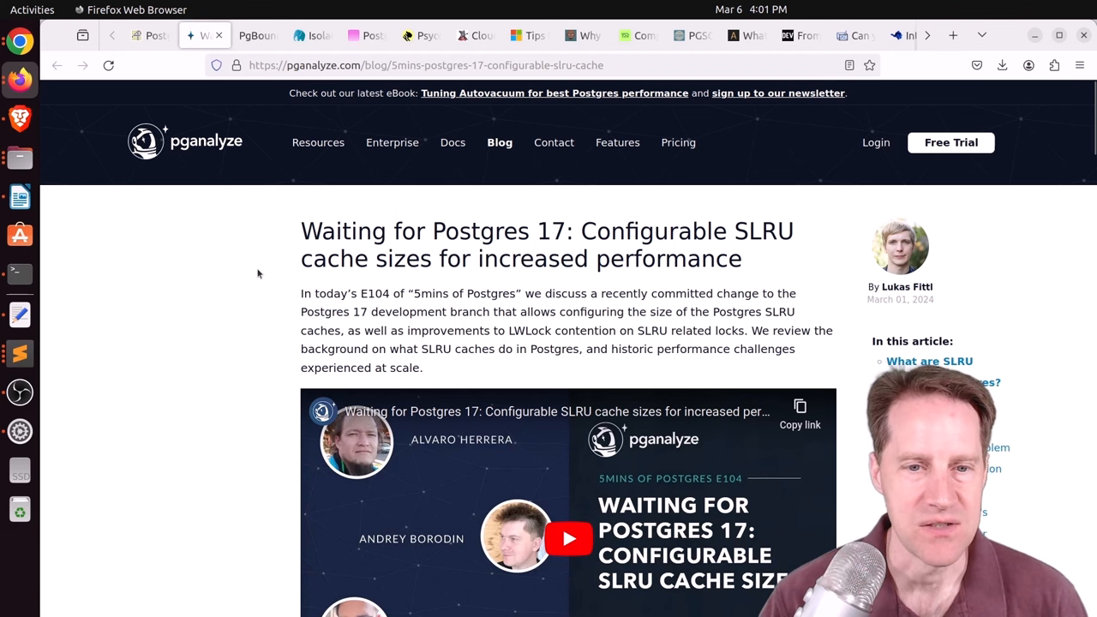
pyautogui.scroll(-3)
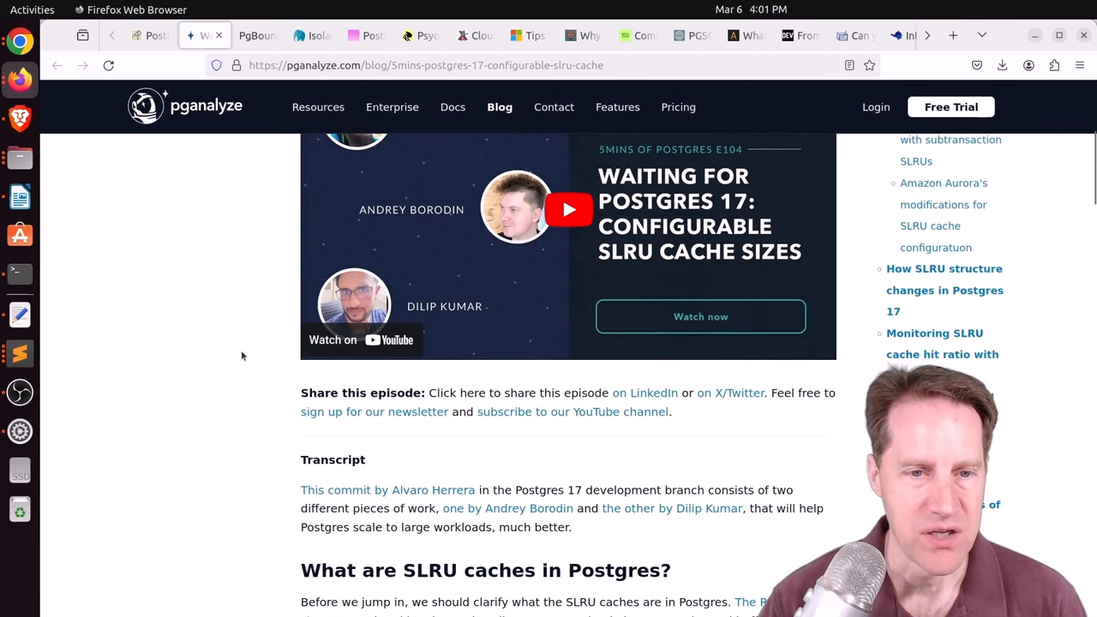
pyautogui.scroll(-3)
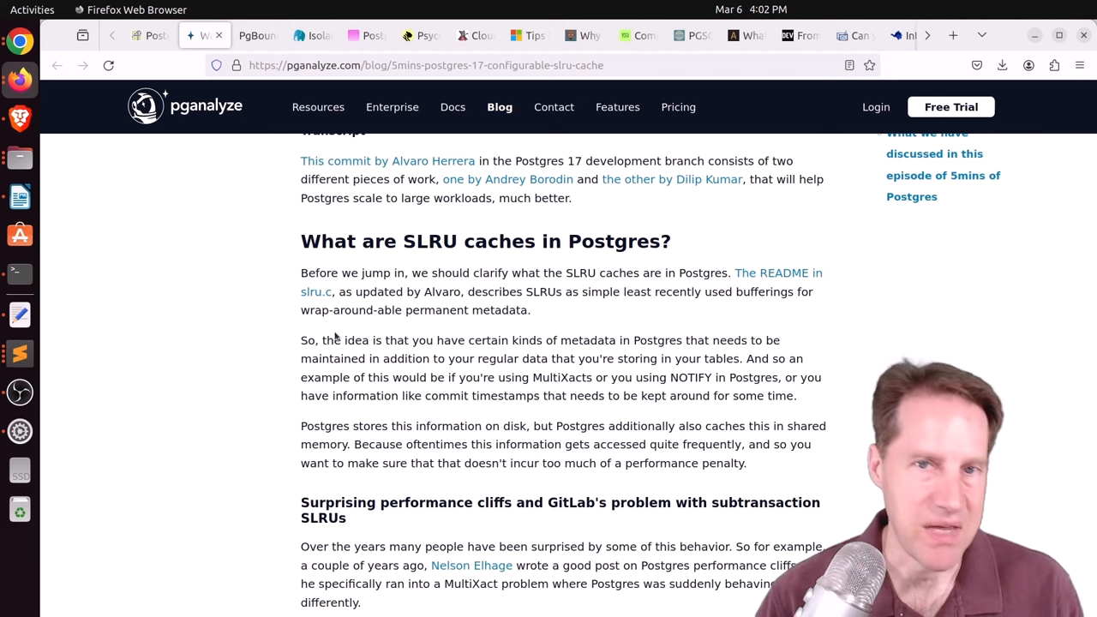
pyautogui.moveTo(360, 371)
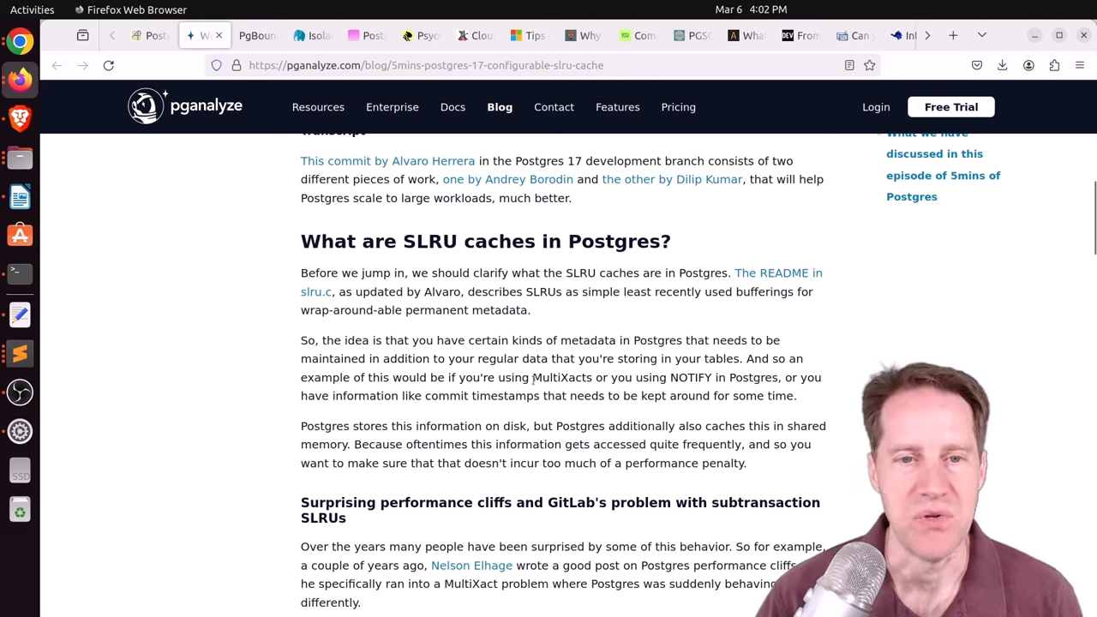
pyautogui.doubleClick(561, 377)
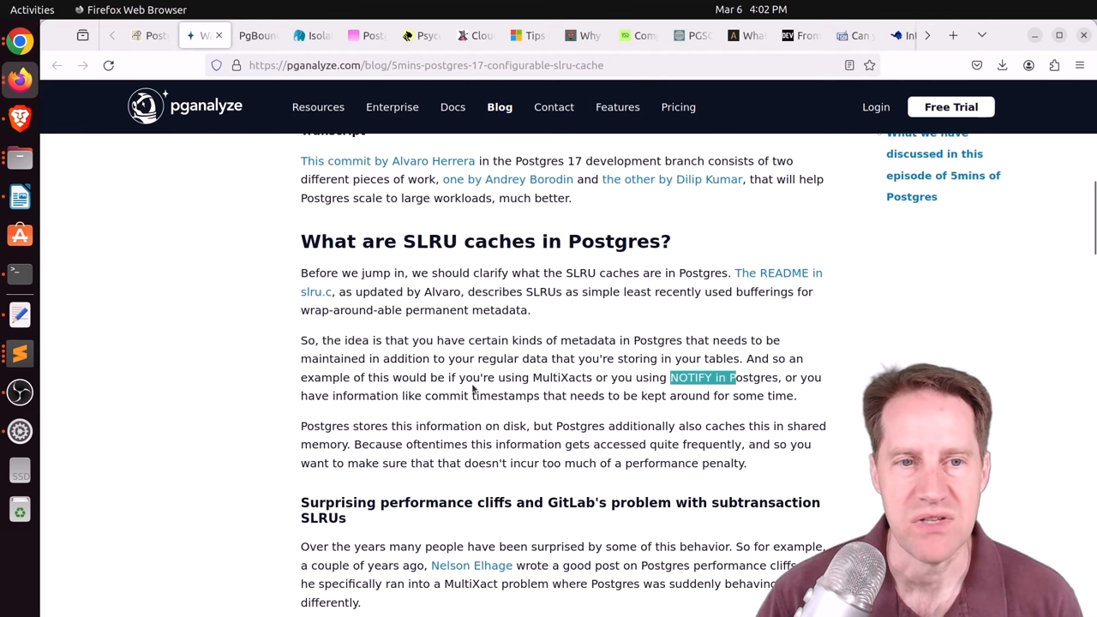
pyautogui.scroll(-3)
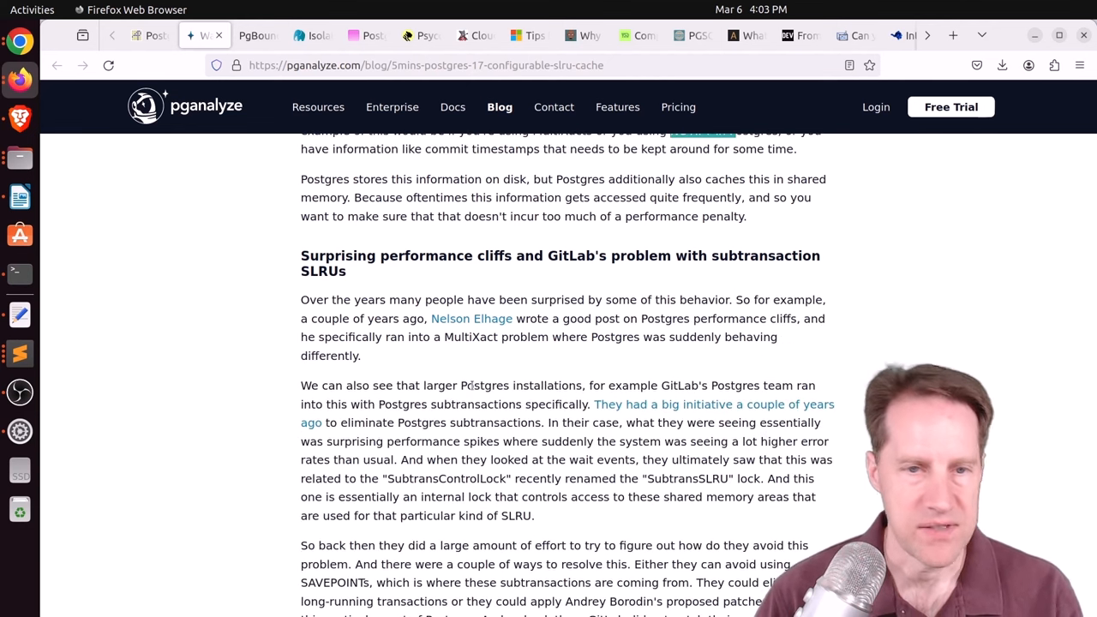
pyautogui.scroll(-3)
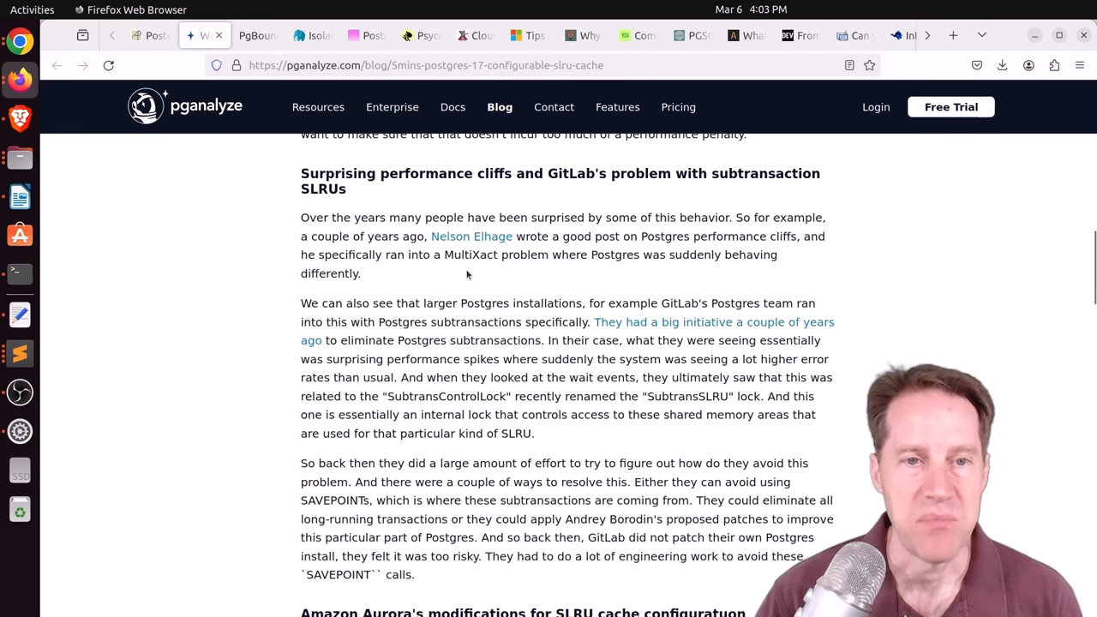
pyautogui.doubleClick(469, 255)
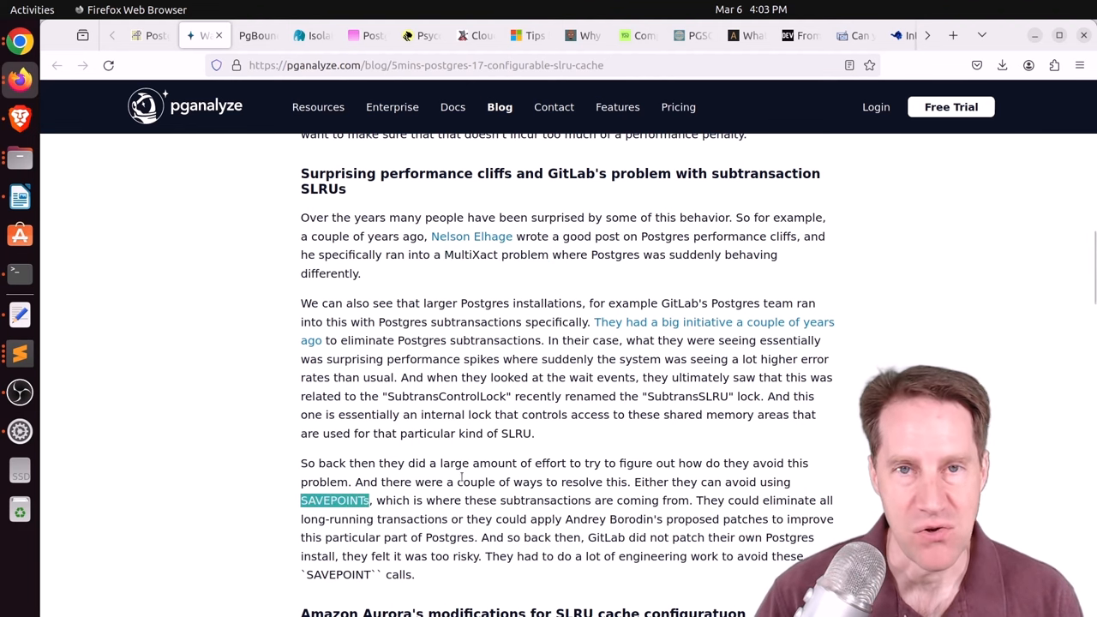
pyautogui.scroll(-3)
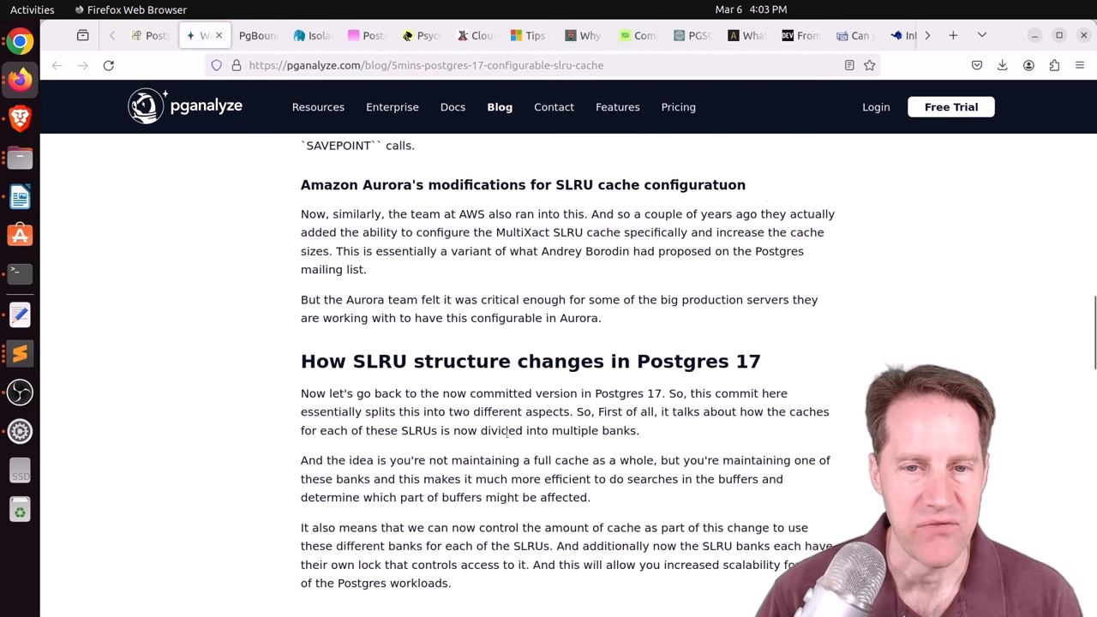
pyautogui.scroll(-3)
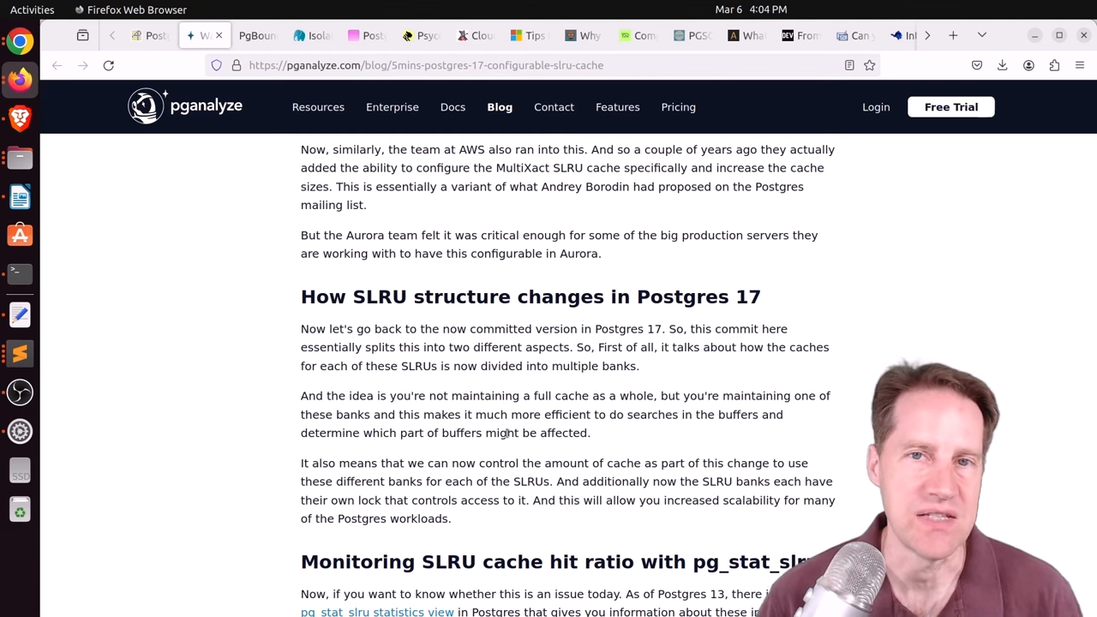
pyautogui.scroll(-3)
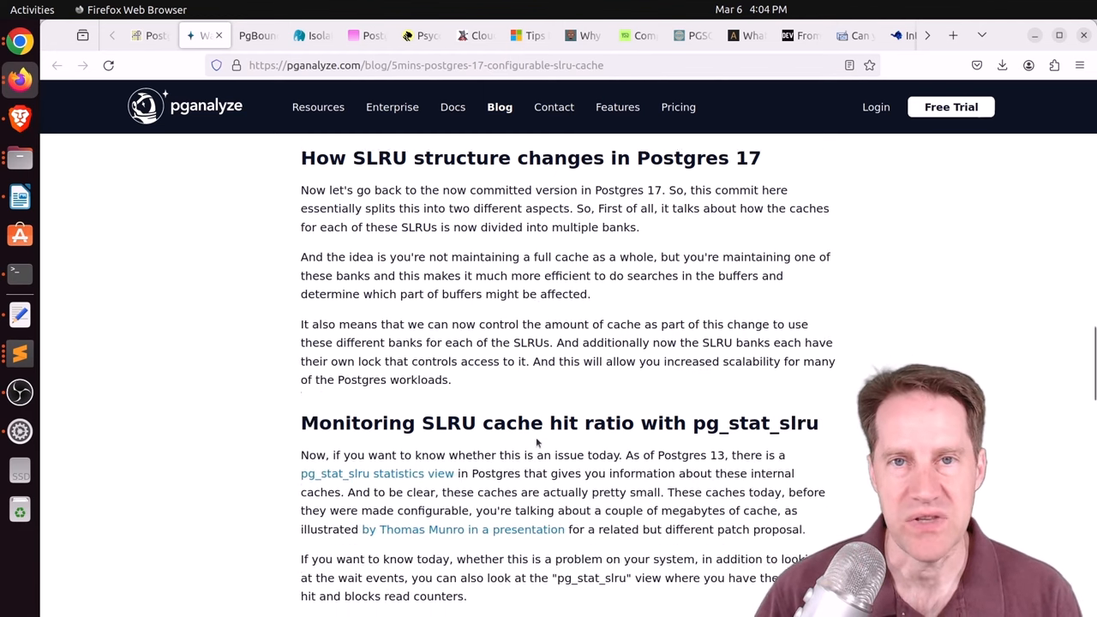
pyautogui.scroll(-3)
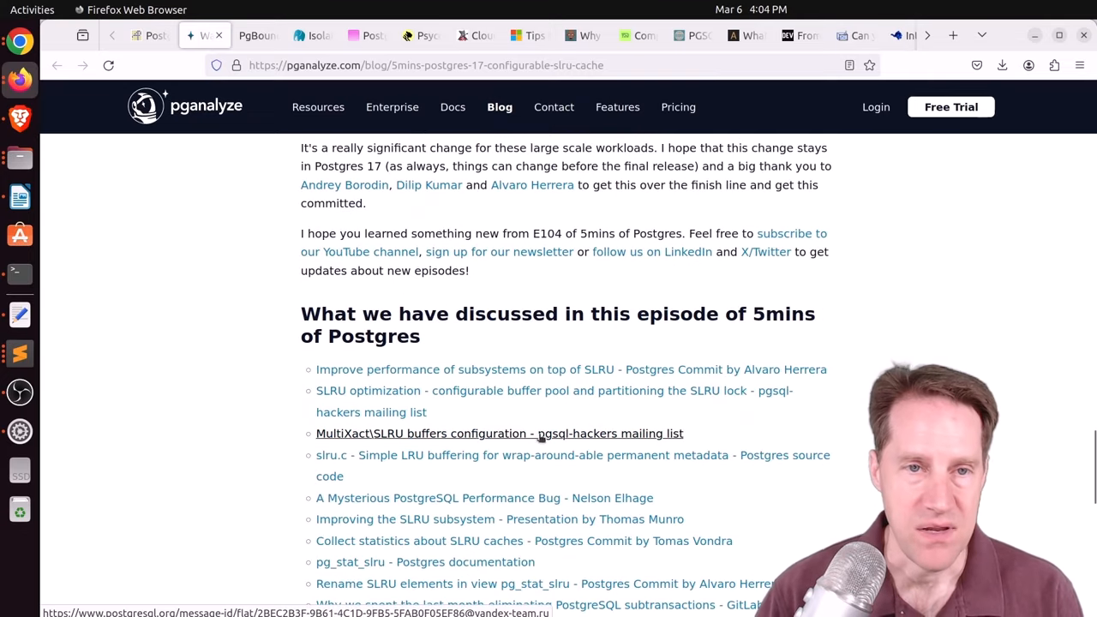
pyautogui.scroll(3)
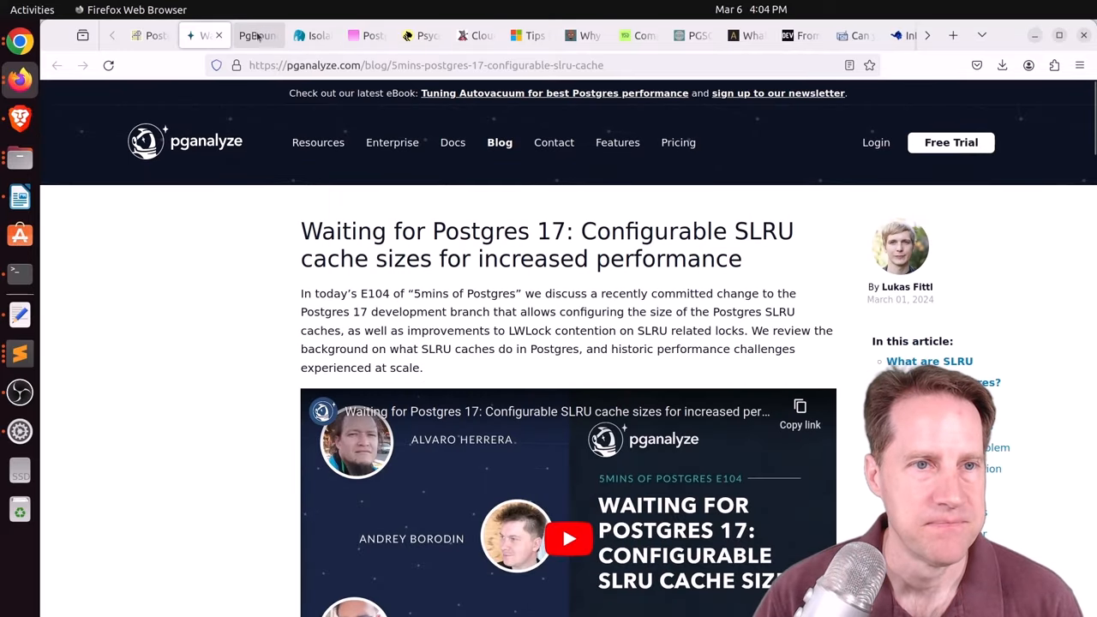
# Switch to the PgBouncer 1.22.1 release news and follow its changelog link
pyautogui.click(257, 35)
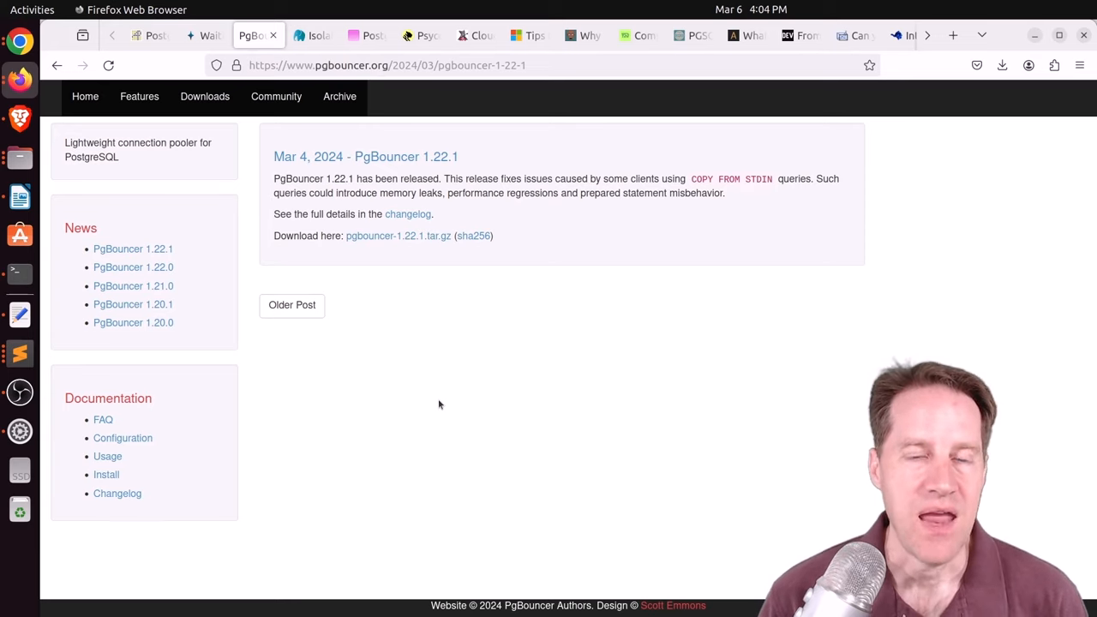
pyautogui.moveTo(639, 173)
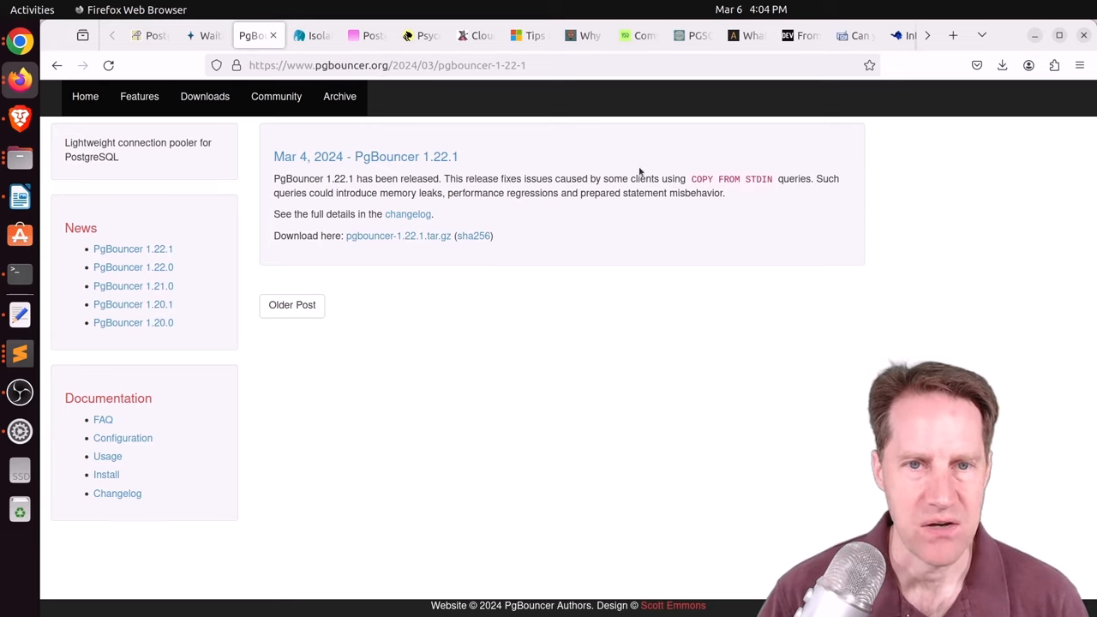
pyautogui.moveTo(776, 181)
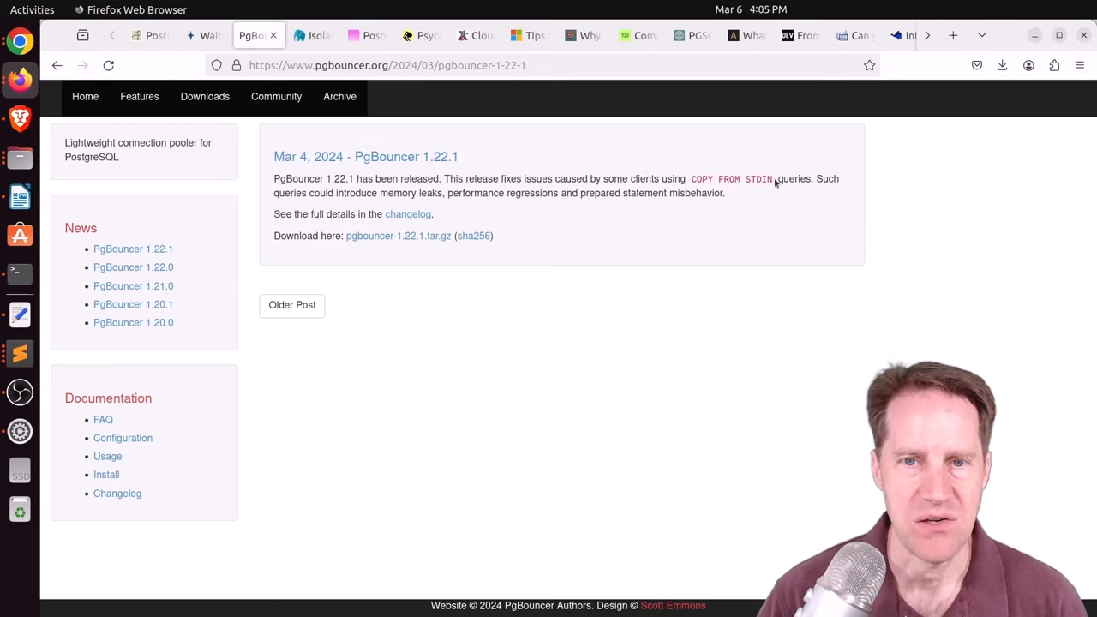
pyautogui.moveTo(307, 191)
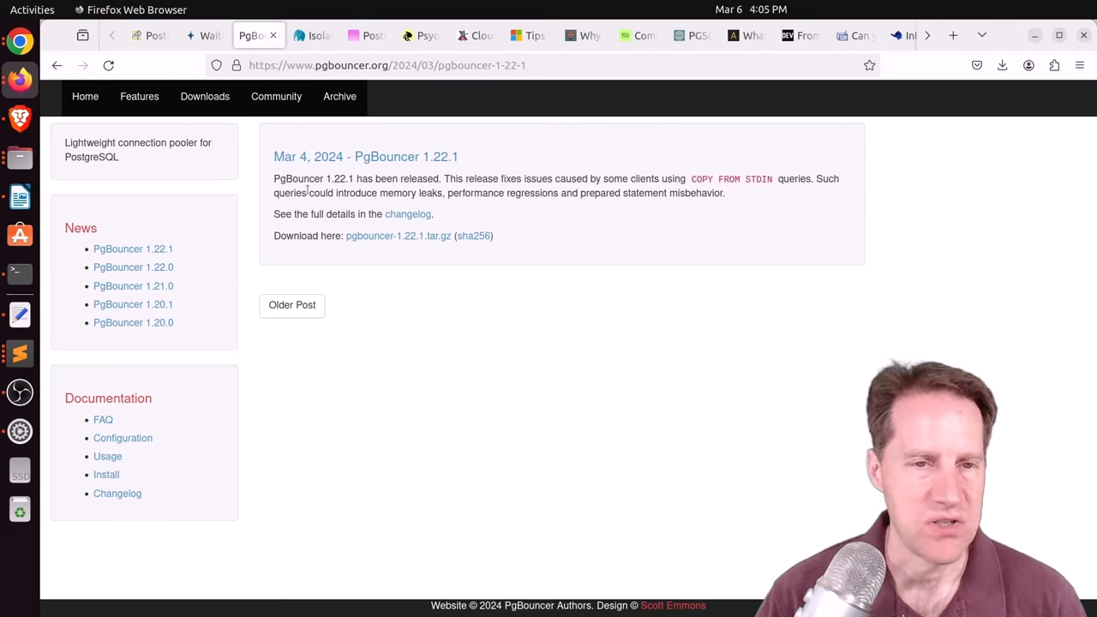
pyautogui.moveTo(381, 193); pyautogui.dragTo(509, 193)
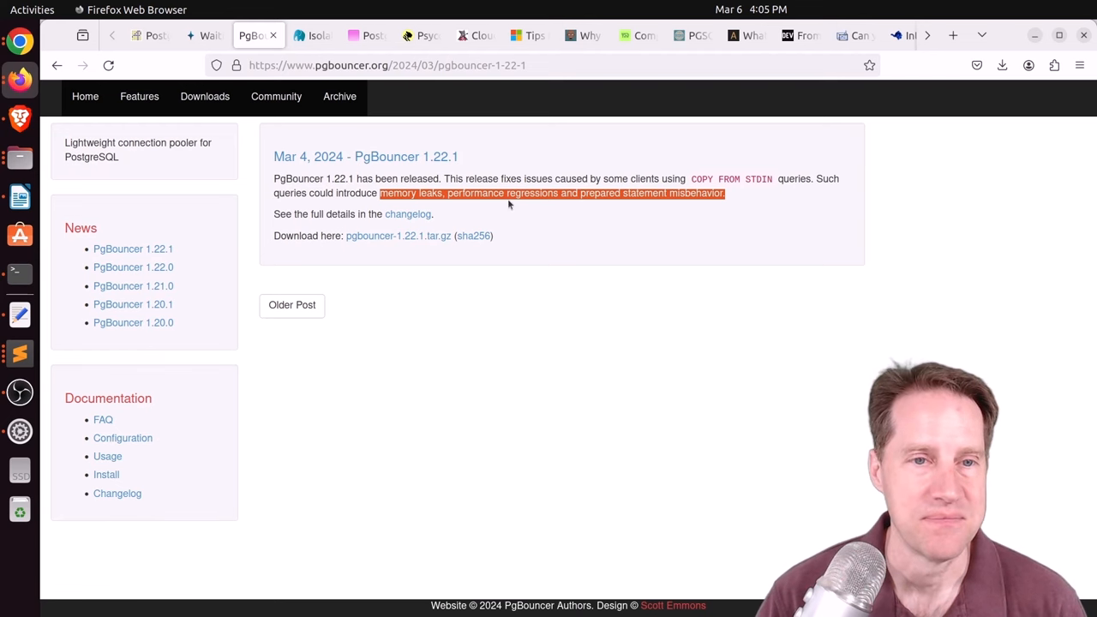
pyautogui.click(407, 213)
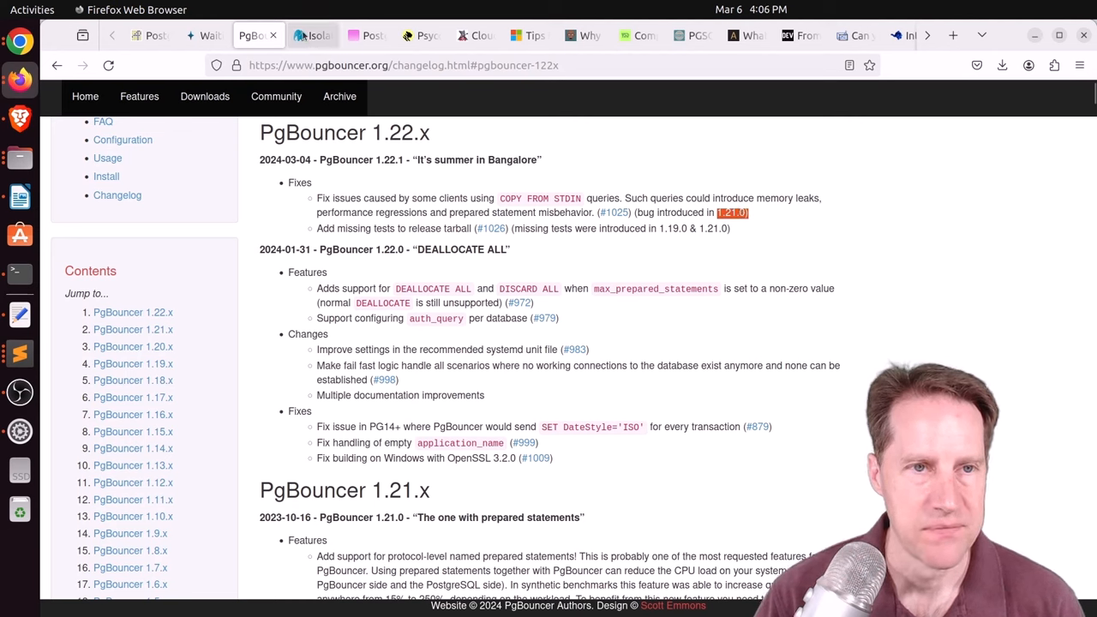
# Switch to the pgDash Isolation Anomalies article and read past the non-repeatable read demo
pyautogui.click(313, 36)
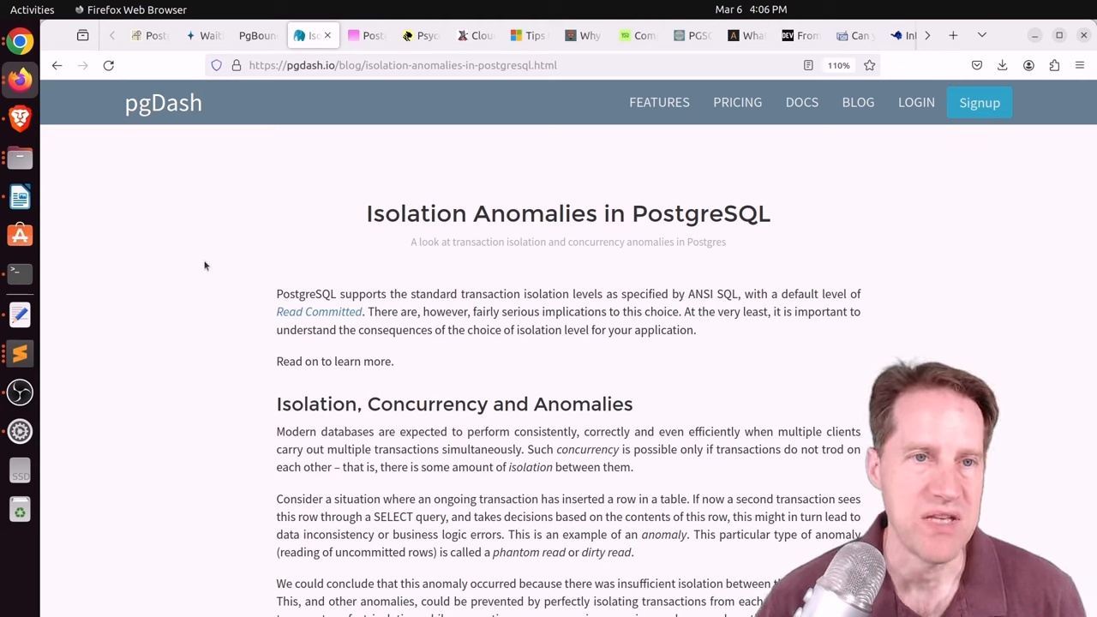
pyautogui.moveTo(213, 289)
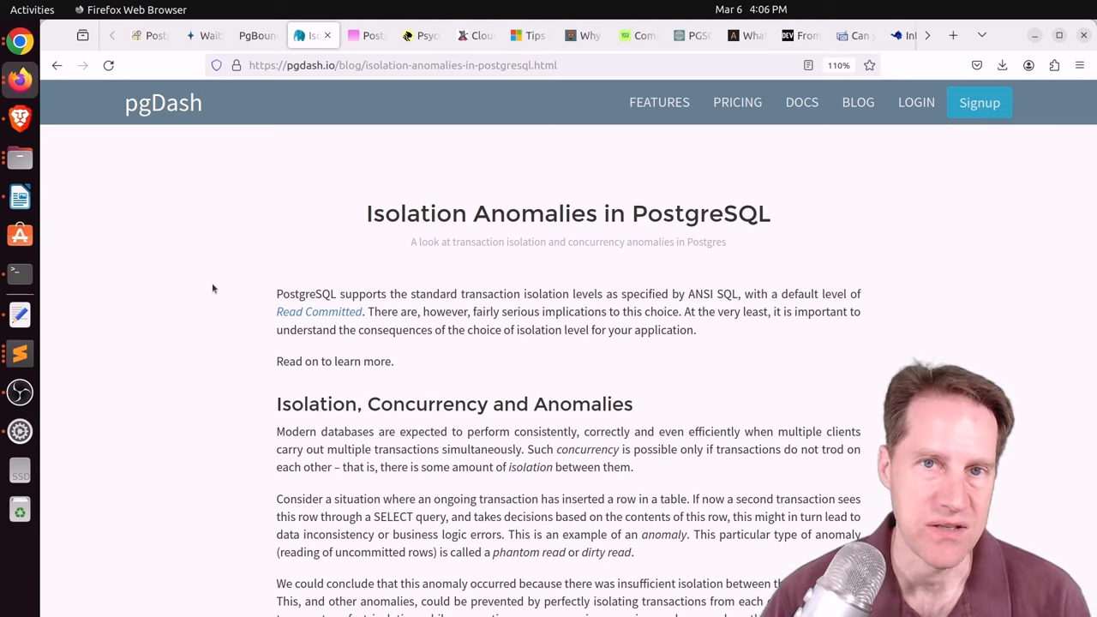
pyautogui.scroll(-3)
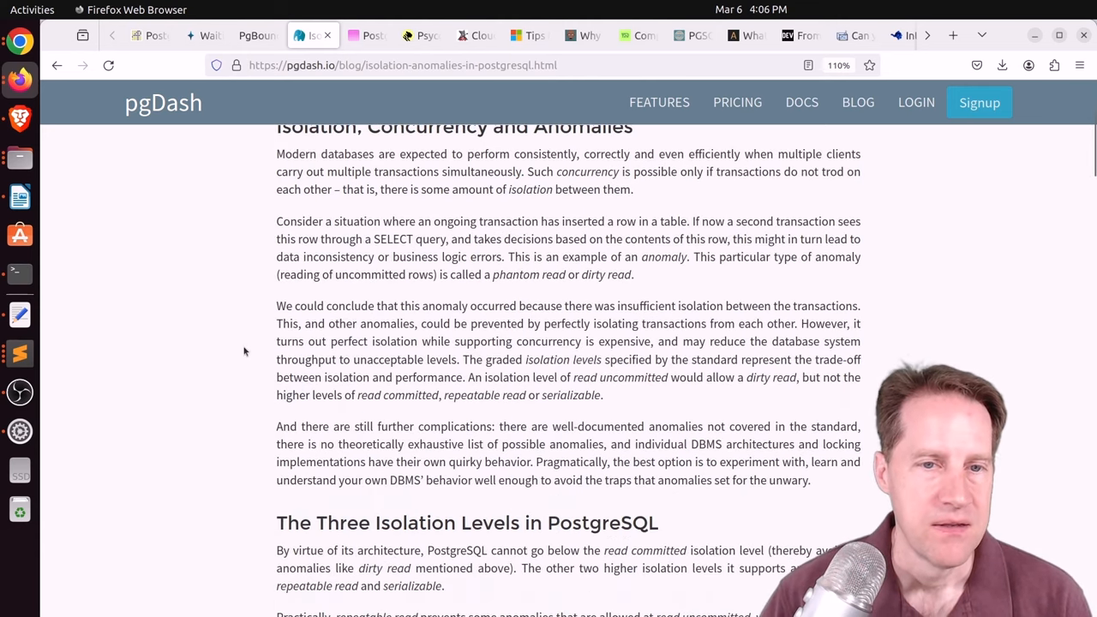
pyautogui.scroll(3)
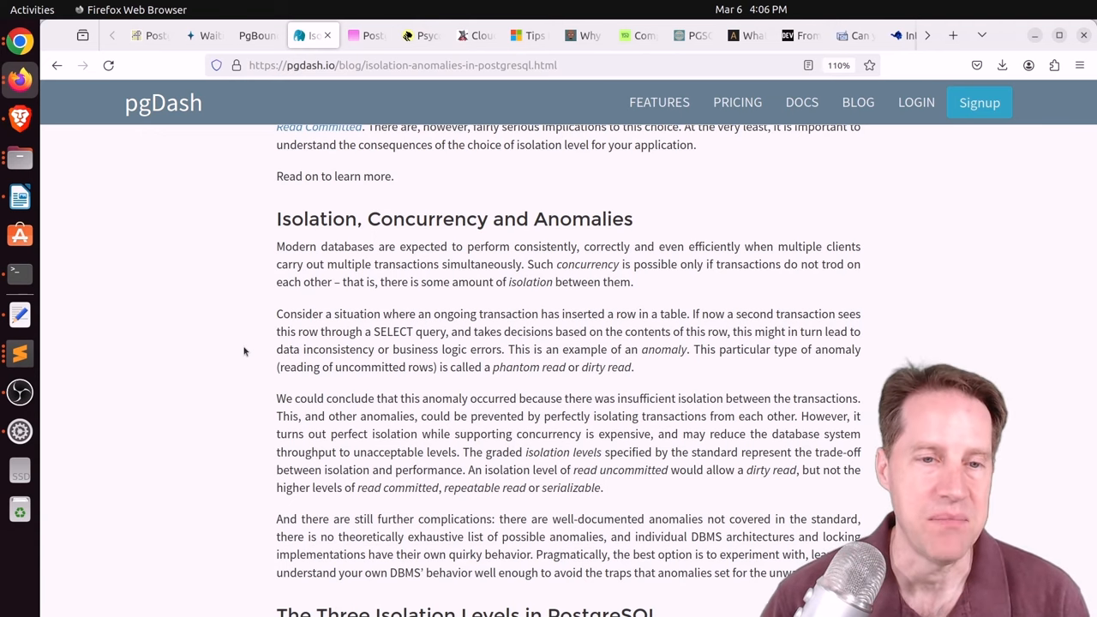
pyautogui.scroll(-3)
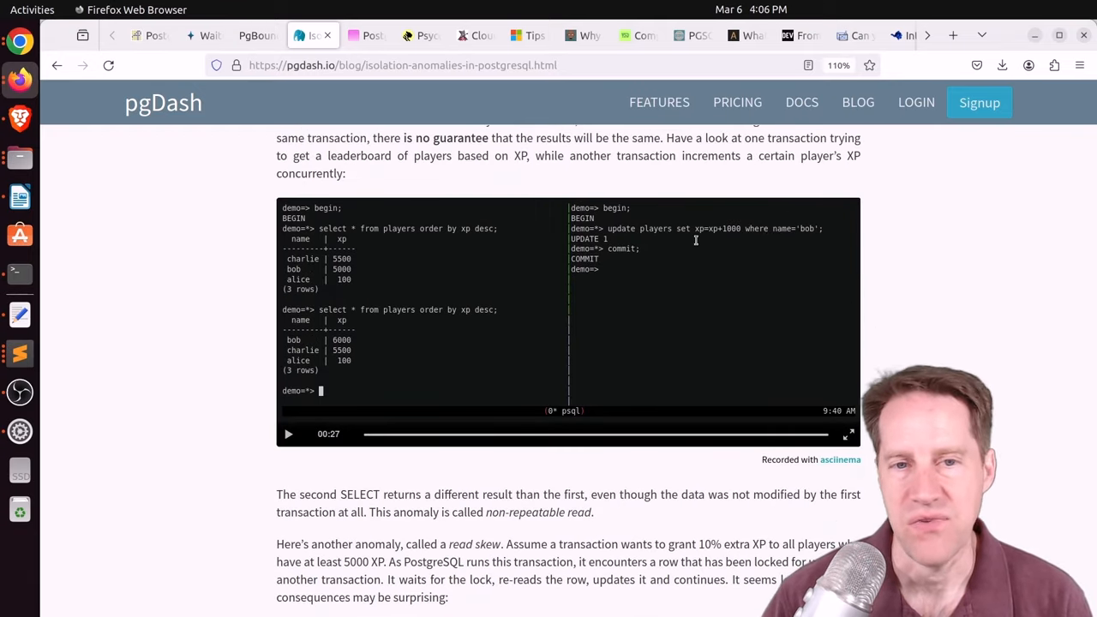
pyautogui.moveTo(463, 360)
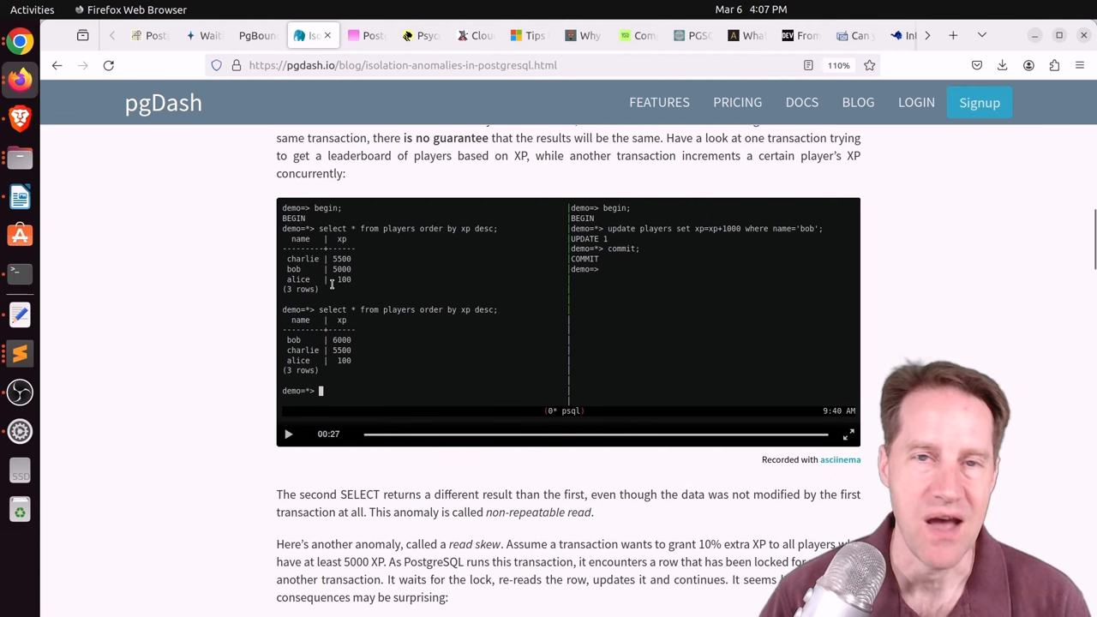
pyautogui.scroll(-3)
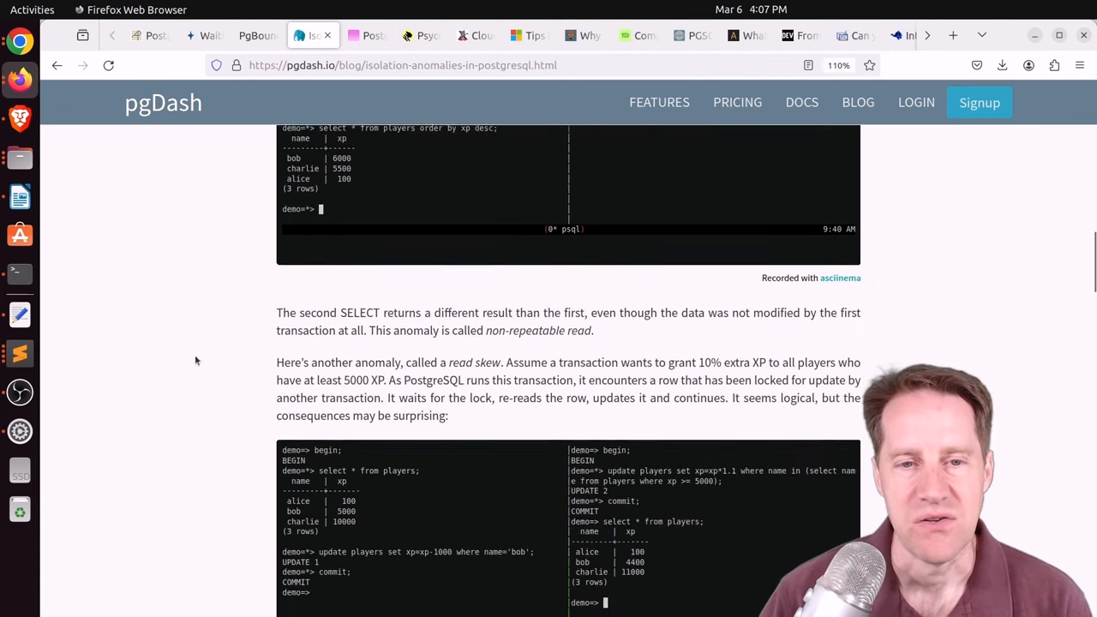
pyautogui.scroll(-3)
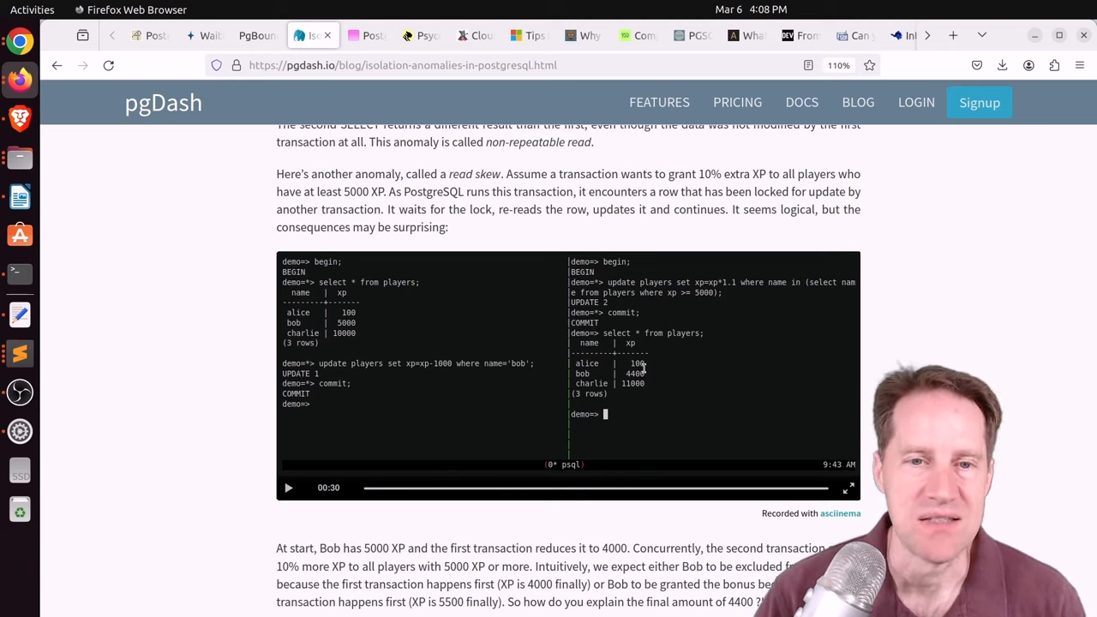
pyautogui.moveTo(244, 352)
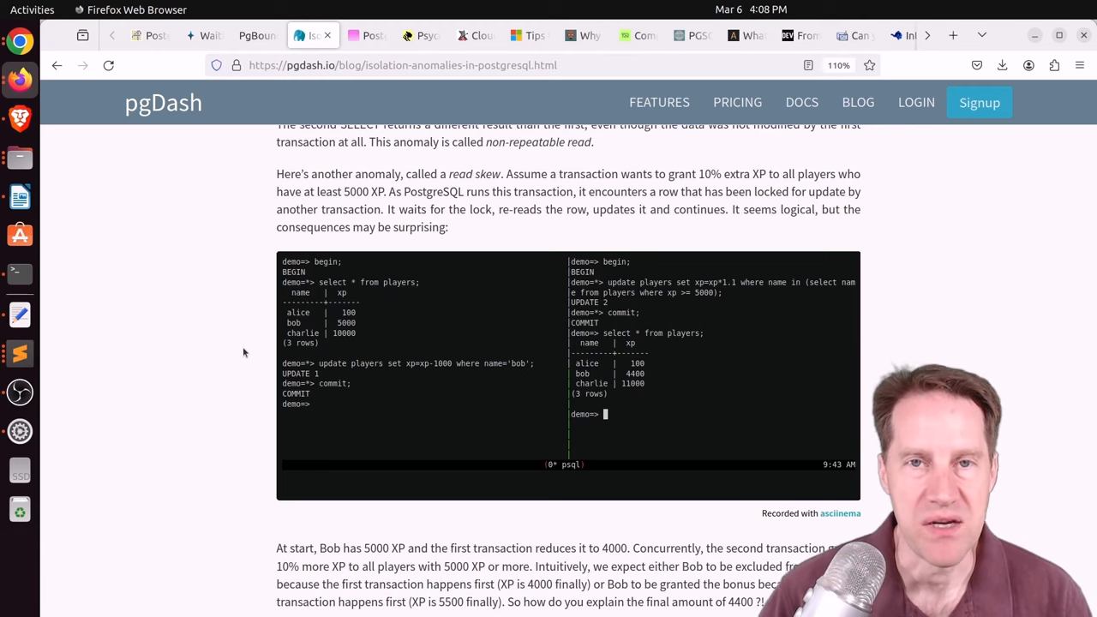
pyautogui.scroll(-3)
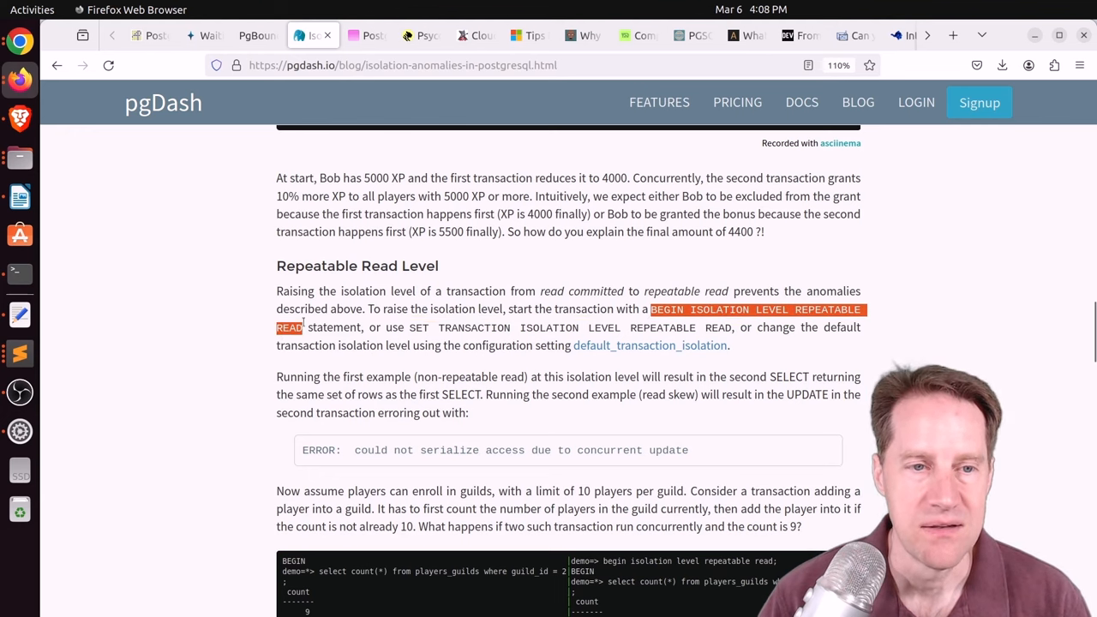
pyautogui.moveTo(251, 382)
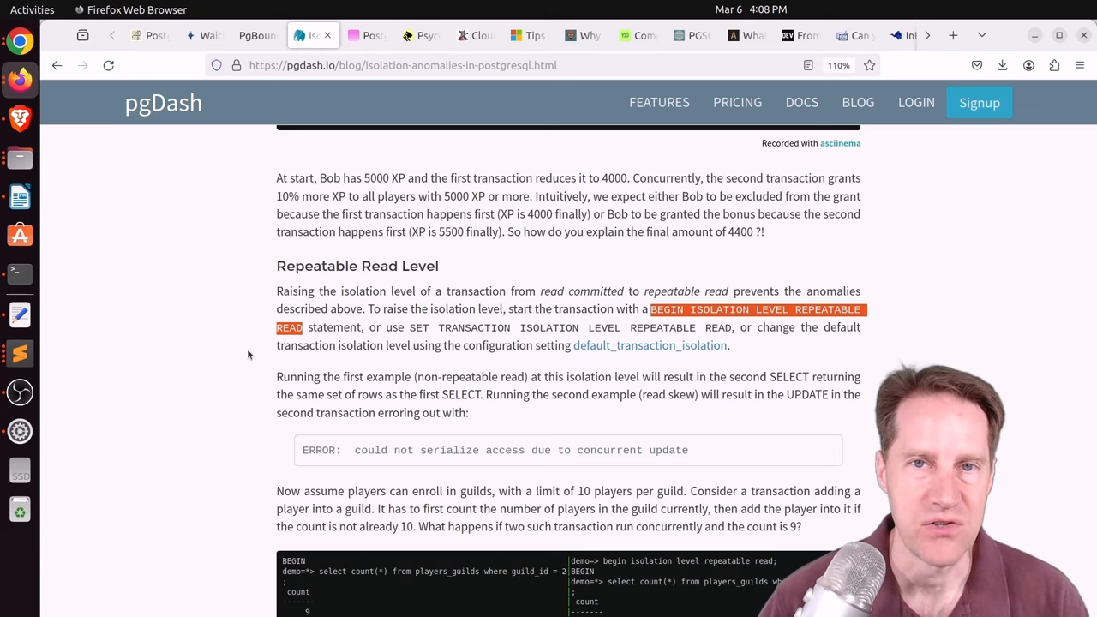
pyautogui.moveTo(287, 313)
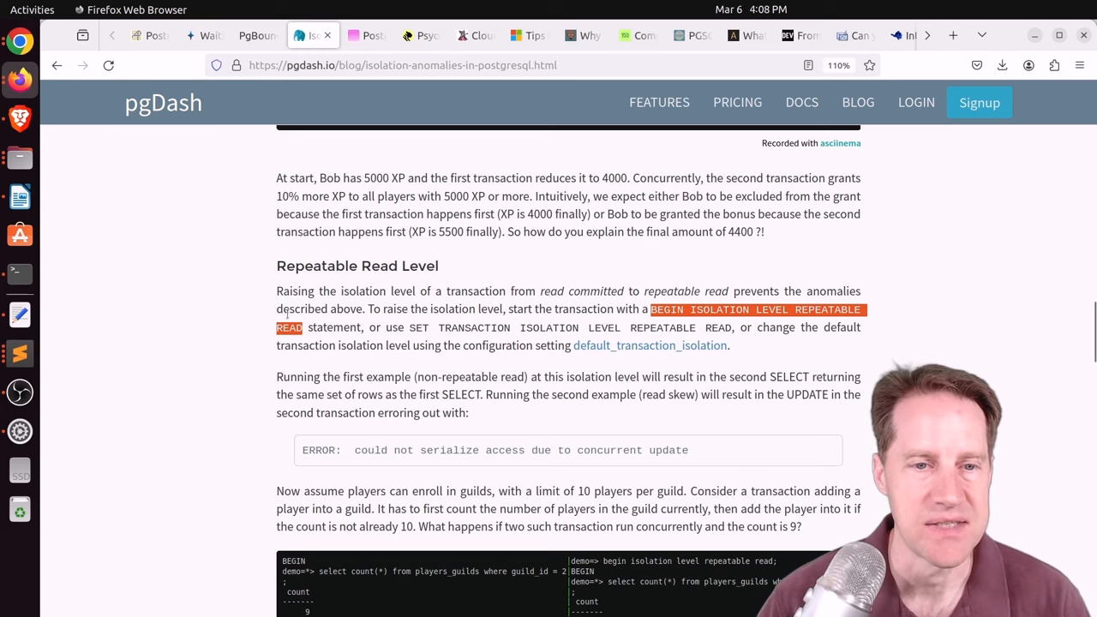
pyautogui.scroll(-3)
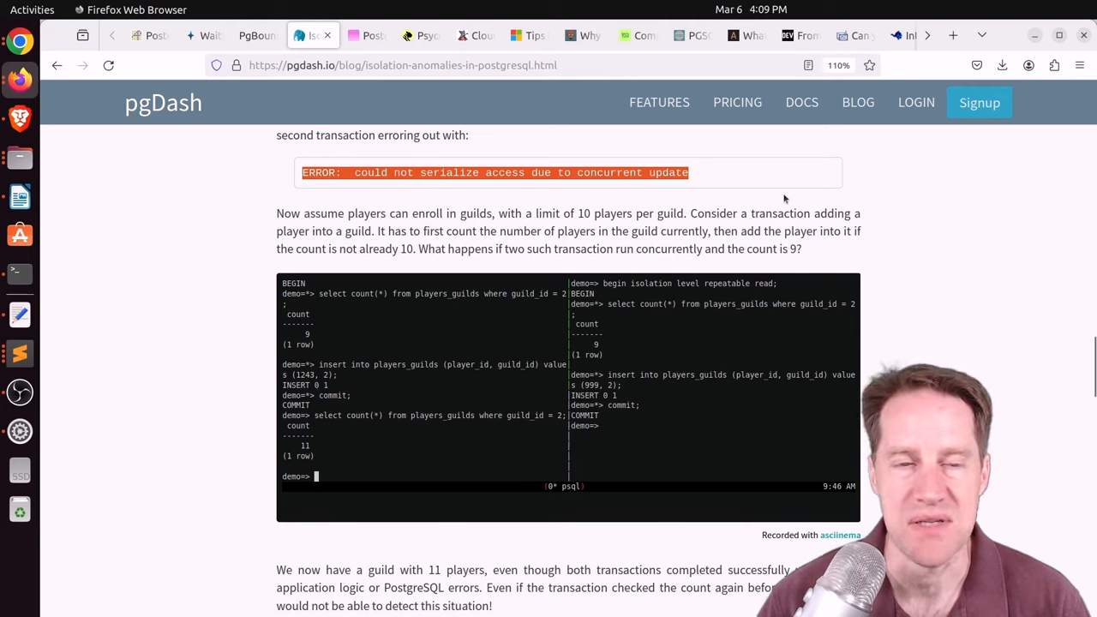
pyautogui.moveTo(168, 287)
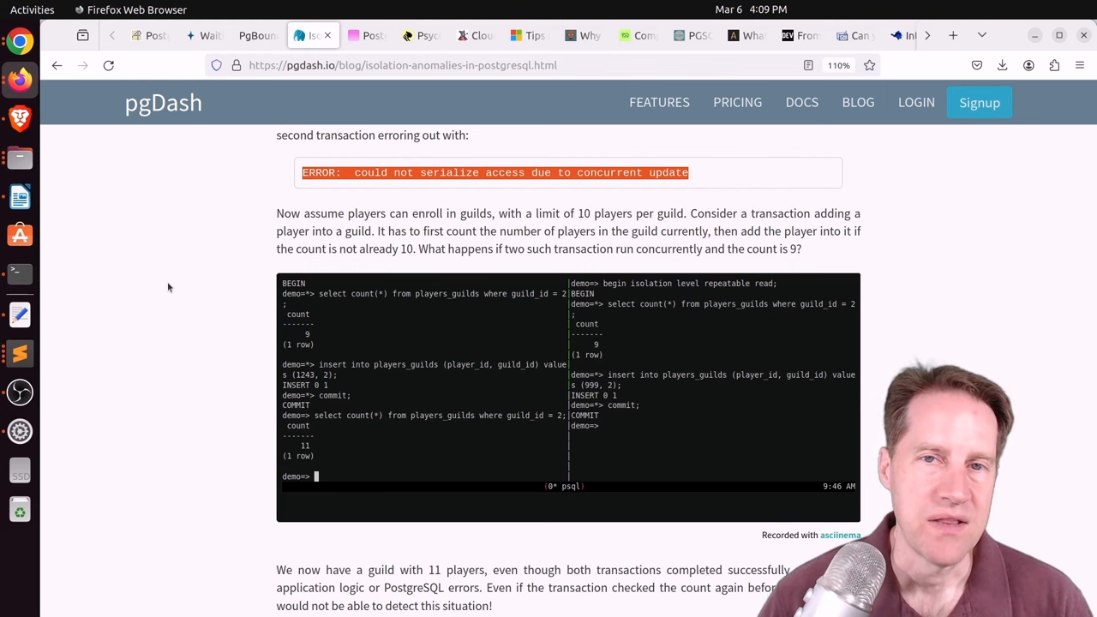
pyautogui.scroll(-3)
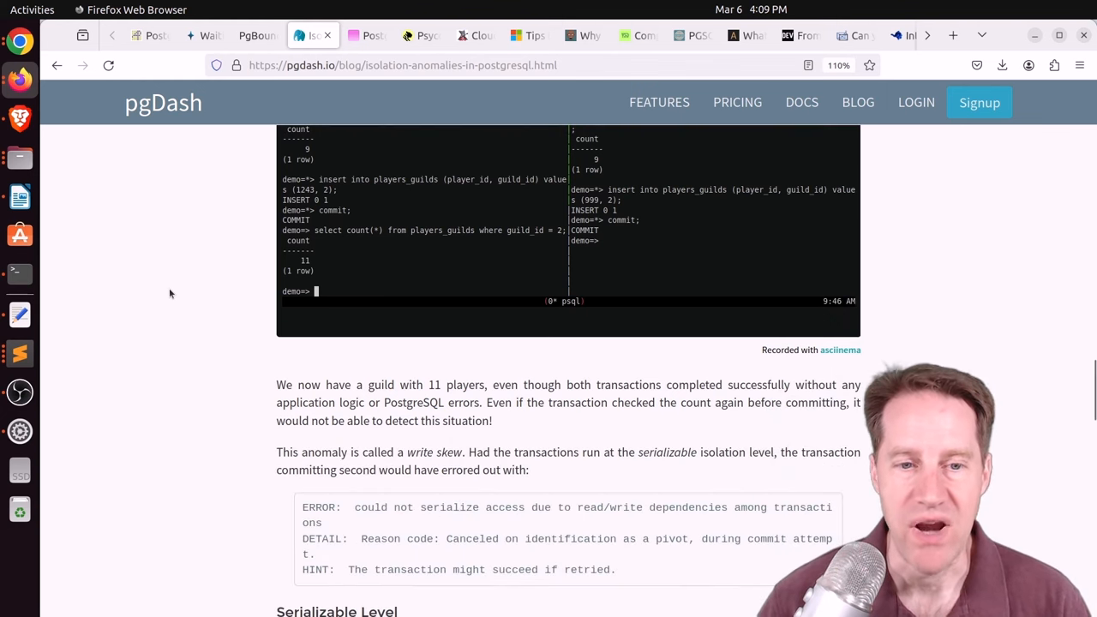
pyautogui.scroll(3)
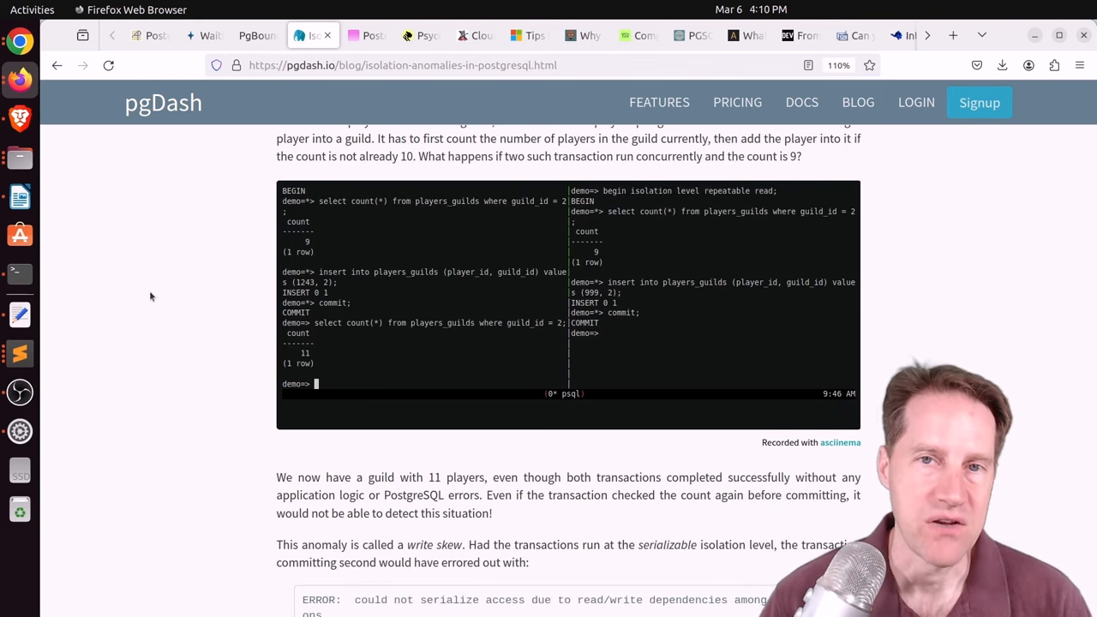
pyautogui.scroll(-3)
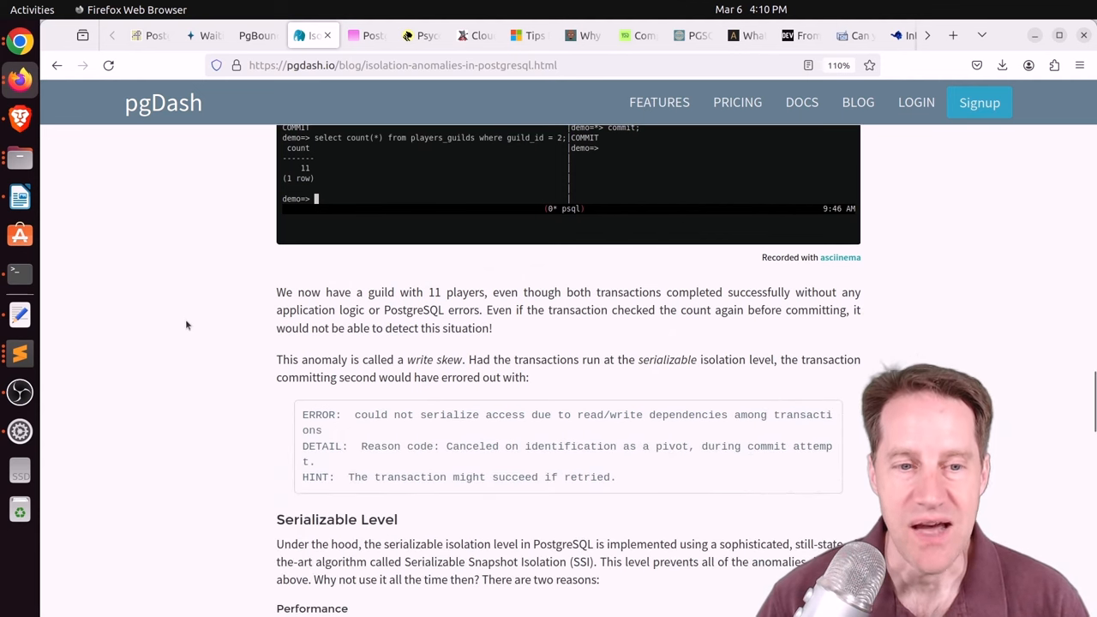
pyautogui.moveTo(203, 315)
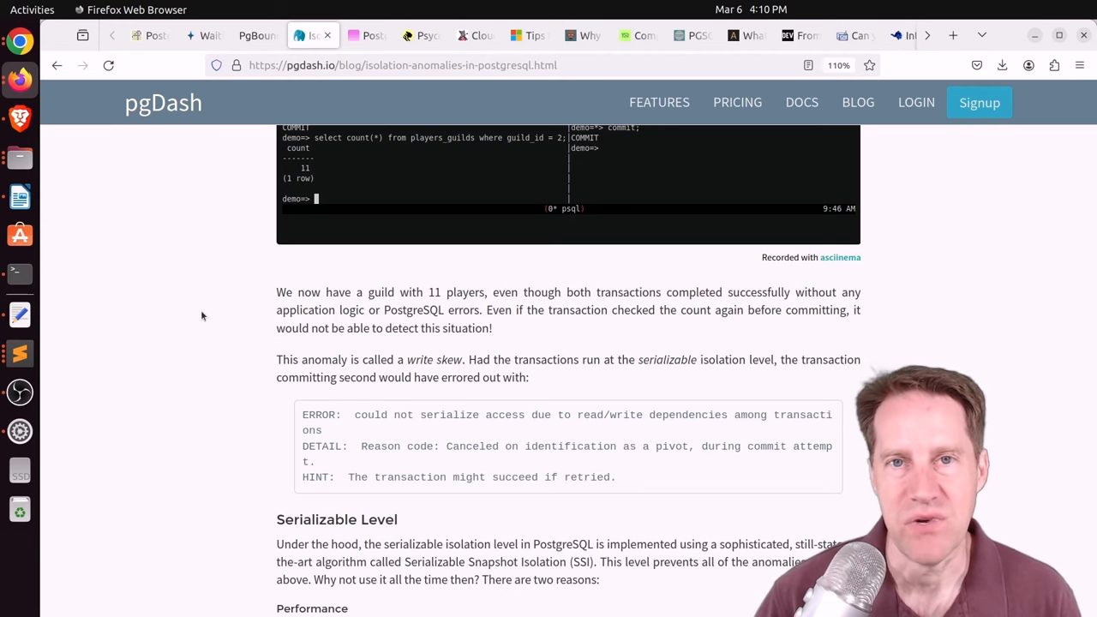
pyautogui.scroll(-3)
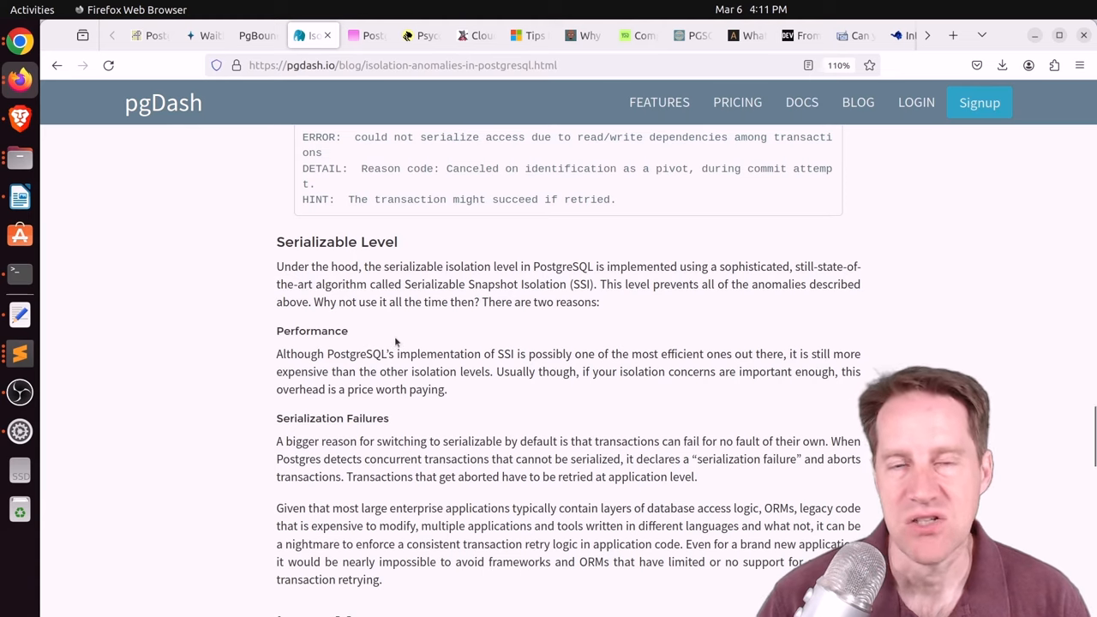
pyautogui.moveTo(405, 346)
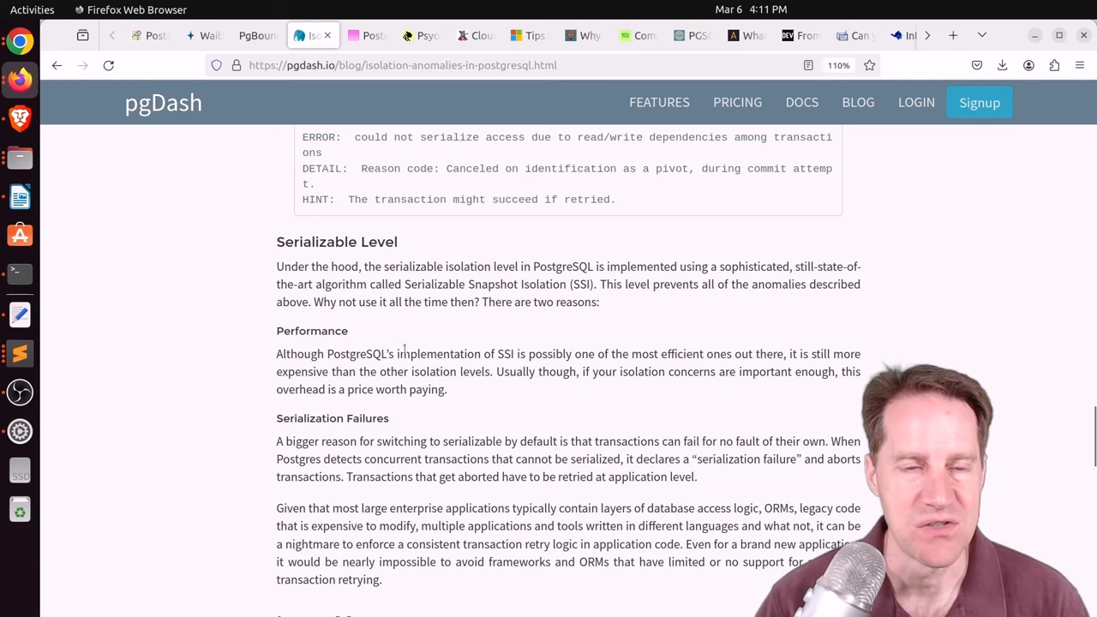
pyautogui.scroll(3)
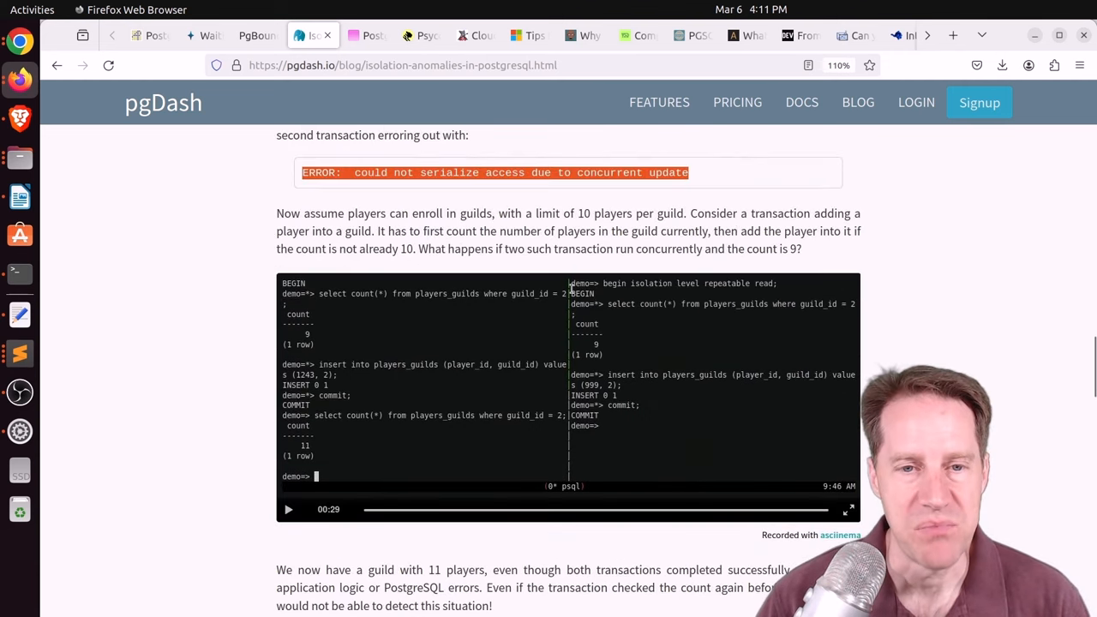
pyautogui.scroll(3)
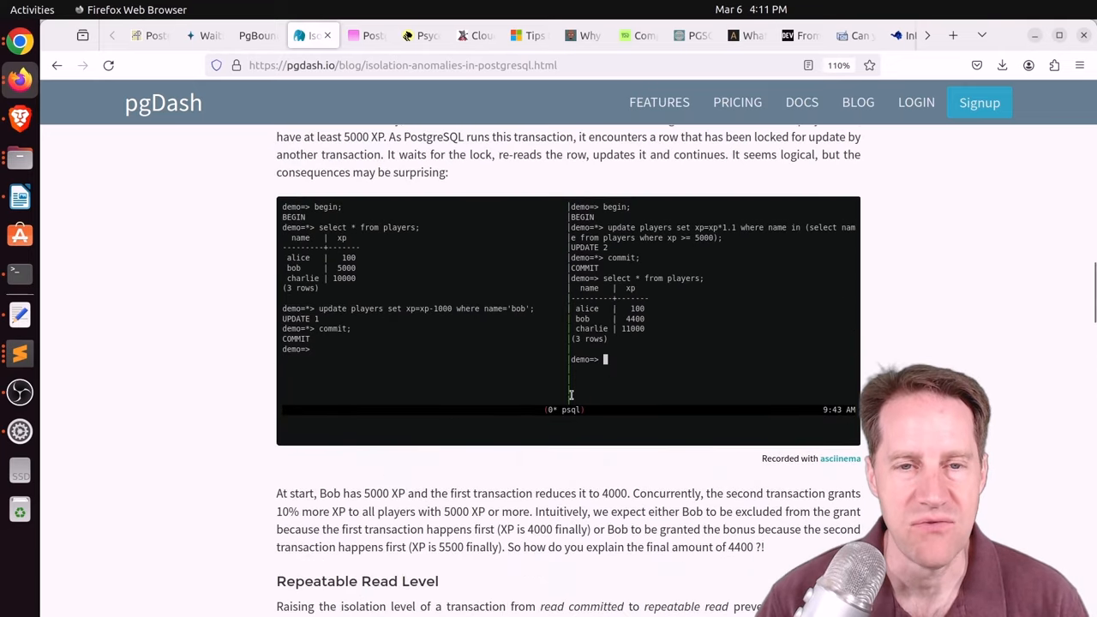
pyautogui.scroll(3)
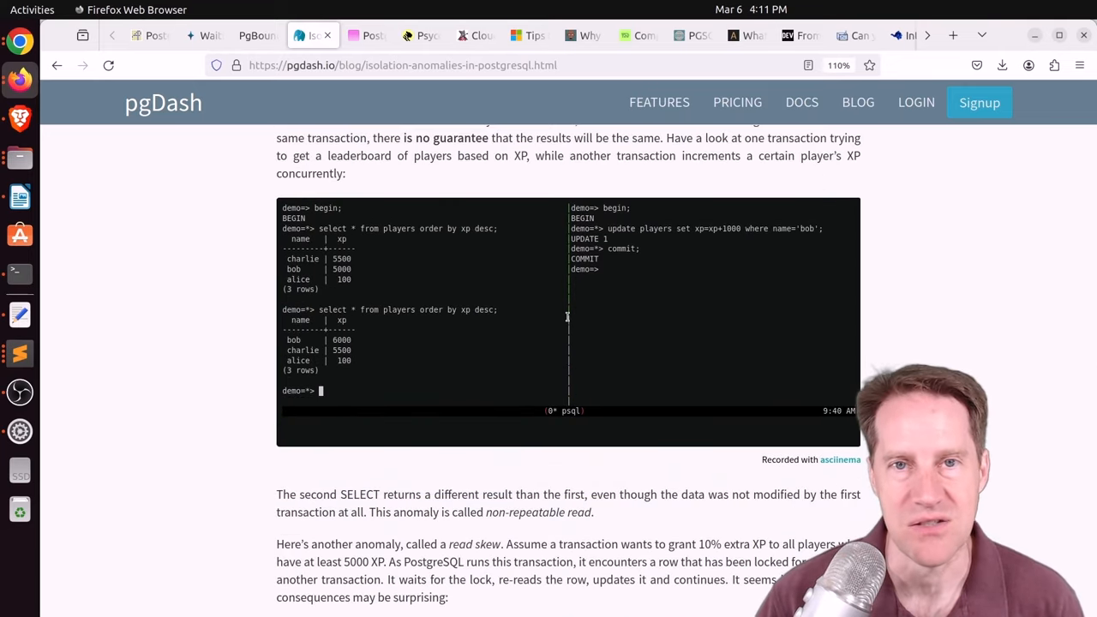
pyautogui.scroll(-3)
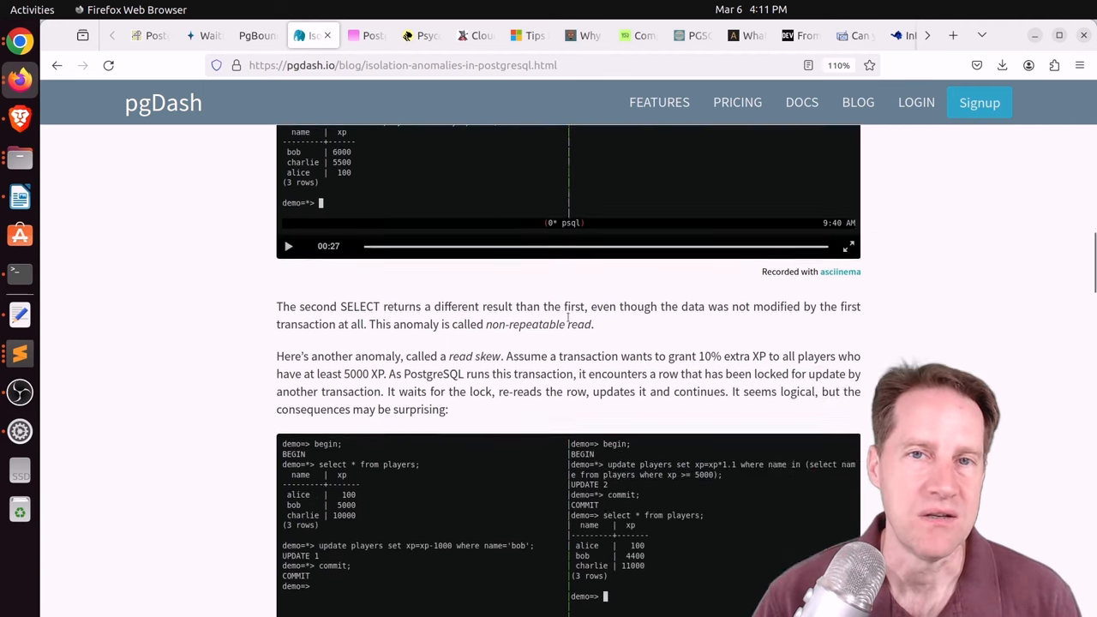
pyautogui.scroll(-3)
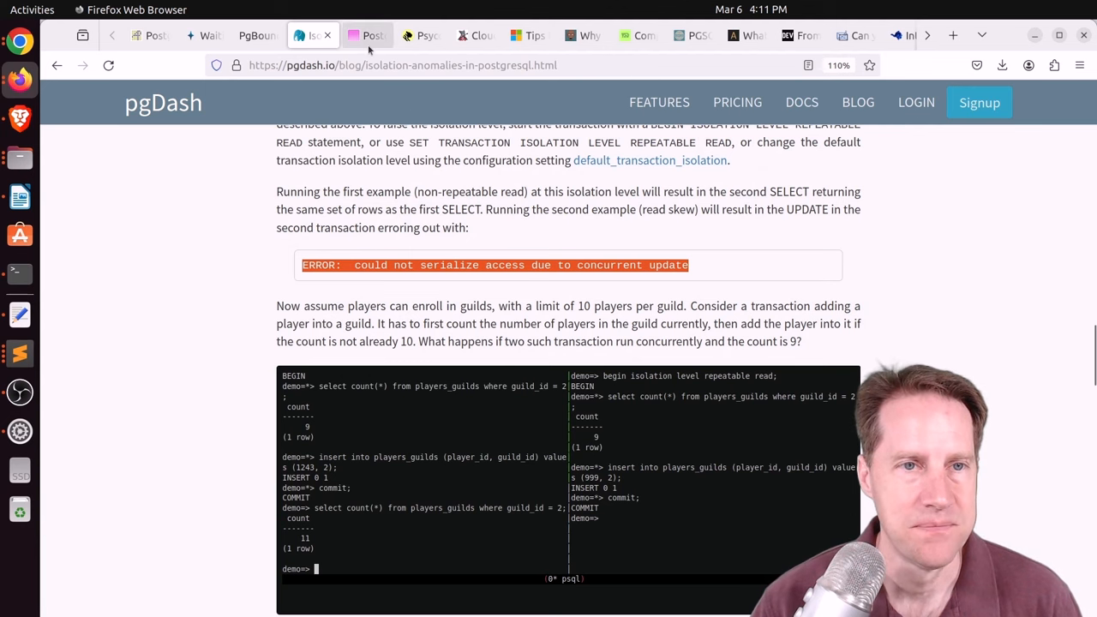
# Switch to the Rails + Postgres episode tab and scroll to the credits and YouTube embed
pyautogui.click(367, 35)
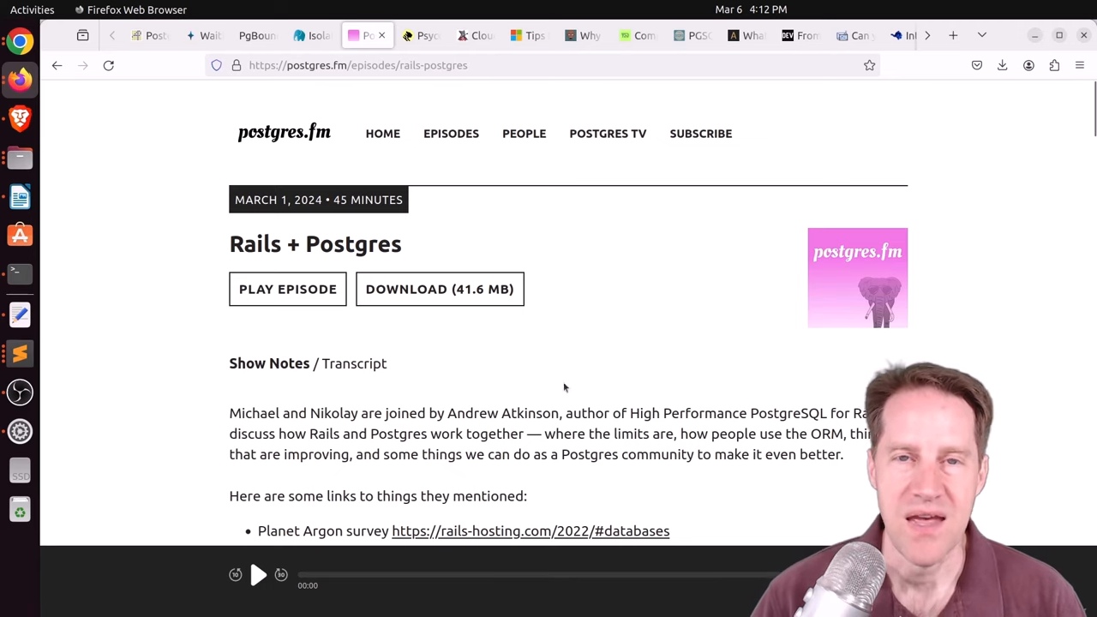
pyautogui.moveTo(577, 347)
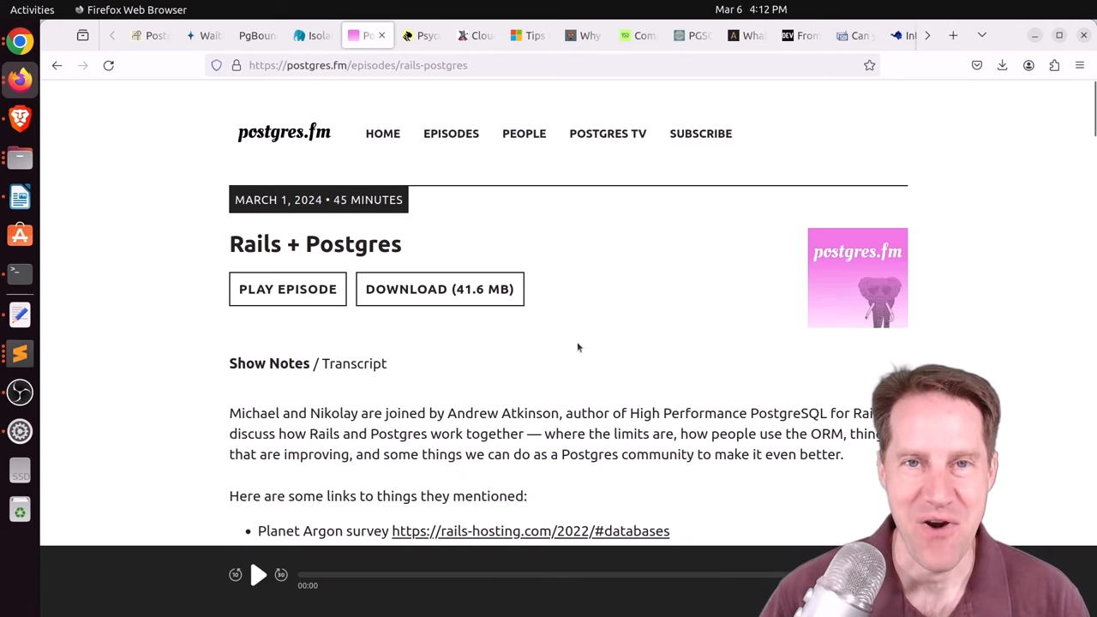
pyautogui.moveTo(572, 349)
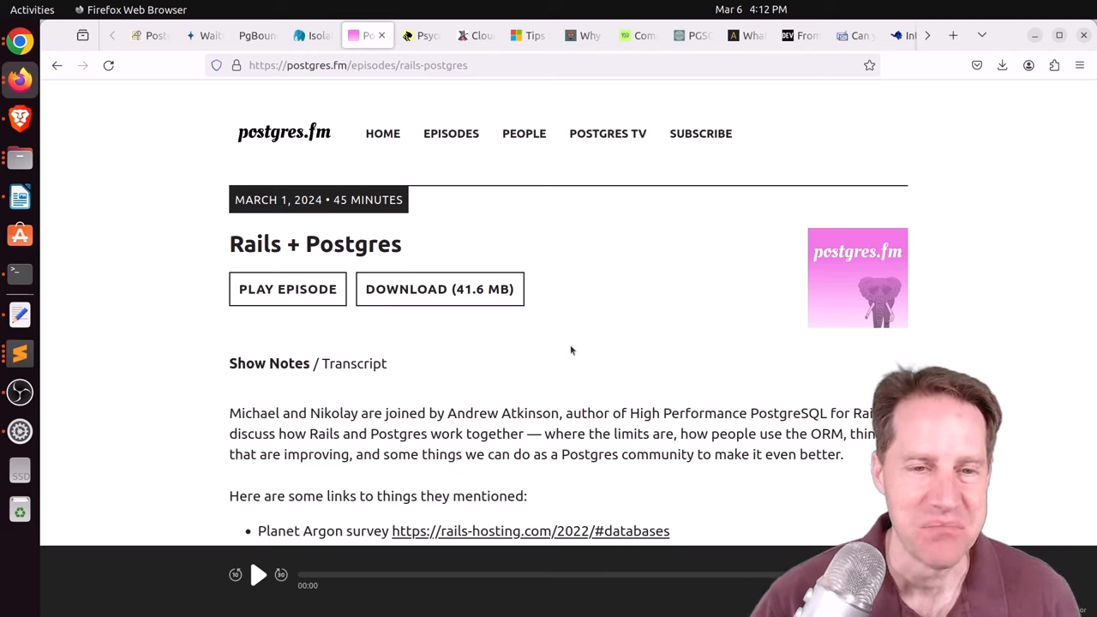
pyautogui.moveTo(582, 353)
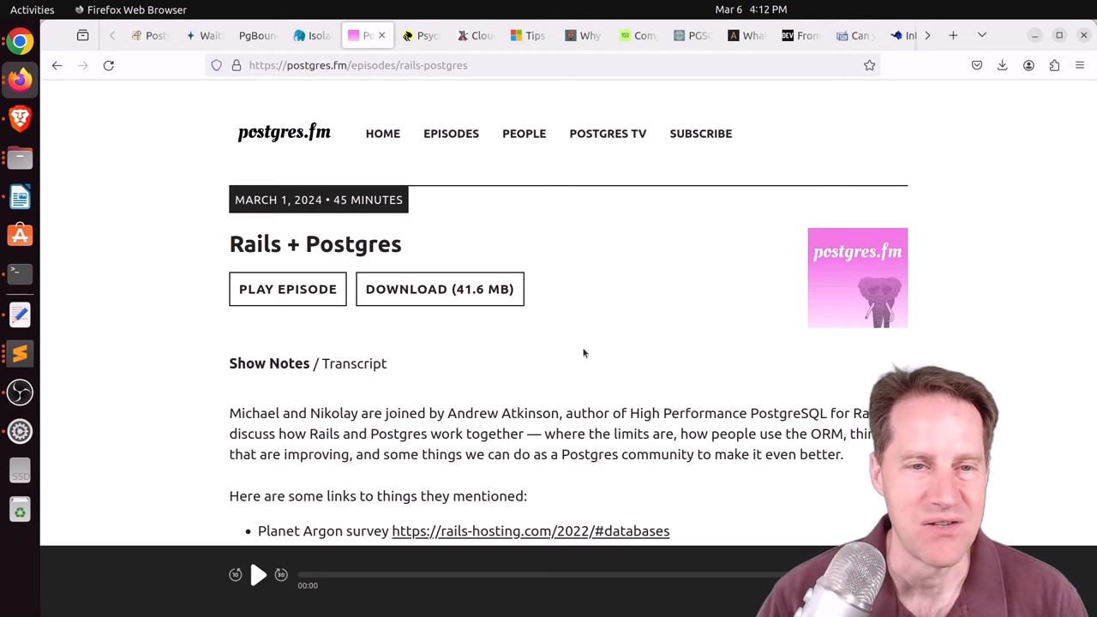
pyautogui.scroll(-3)
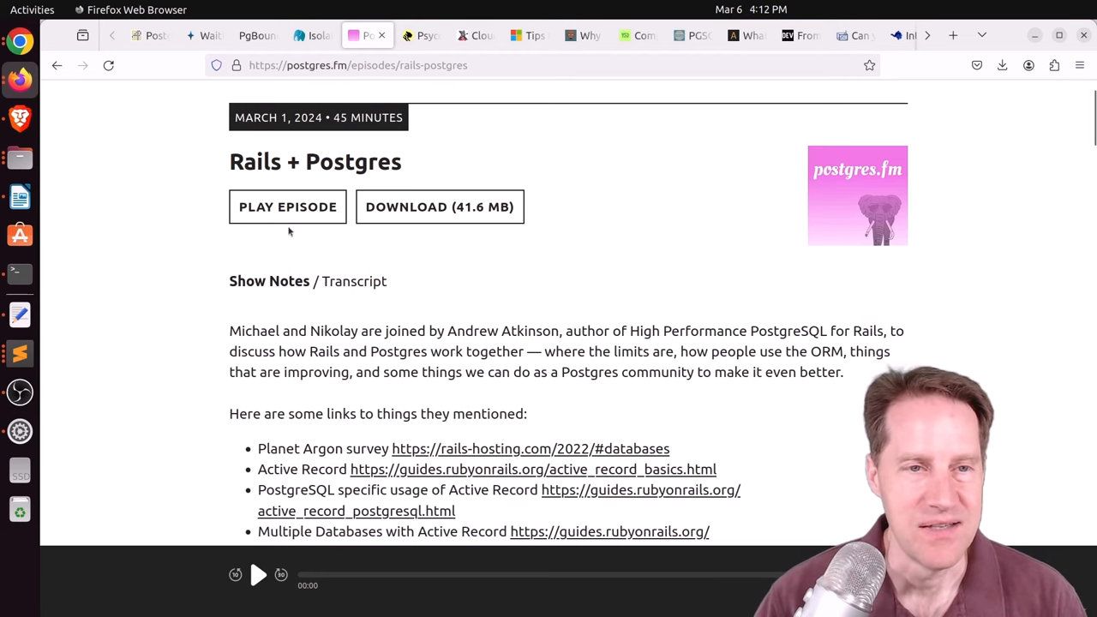
pyautogui.scroll(-3)
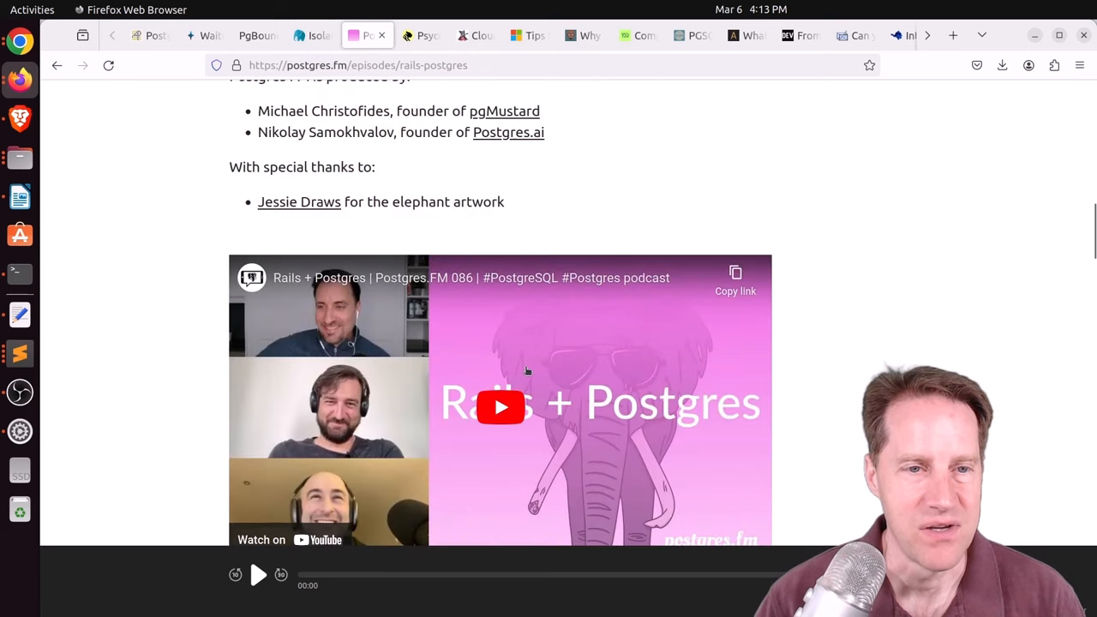
# Switch to the Timescale psycopg2 vs psycopg3 benchmark and scroll through charts to results tables
pyautogui.click(420, 35)
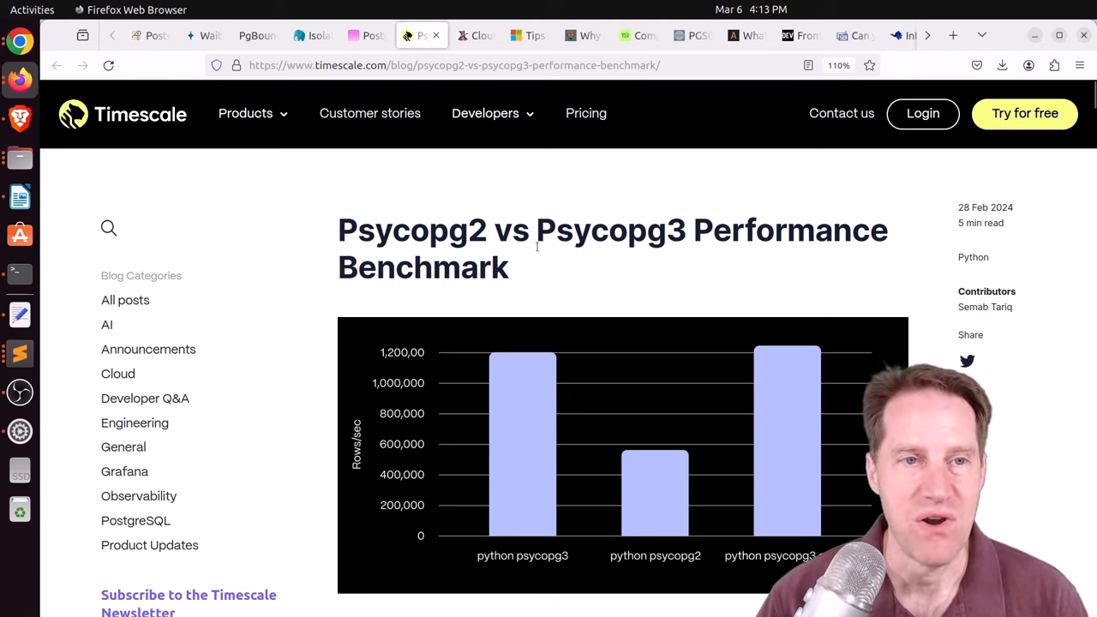
pyautogui.scroll(-3)
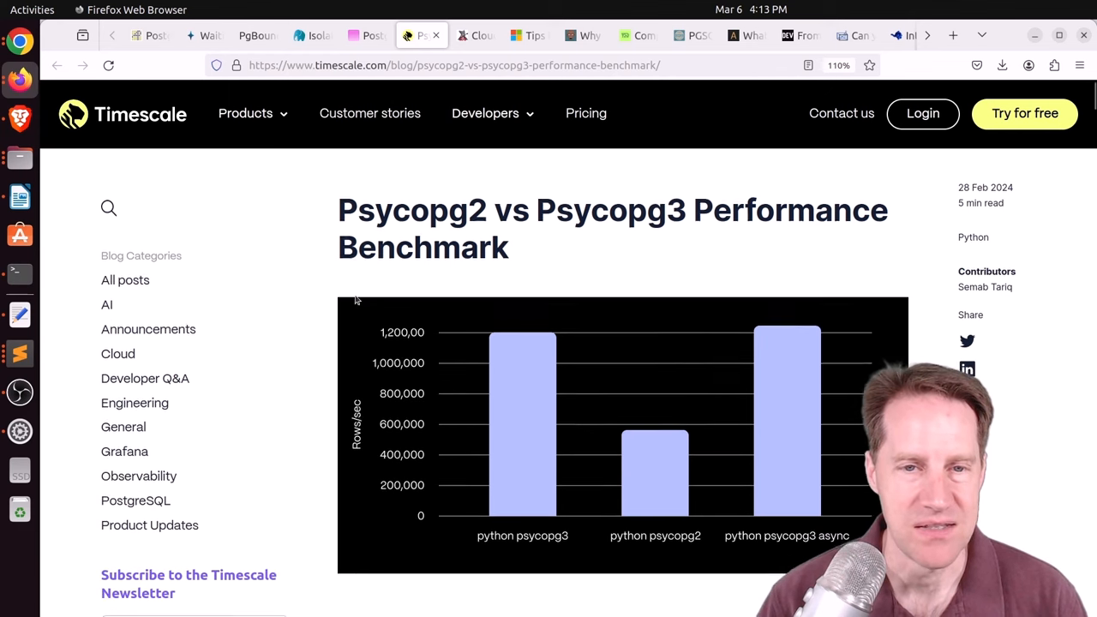
pyautogui.scroll(-3)
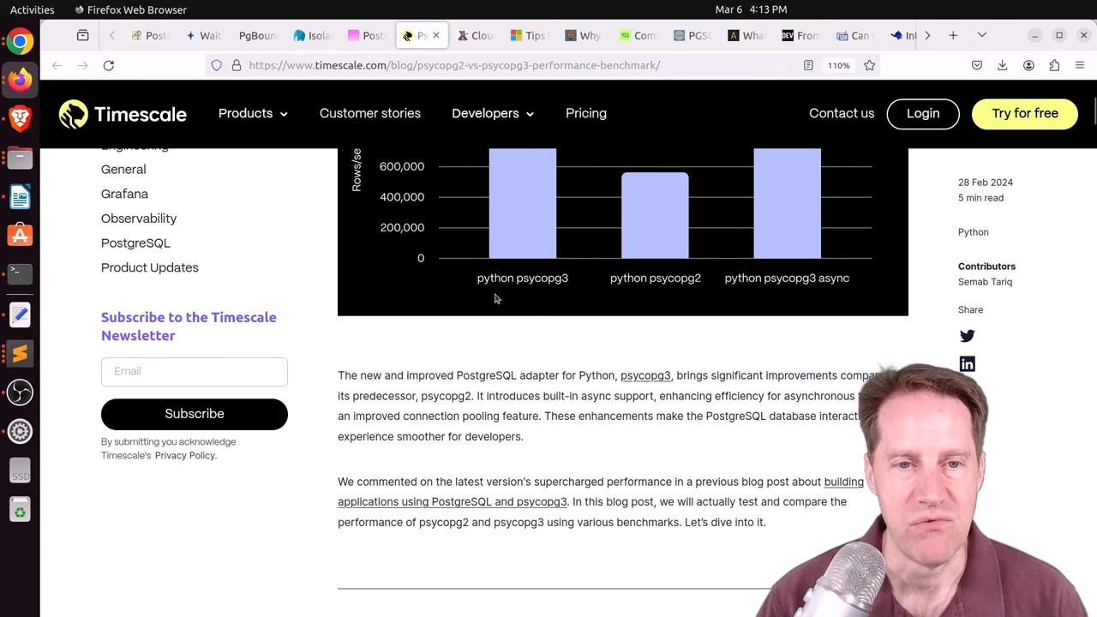
pyautogui.scroll(3)
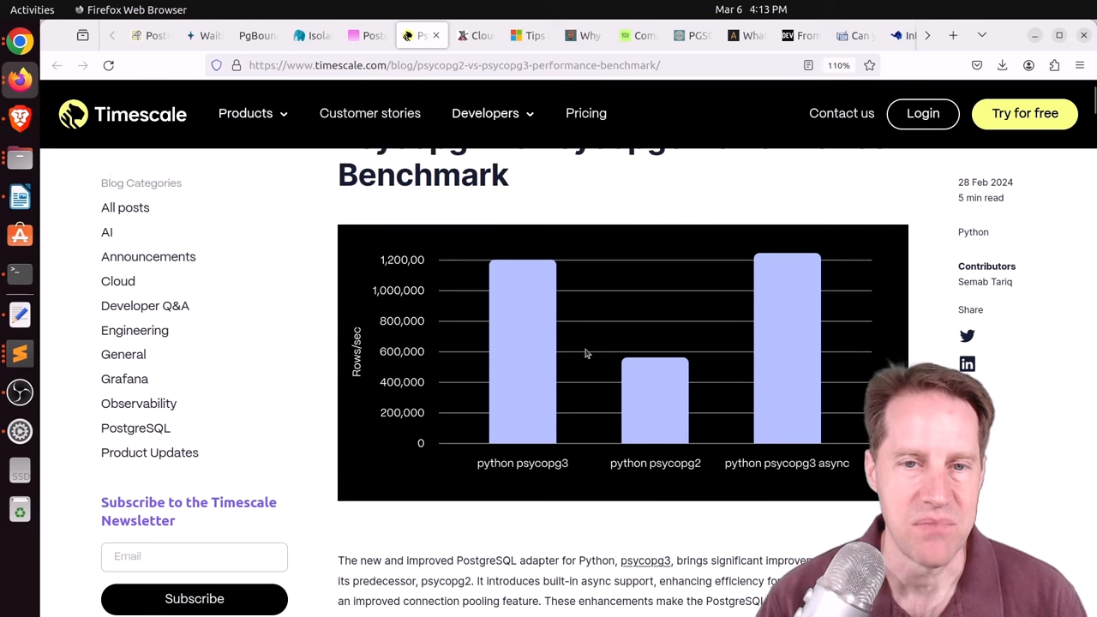
pyautogui.moveTo(613, 384)
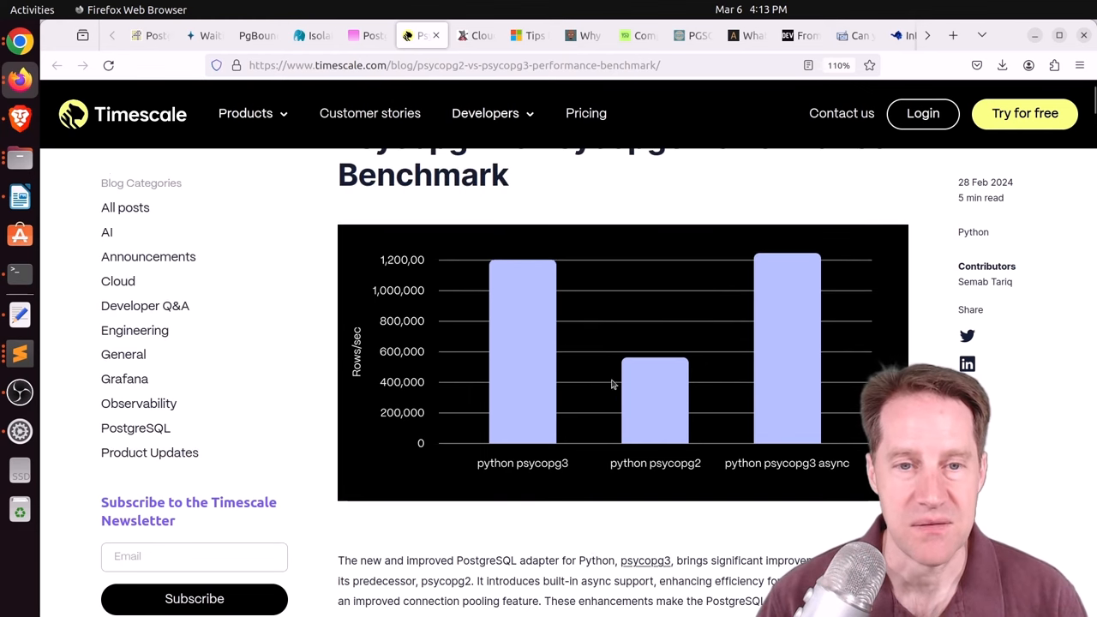
pyautogui.moveTo(784, 385)
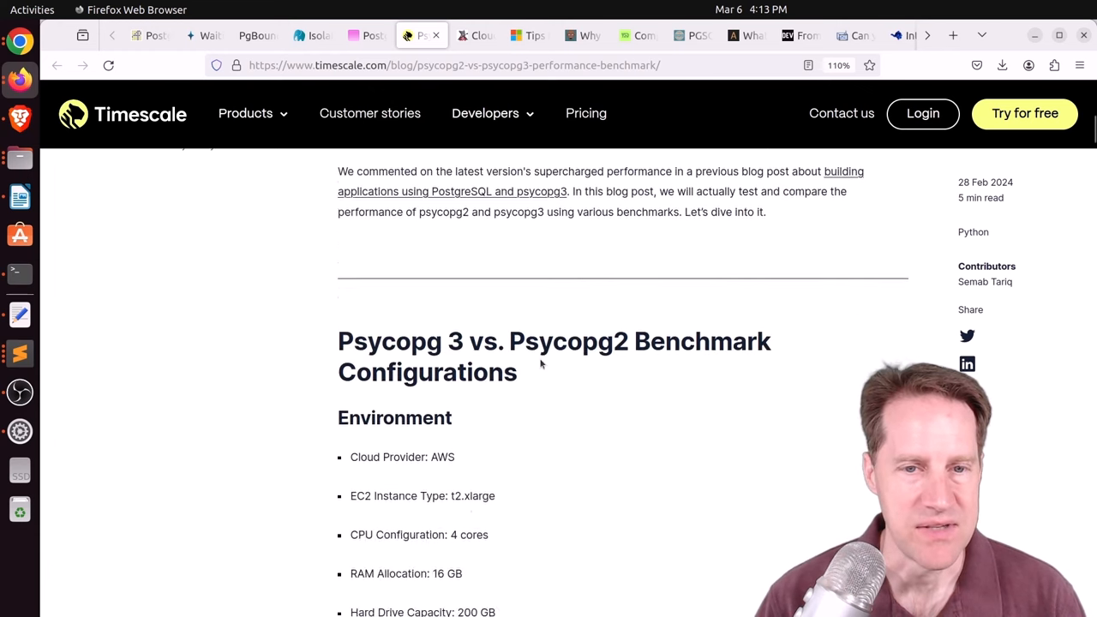
pyautogui.scroll(-3)
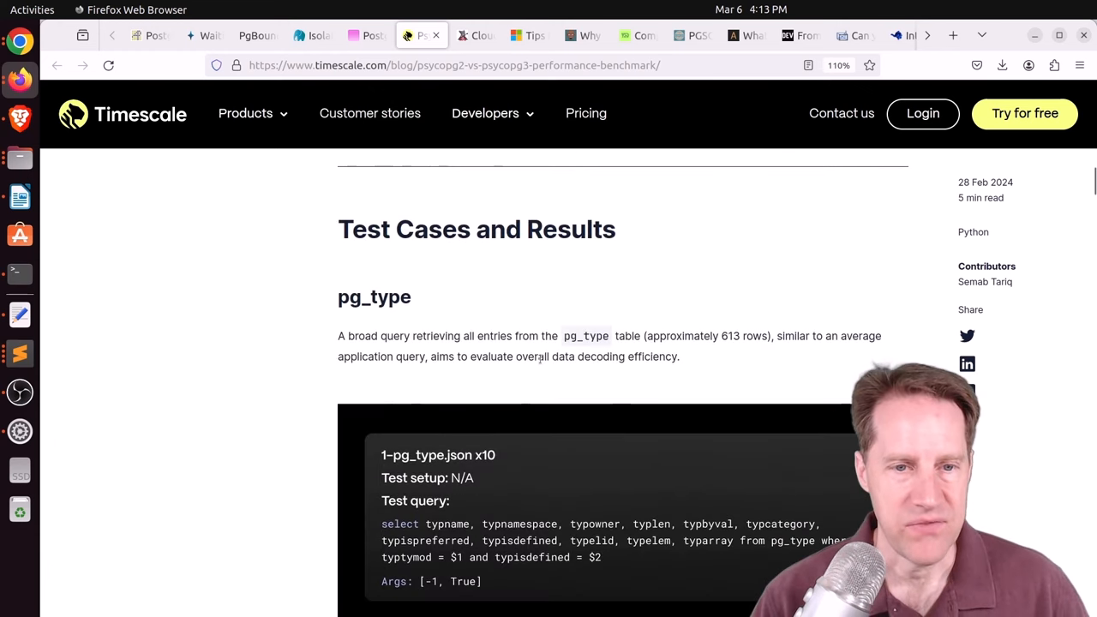
pyautogui.scroll(-3)
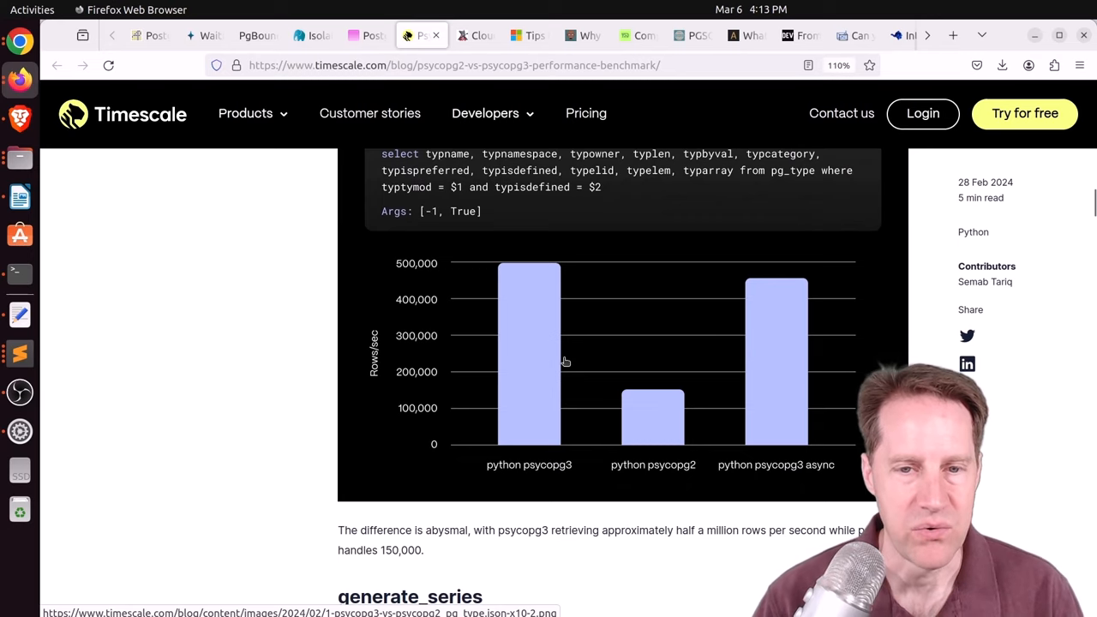
pyautogui.moveTo(545, 341)
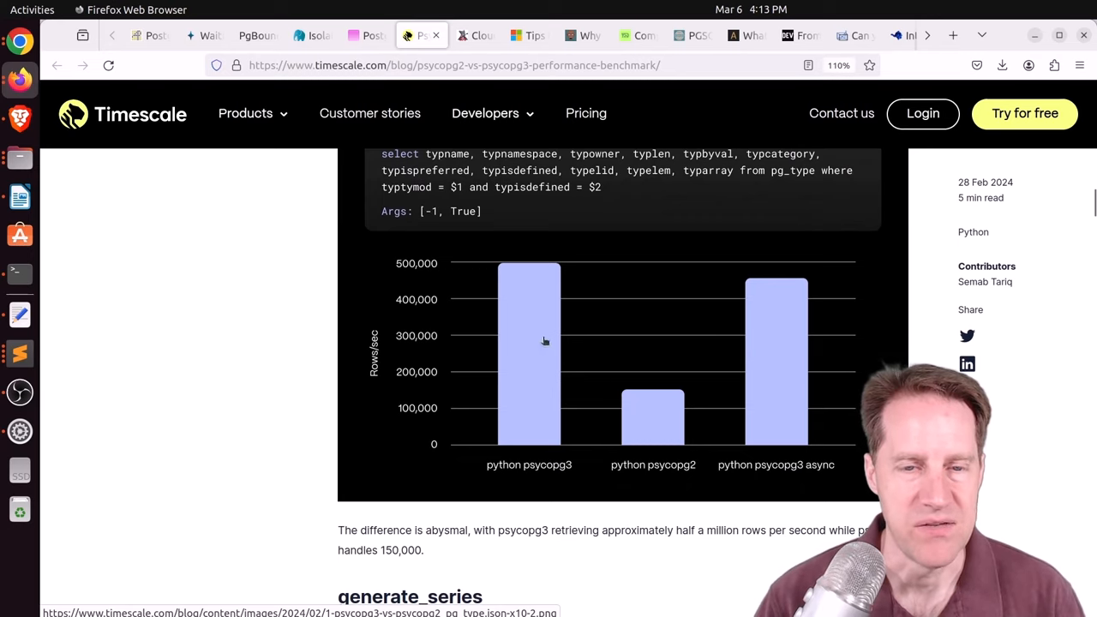
pyautogui.scroll(-3)
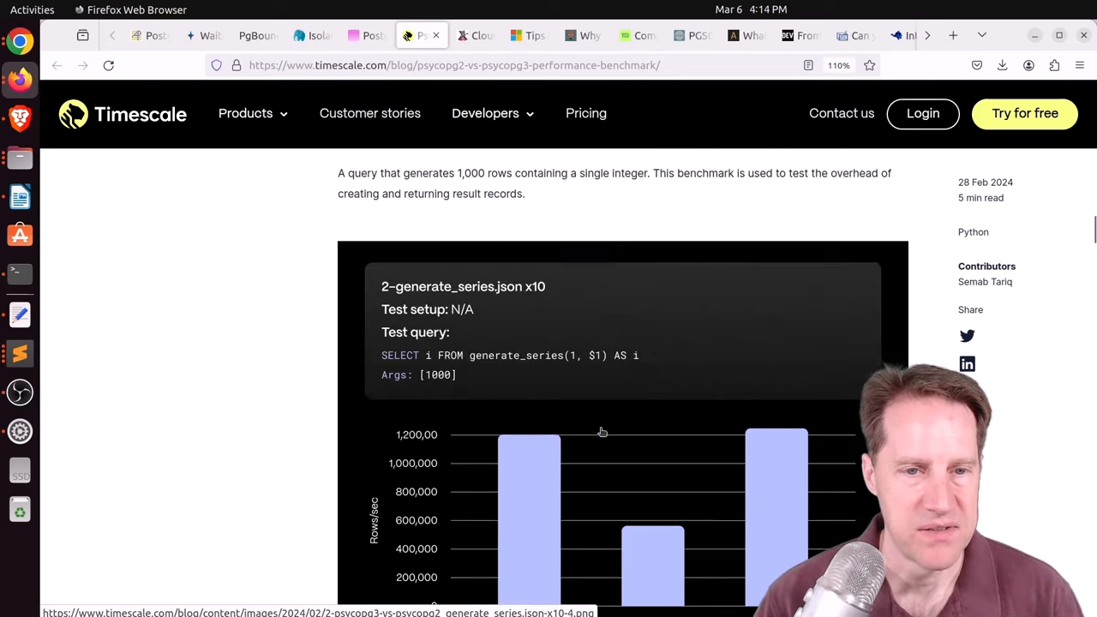
pyautogui.scroll(-3)
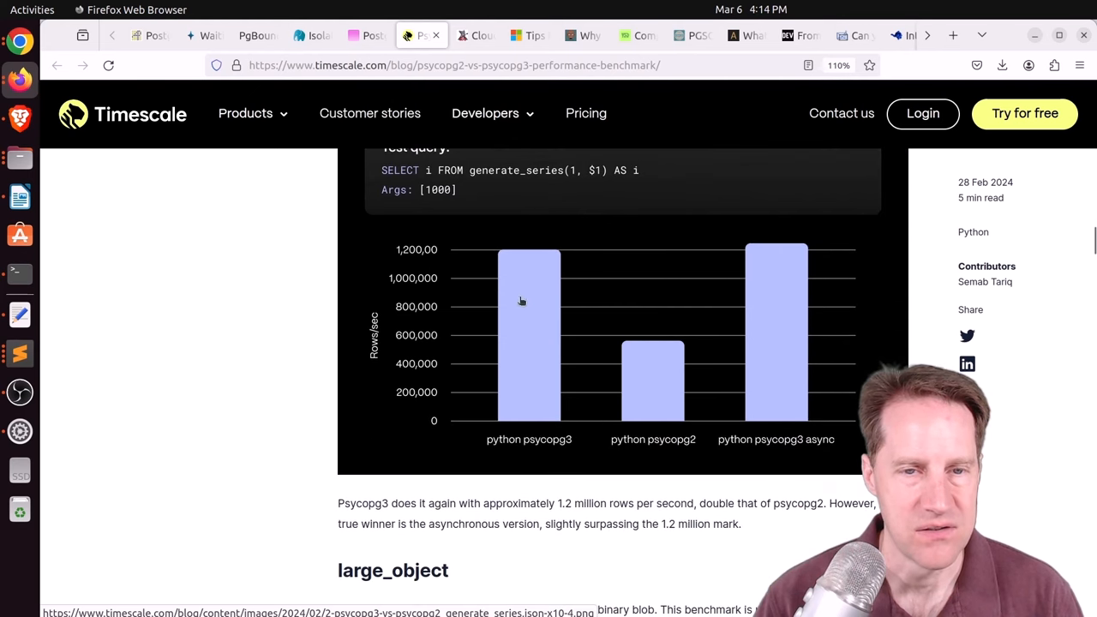
pyautogui.scroll(-3)
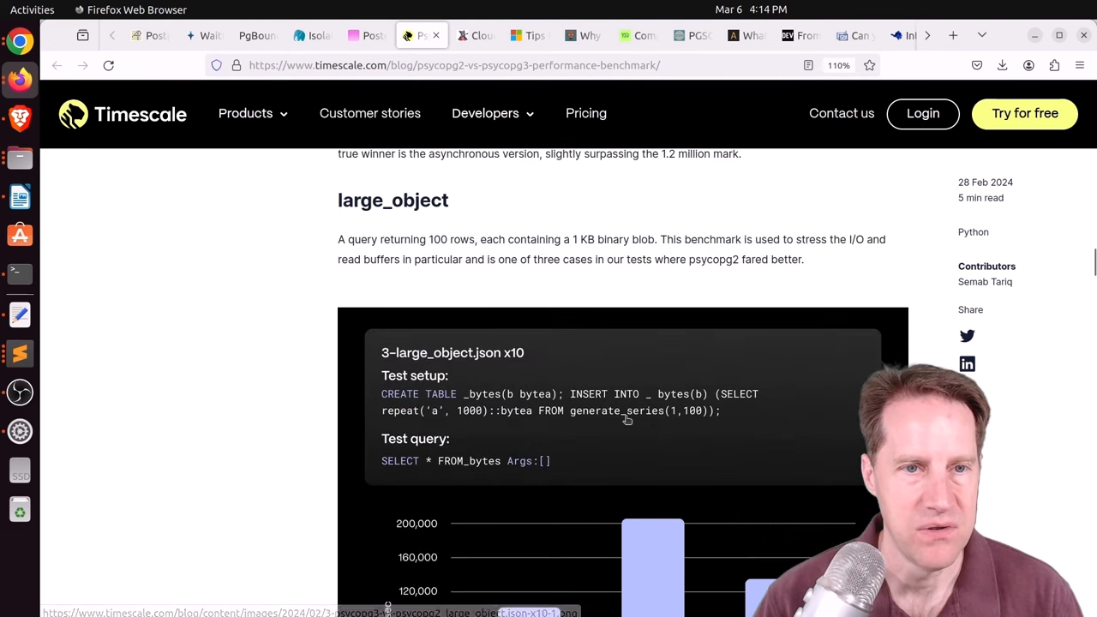
pyautogui.scroll(-3)
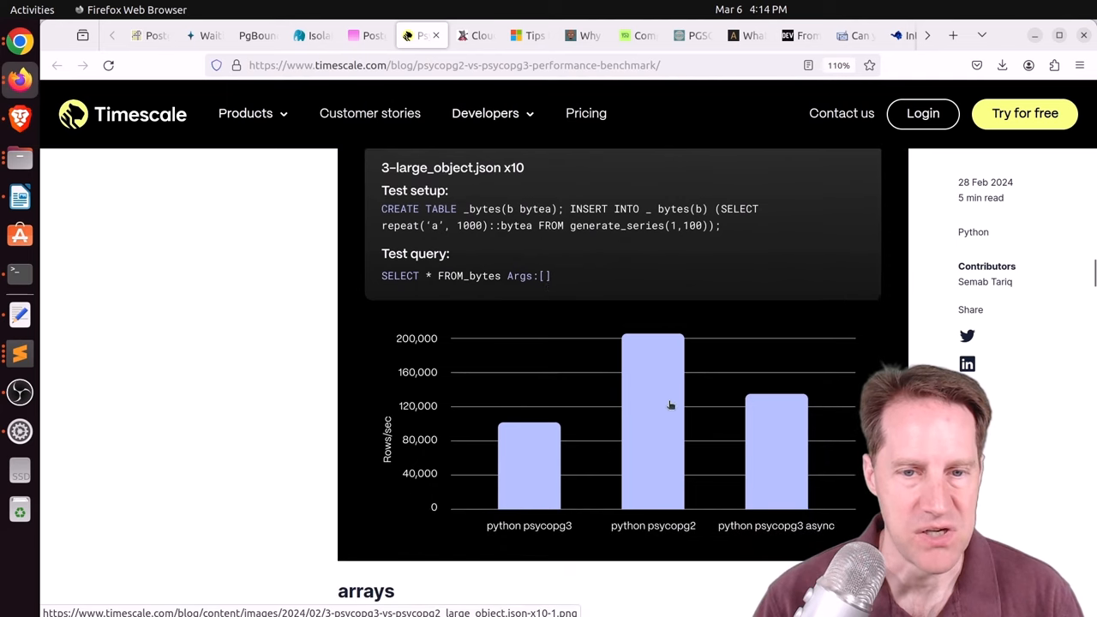
pyautogui.moveTo(646, 451)
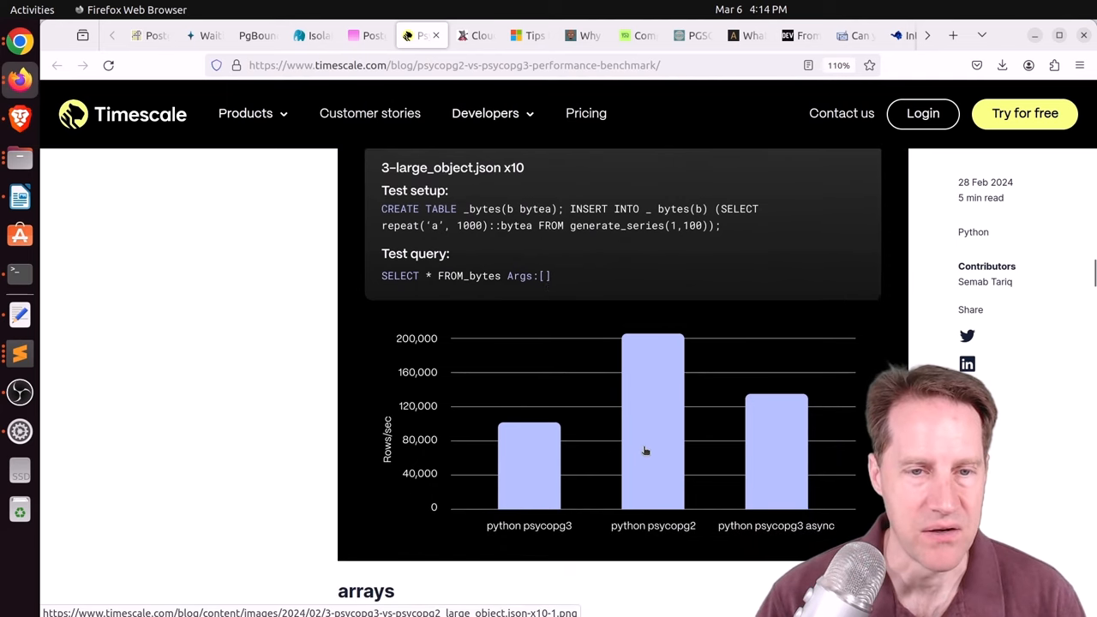
pyautogui.scroll(-3)
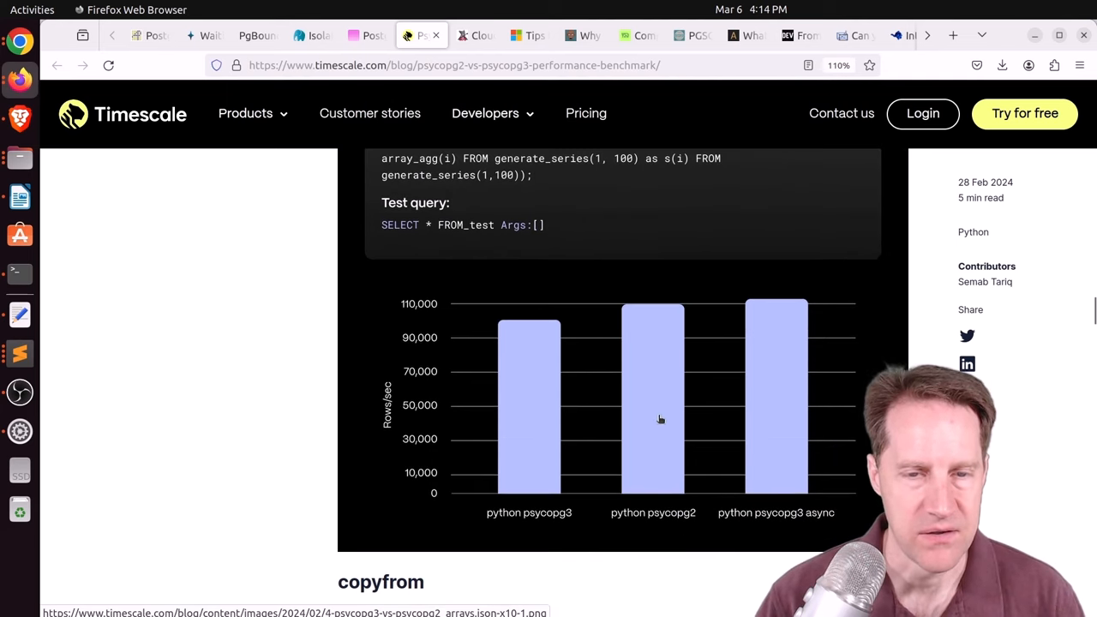
pyautogui.scroll(-3)
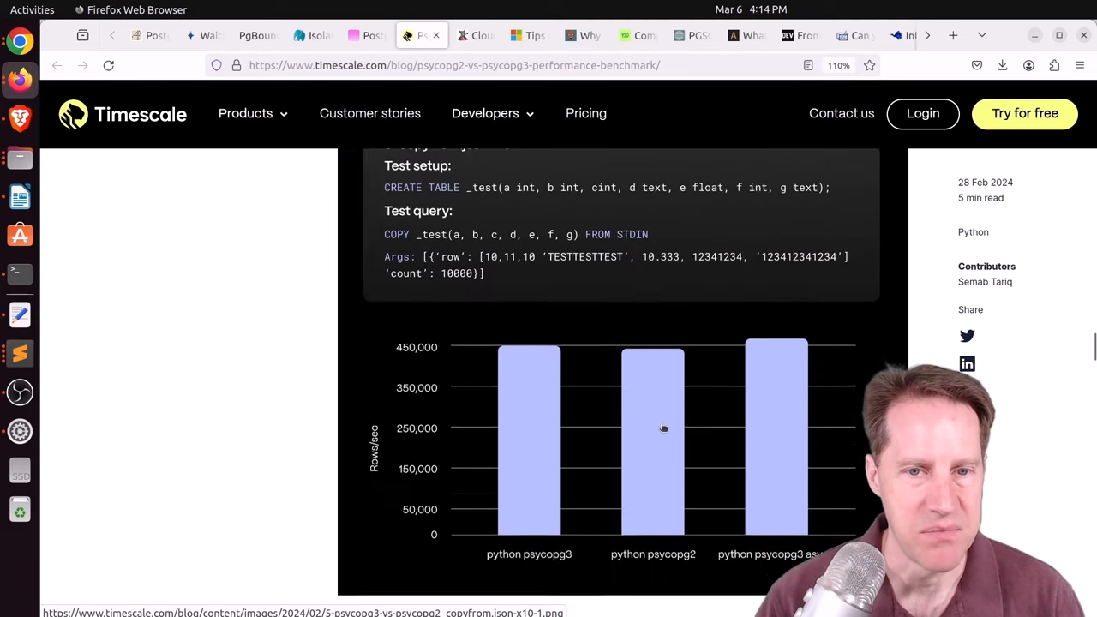
pyautogui.scroll(-3)
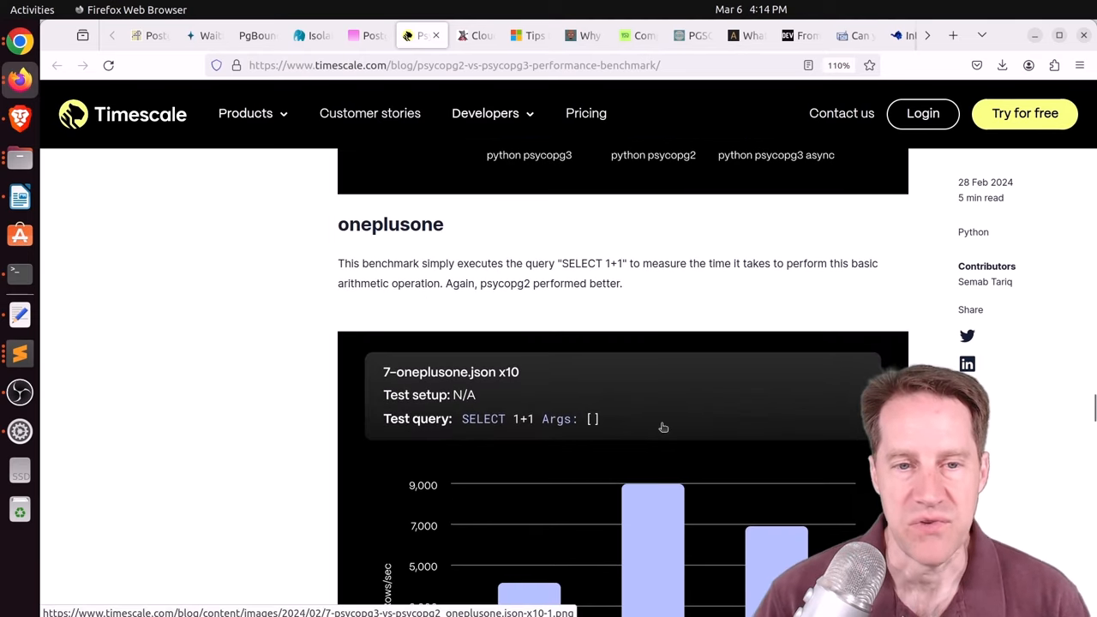
pyautogui.scroll(3)
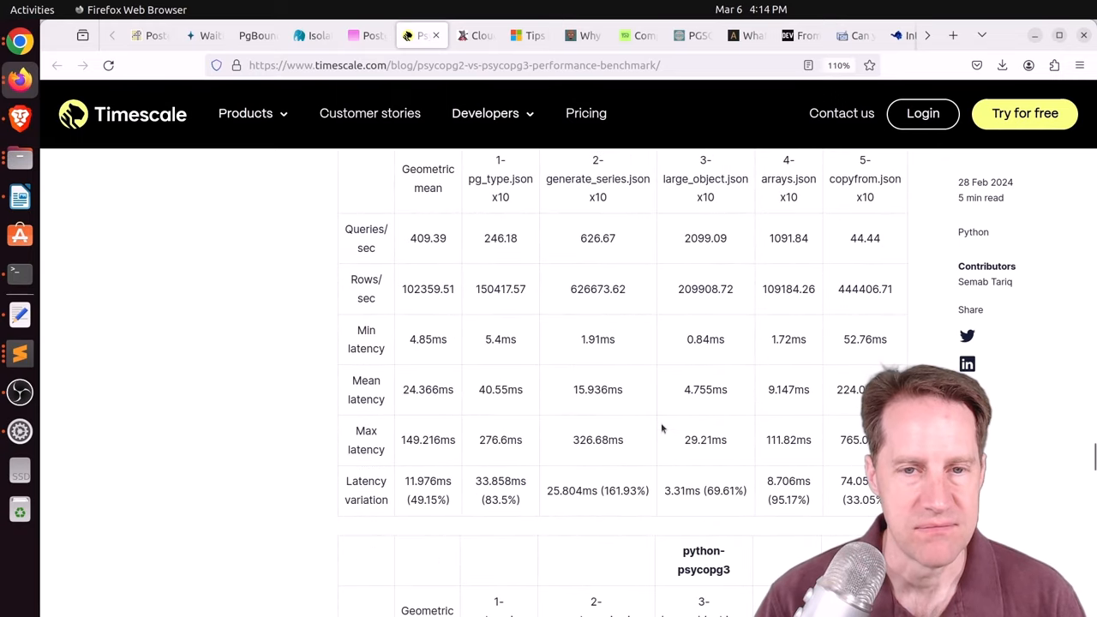
pyautogui.scroll(-3)
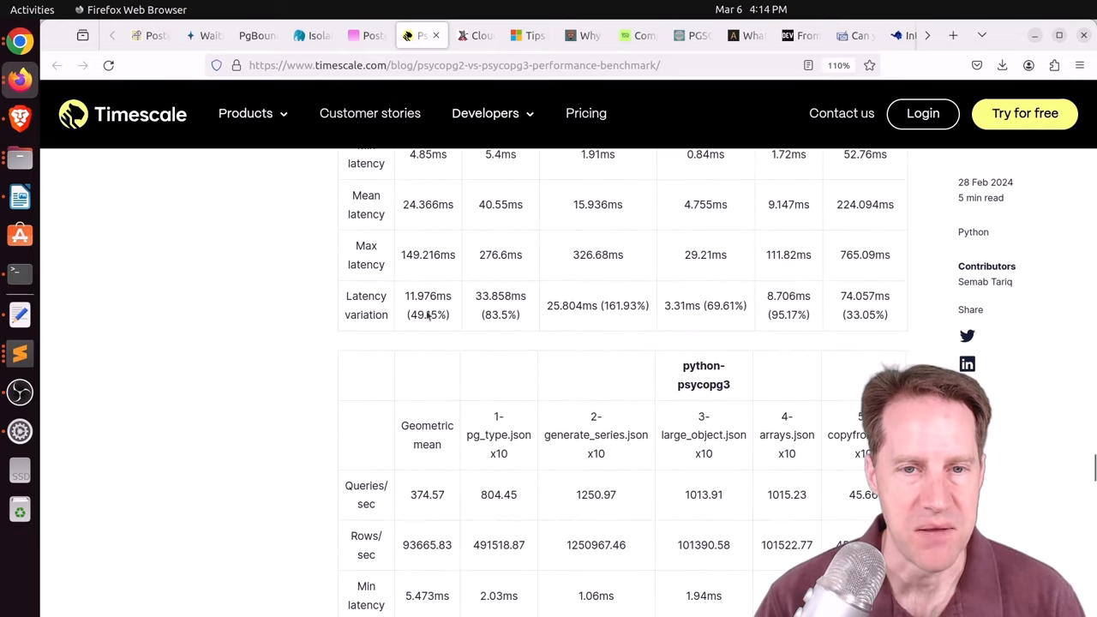
pyautogui.scroll(-3)
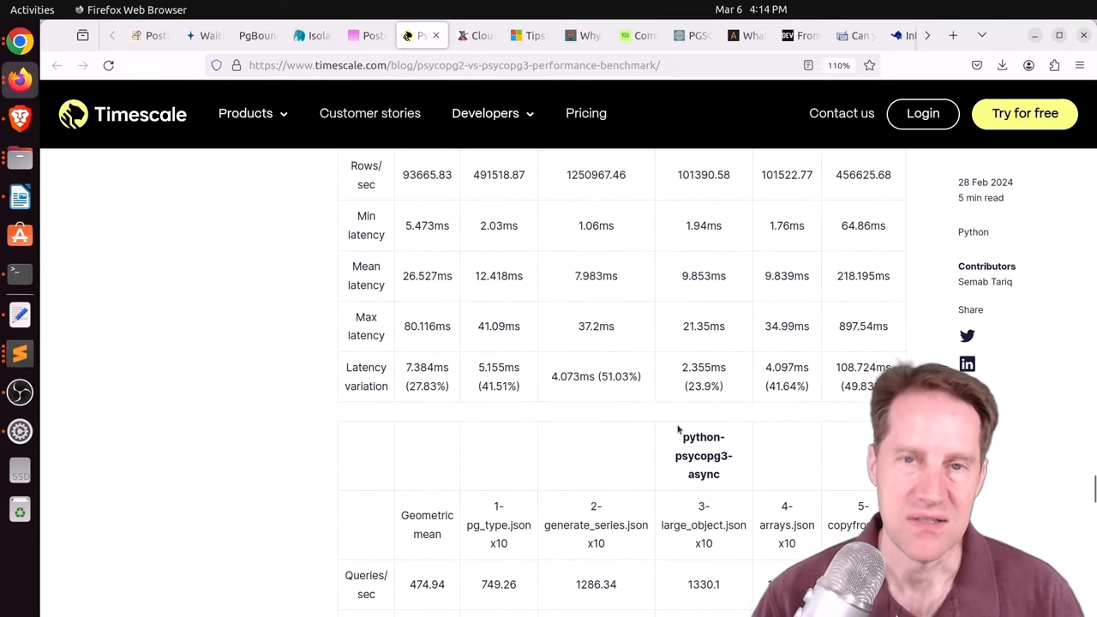
pyautogui.scroll(-3)
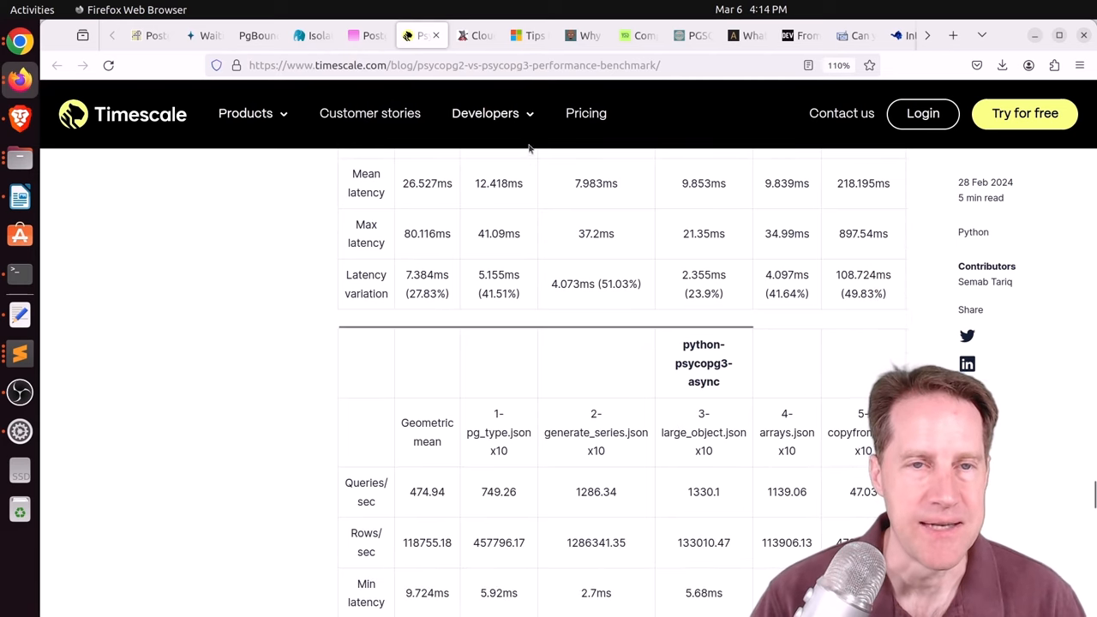
# Switch to CloudNativePG Recipe 1 and read through setup and cleanup to the author section
pyautogui.click(473, 35)
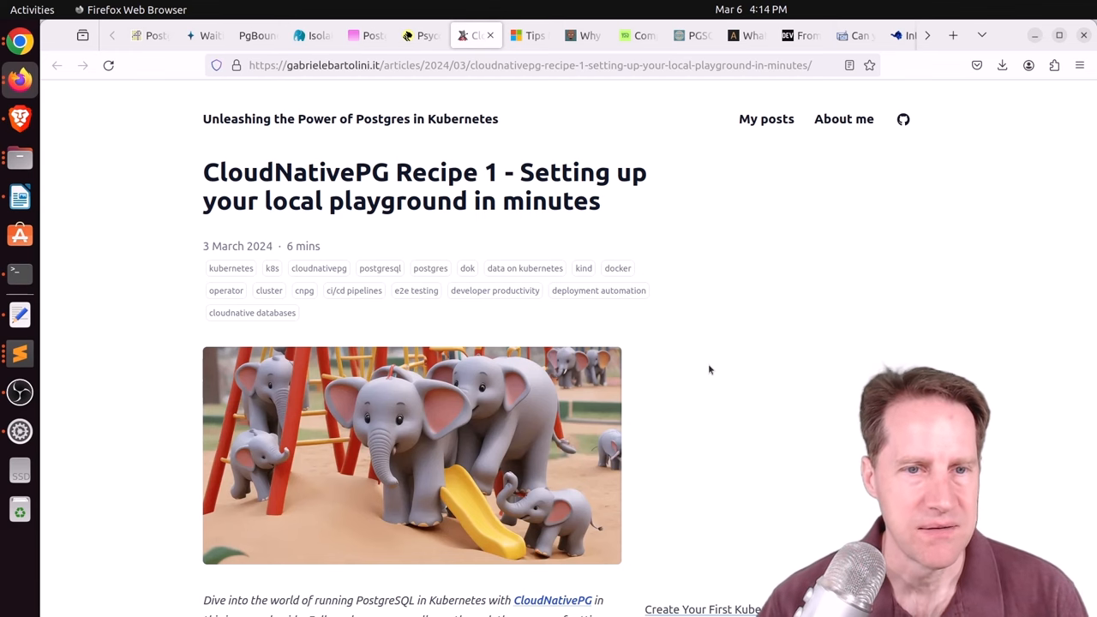
pyautogui.scroll(-3)
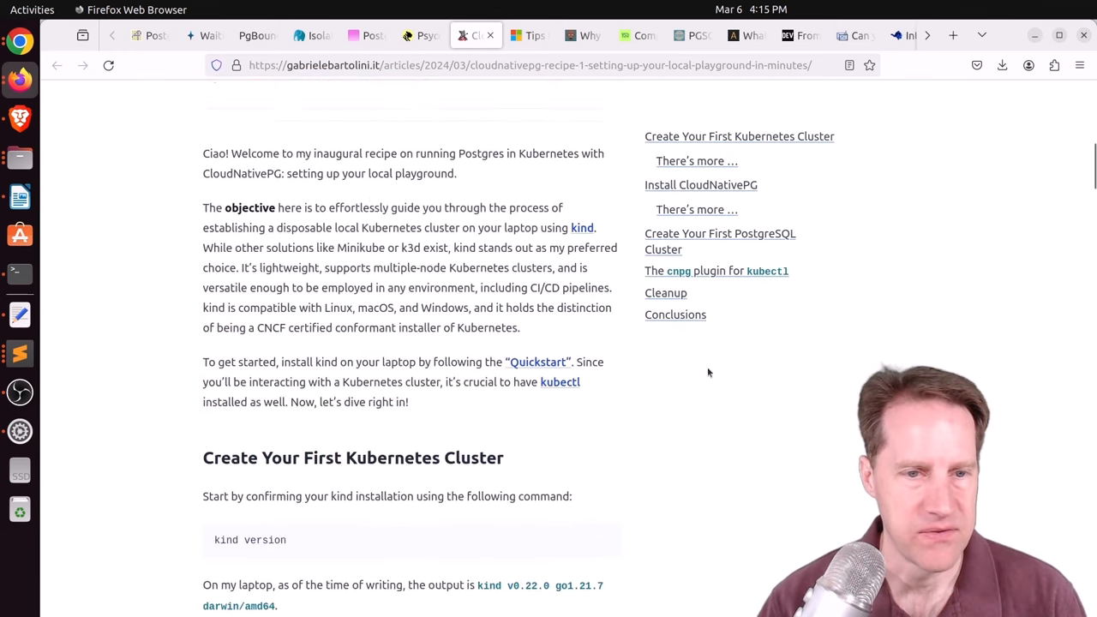
pyautogui.scroll(-3)
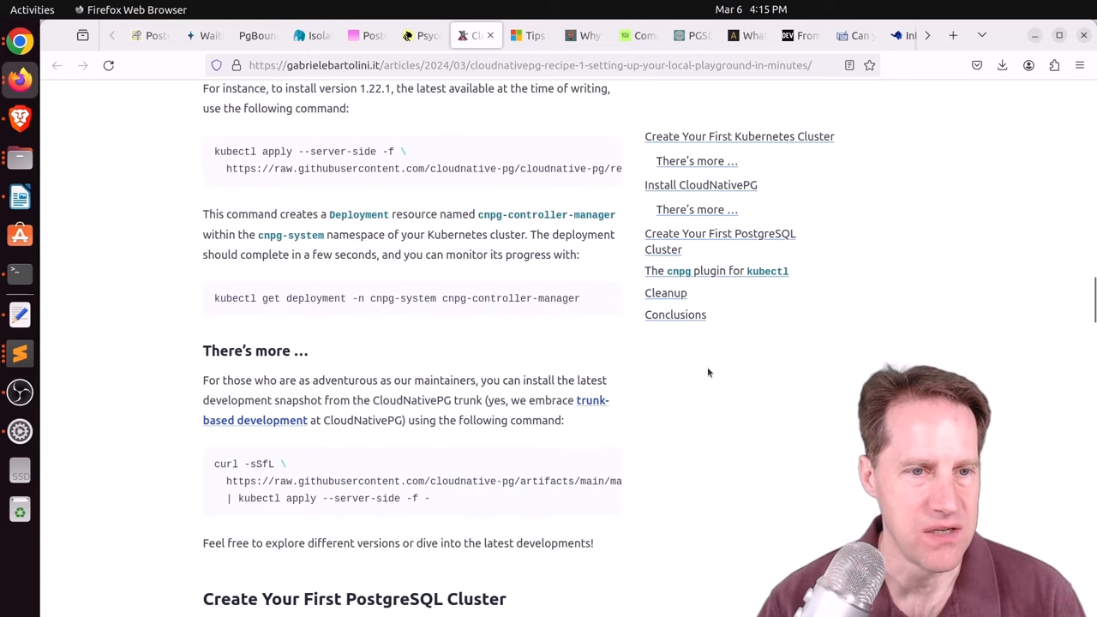
pyautogui.scroll(-3)
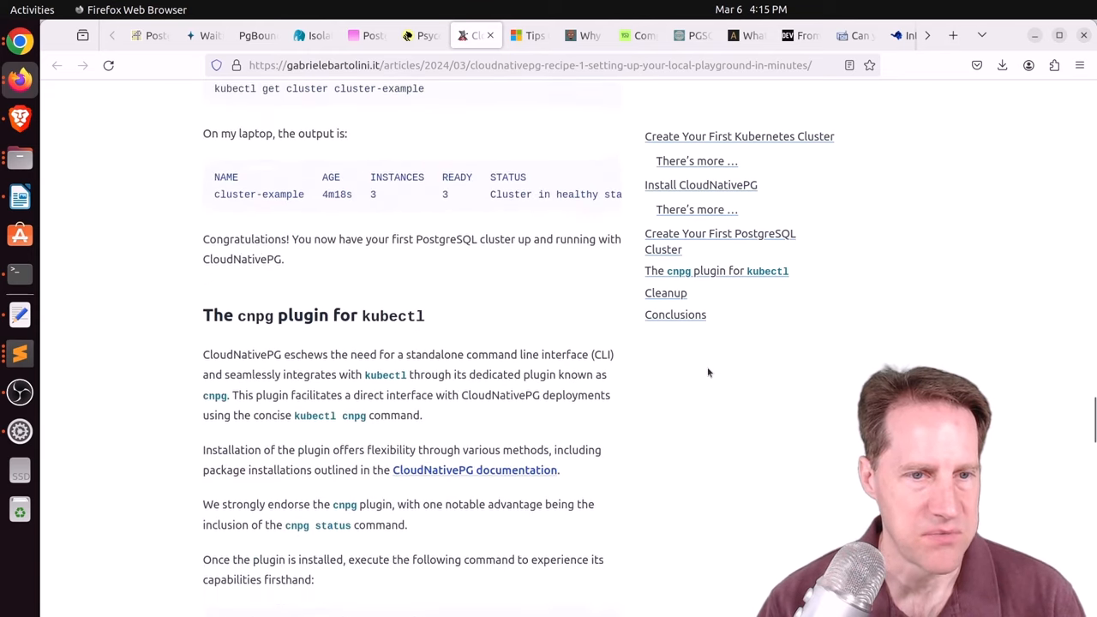
pyautogui.scroll(-3)
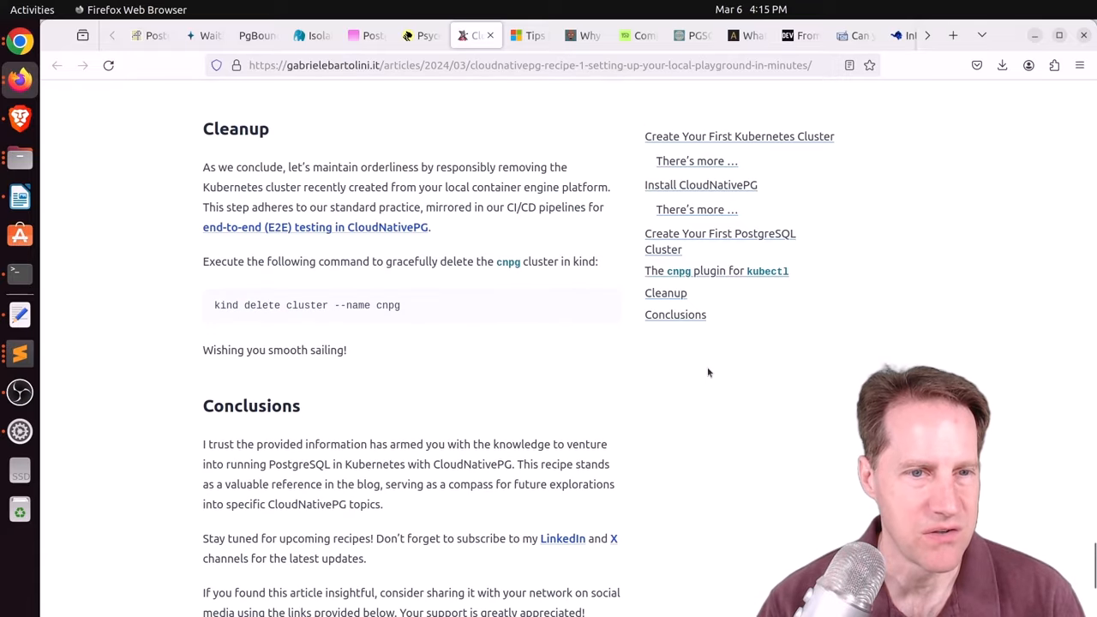
pyautogui.scroll(-3)
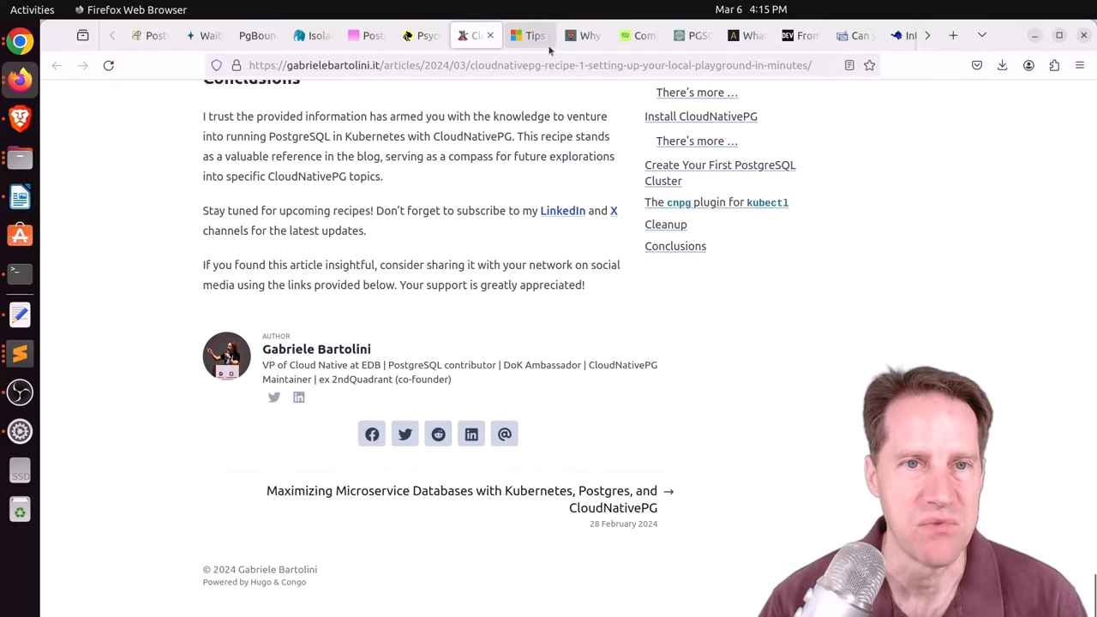
# Switch to the LIKE & ILIKE tuning article and read past the b-tree and GIN examples
pyautogui.click(530, 35)
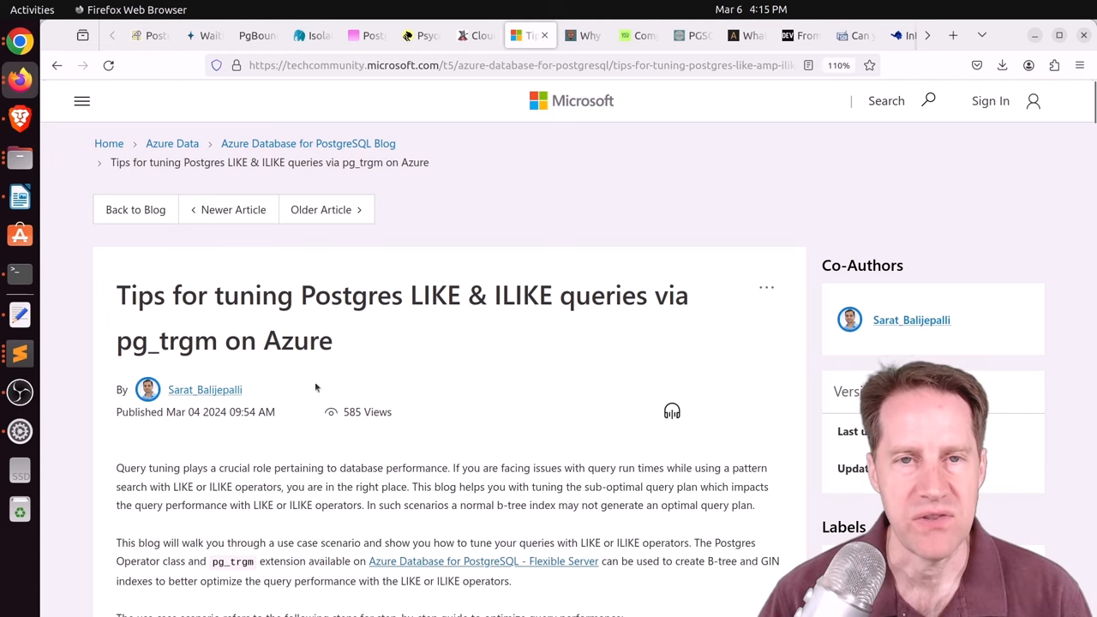
pyautogui.scroll(-3)
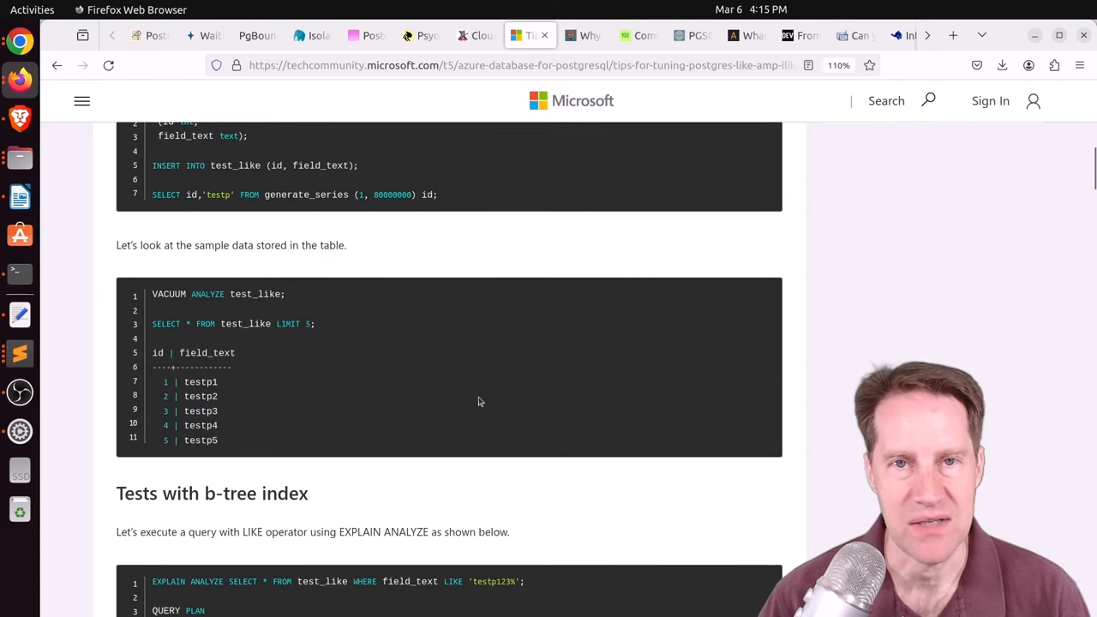
pyautogui.scroll(-3)
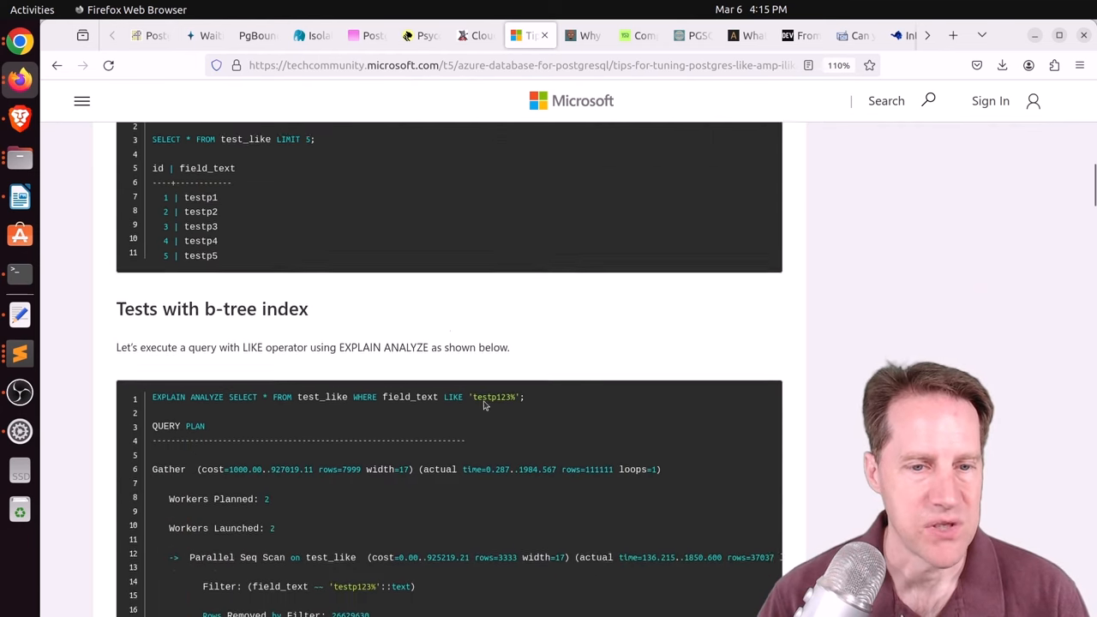
pyautogui.scroll(-3)
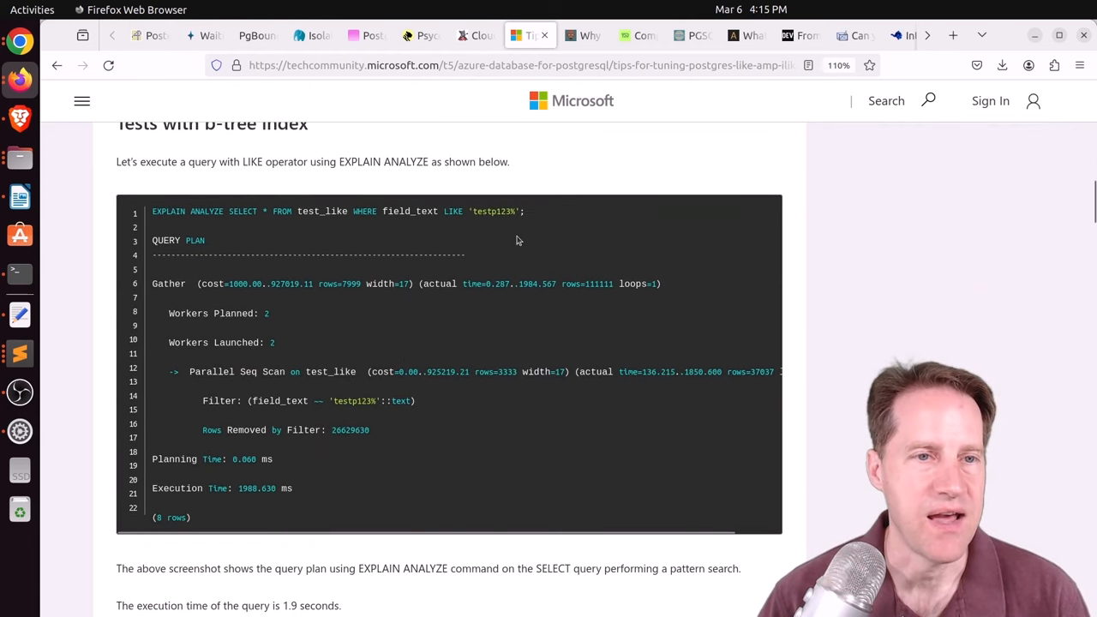
pyautogui.scroll(-3)
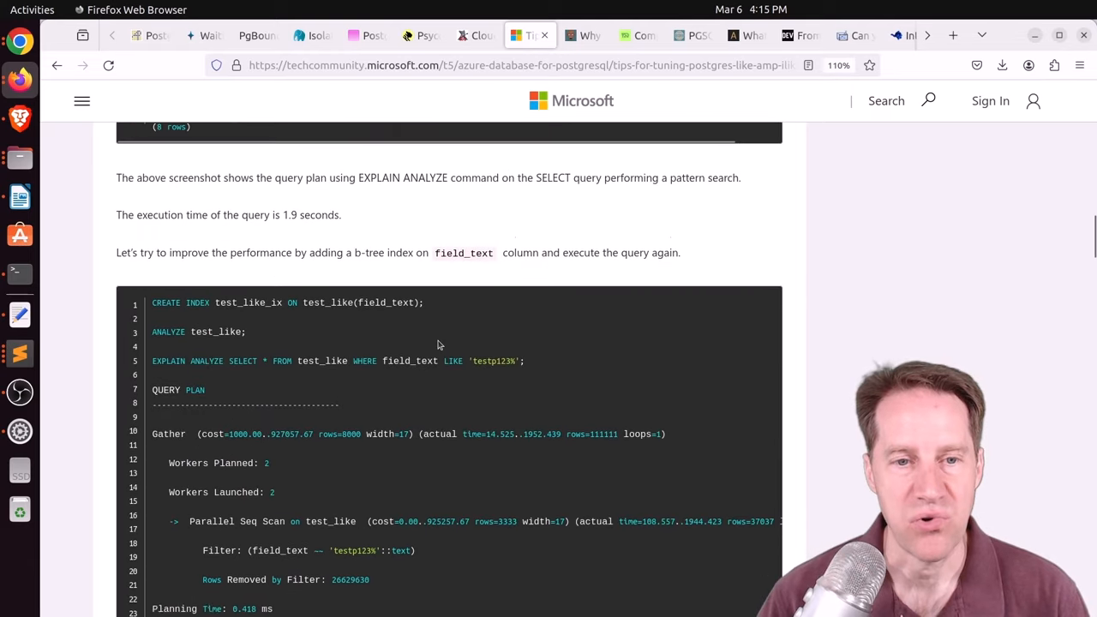
pyautogui.scroll(-3)
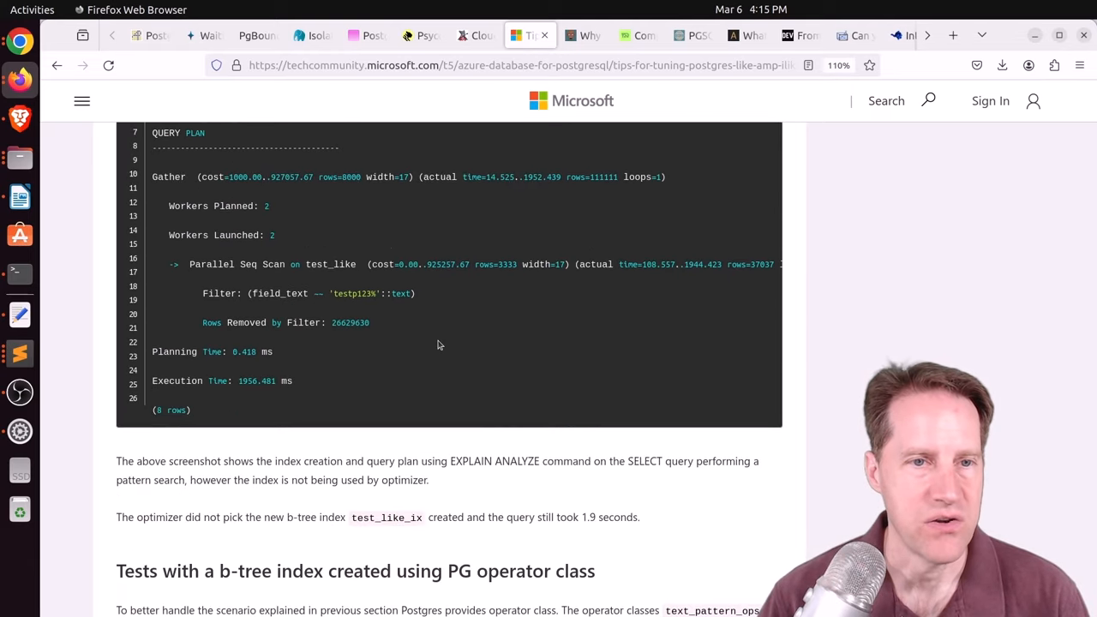
pyautogui.scroll(-3)
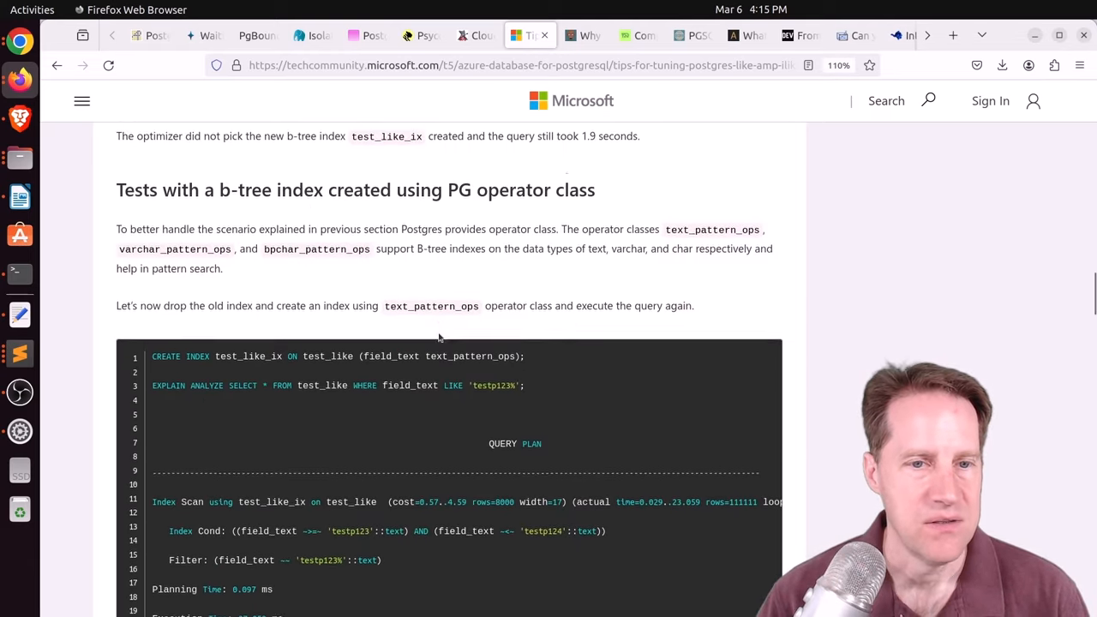
pyautogui.scroll(-3)
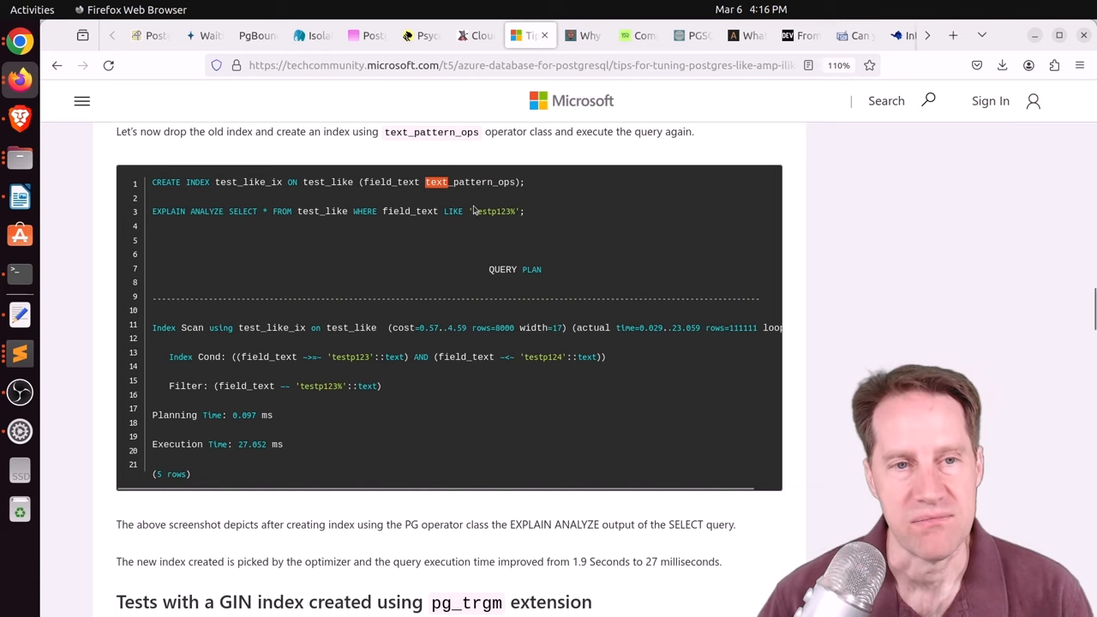
pyautogui.scroll(-3)
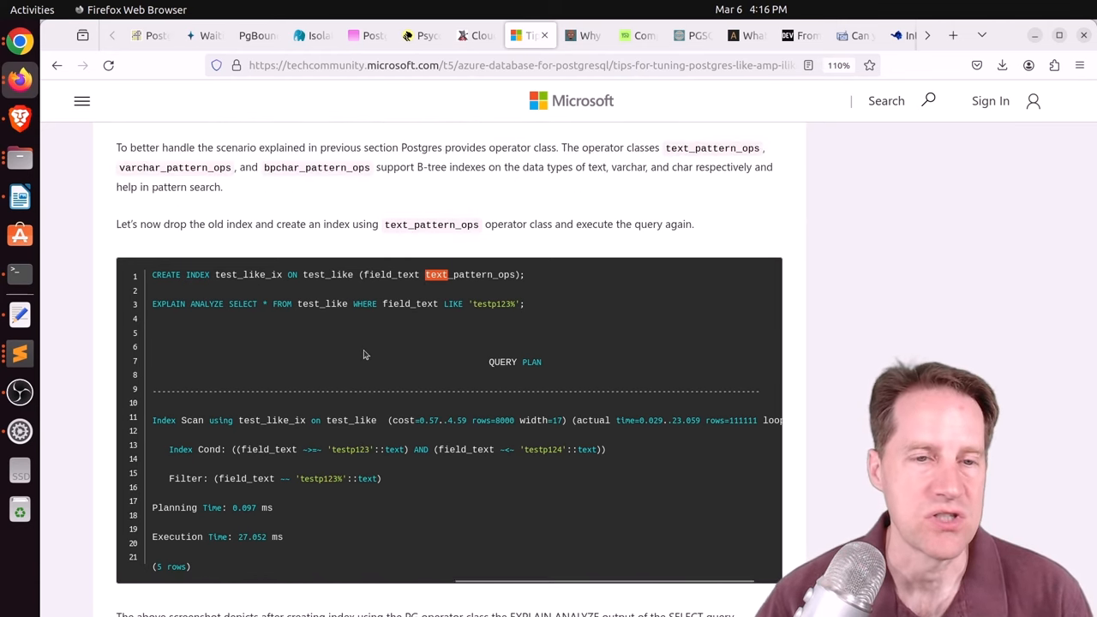
pyautogui.scroll(-3)
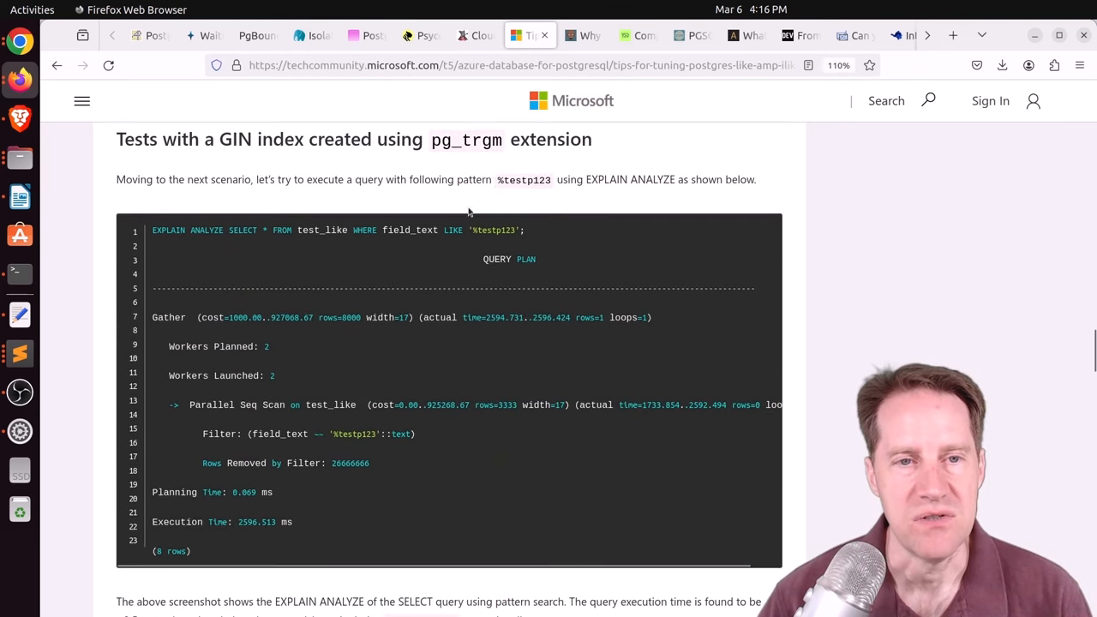
pyautogui.moveTo(374, 304)
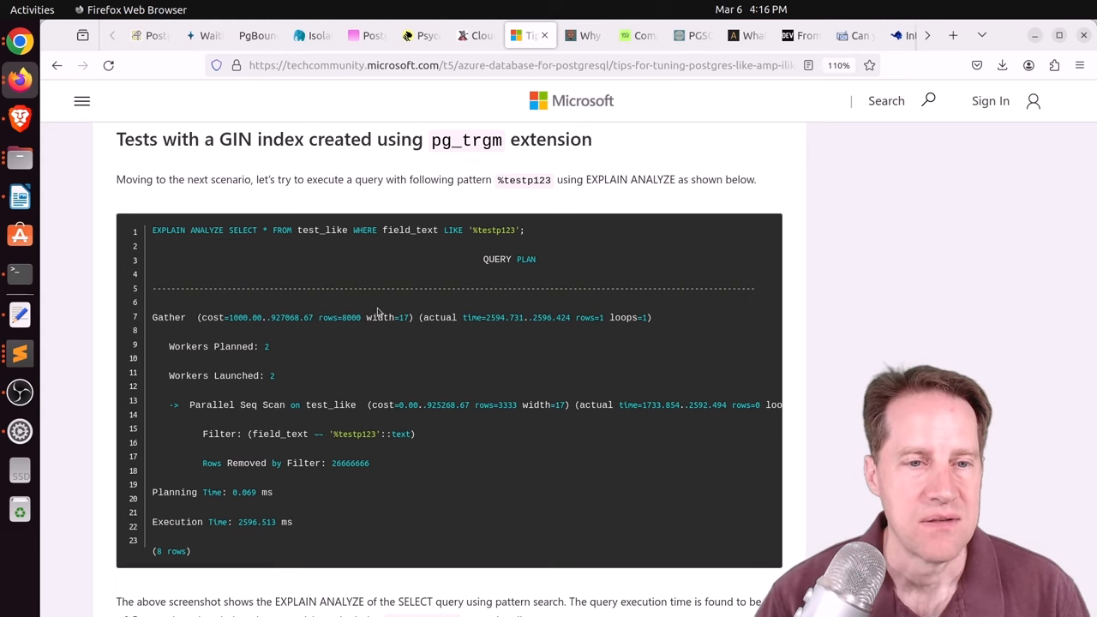
pyautogui.scroll(3)
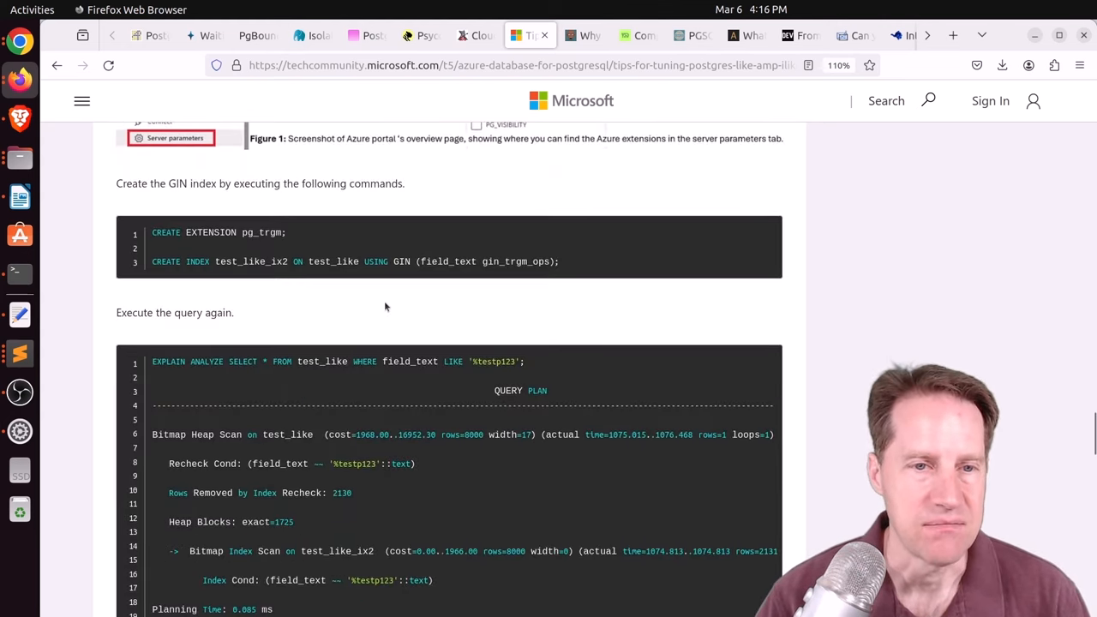
pyautogui.scroll(-3)
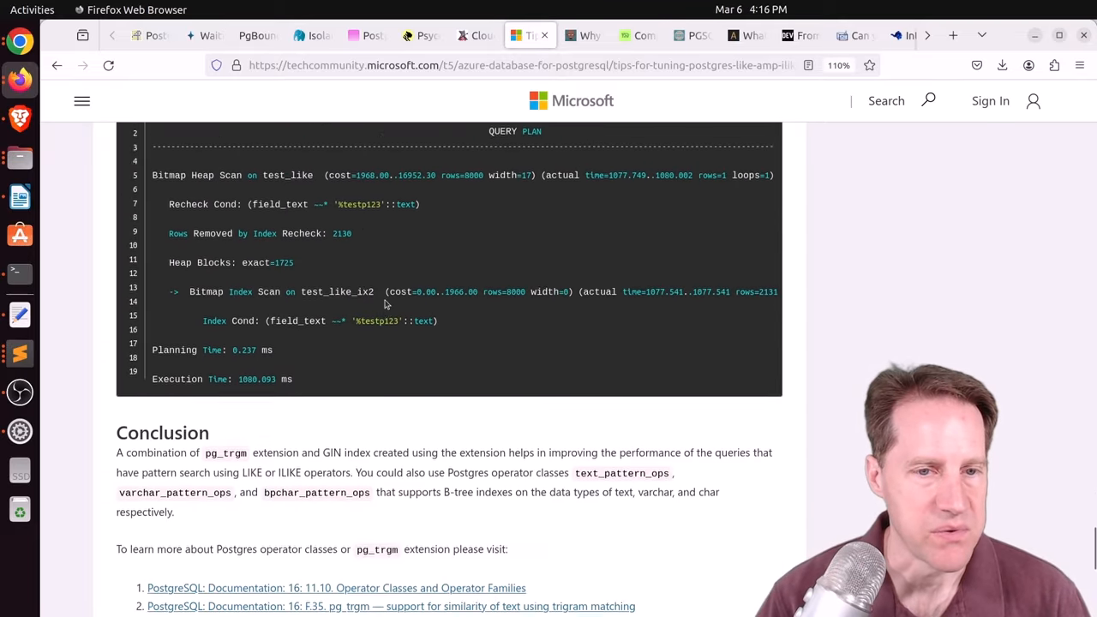
pyautogui.scroll(-3)
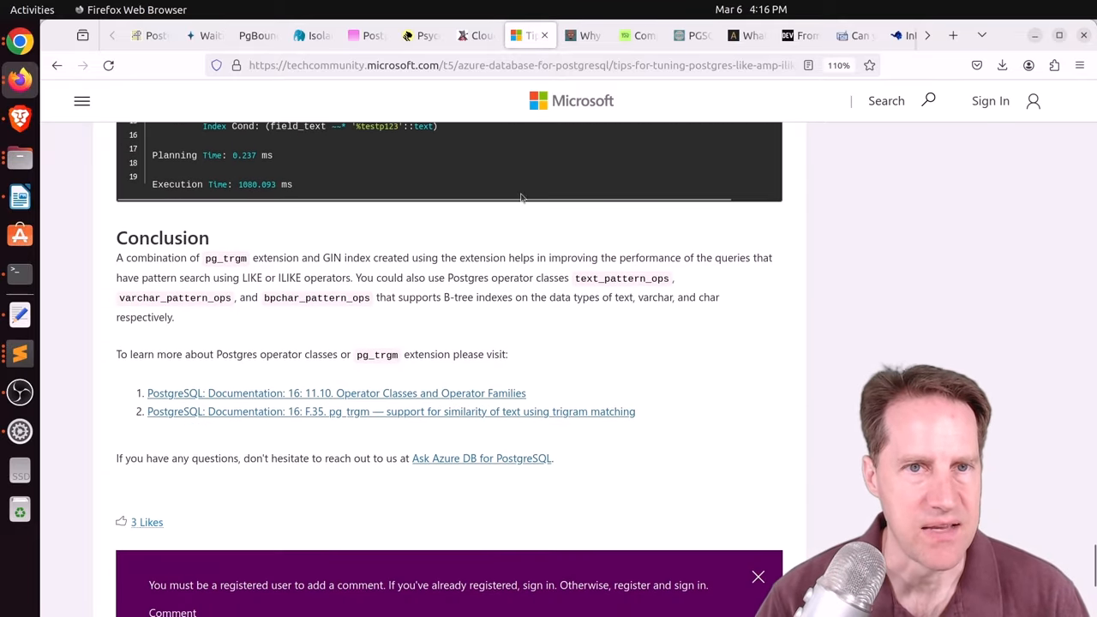
pyautogui.moveTo(585, 35)
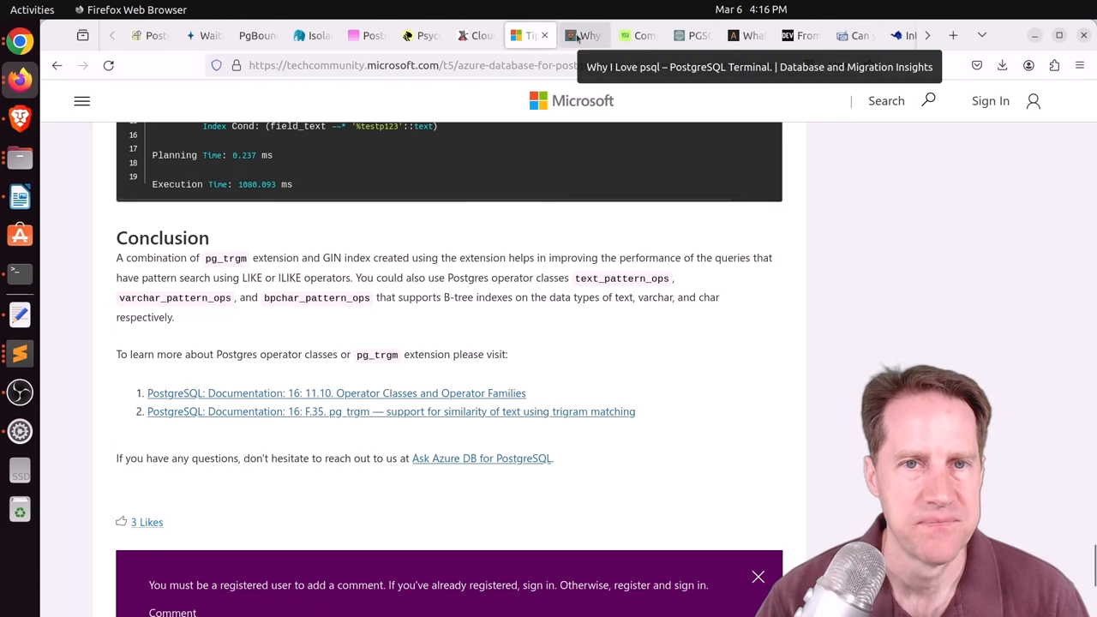
# Switch to 'Why I Love psql' and scroll past its references into related posts
pyautogui.click(583, 35)
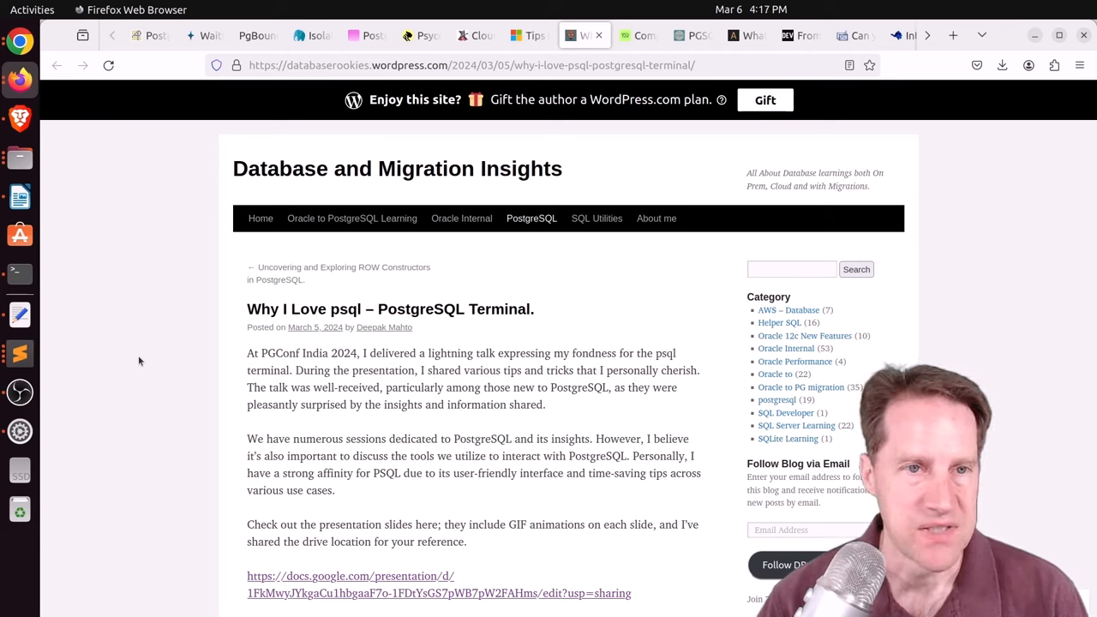
pyautogui.moveTo(144, 359)
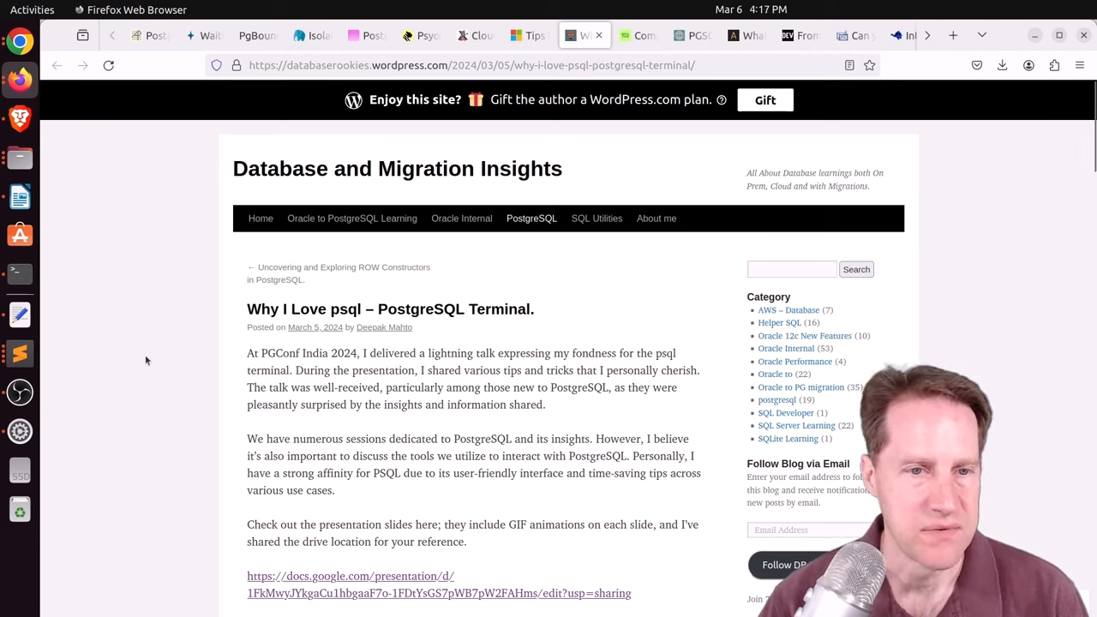
pyautogui.scroll(-3)
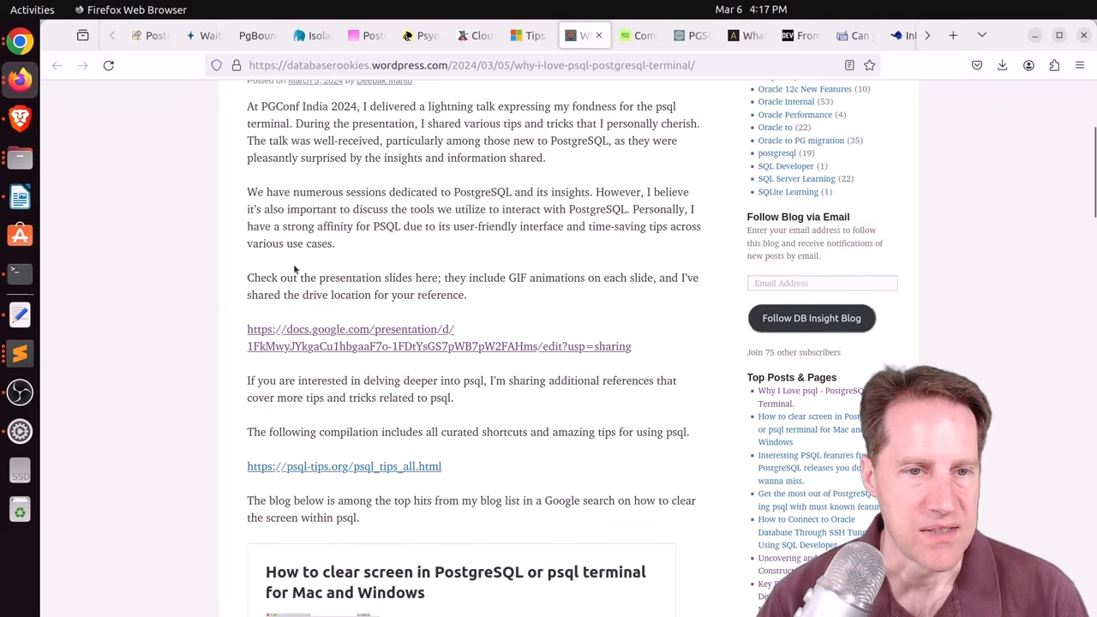
pyautogui.moveTo(377, 346)
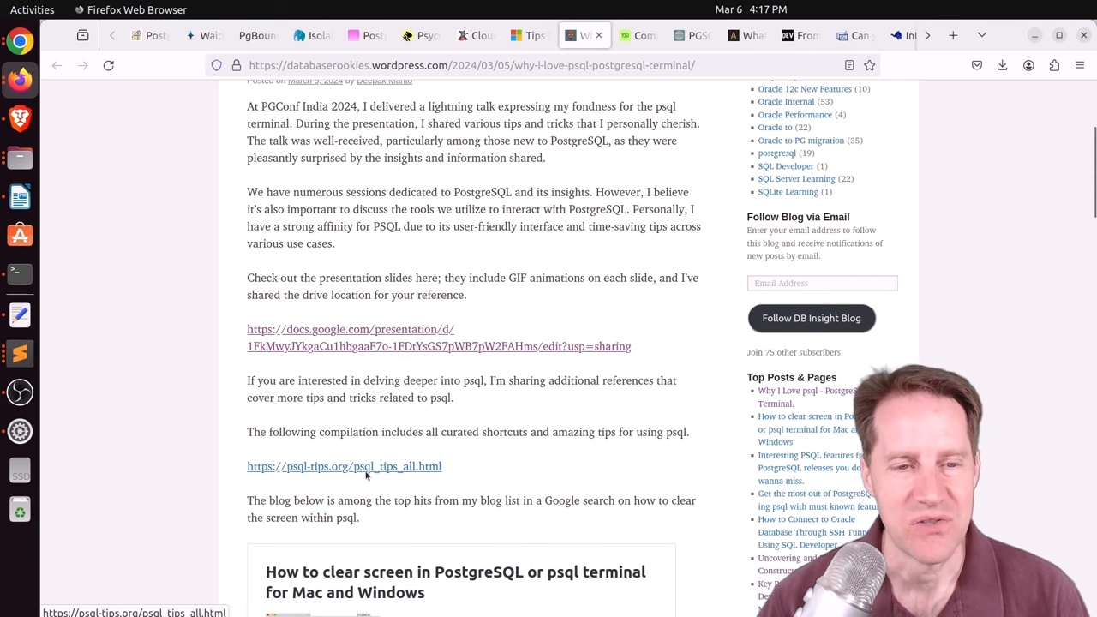
pyautogui.scroll(-3)
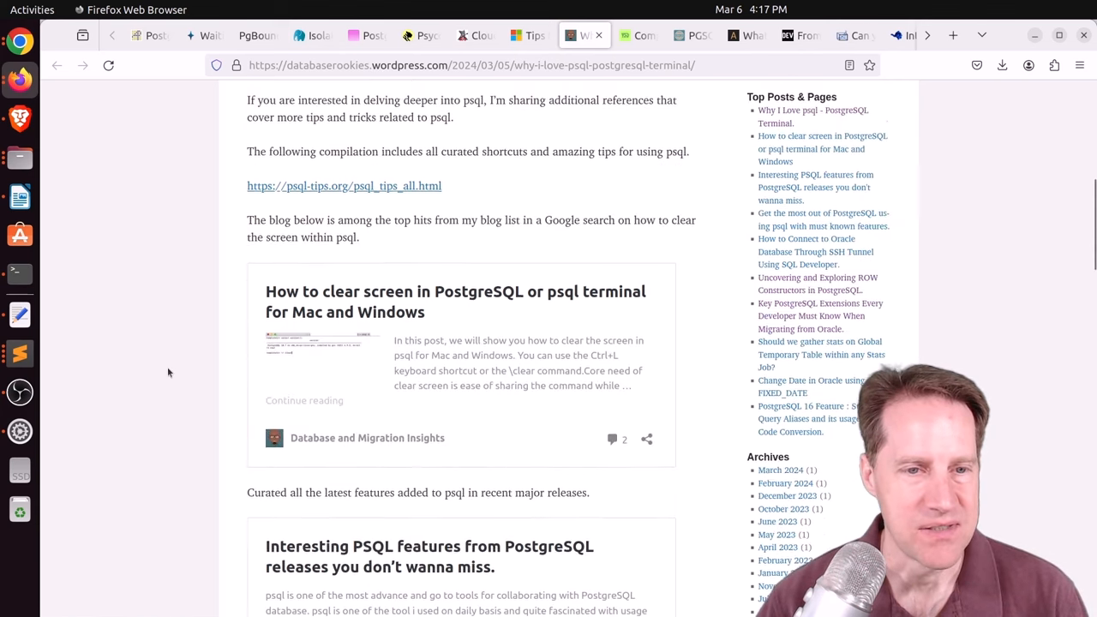
pyautogui.scroll(-3)
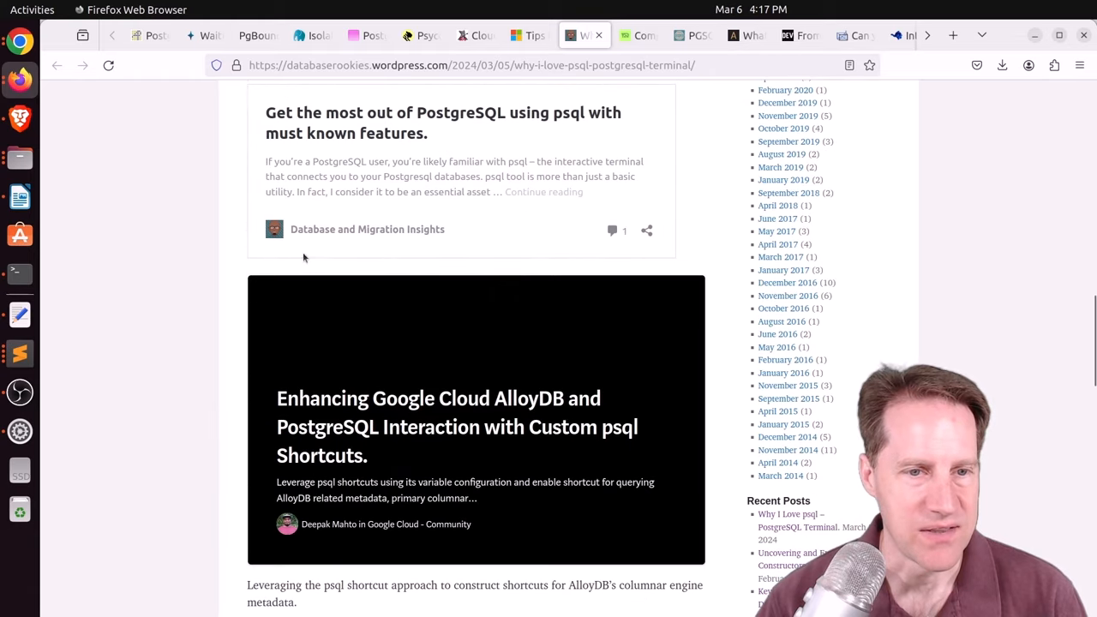
# Switch to PeerDB's managed services comparison and read into the batch upload and download results
pyautogui.click(638, 35)
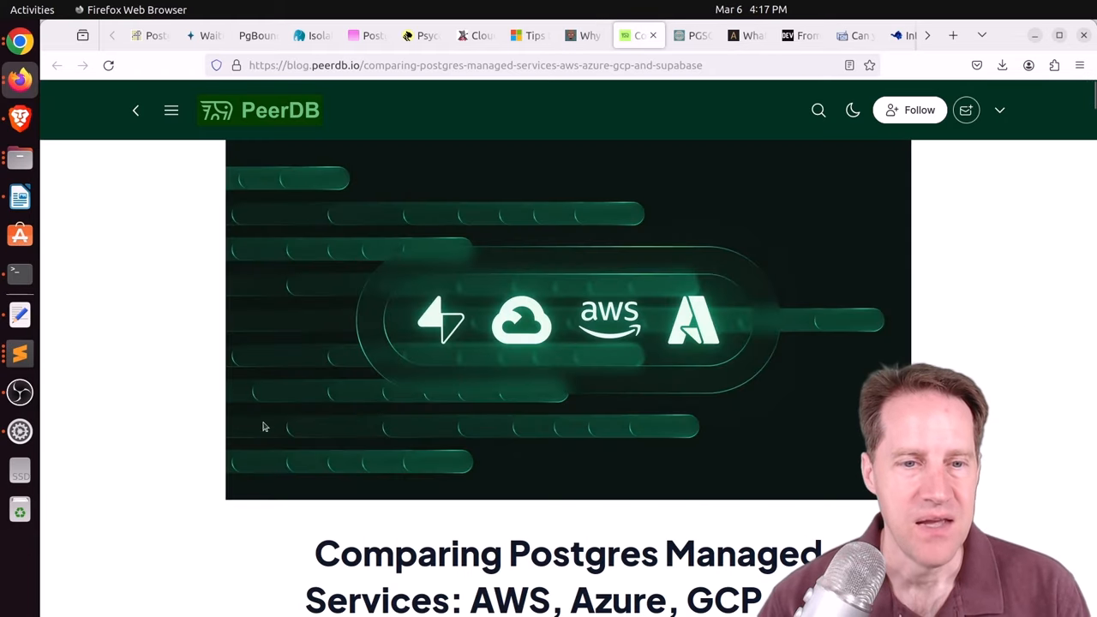
pyautogui.moveTo(137, 401)
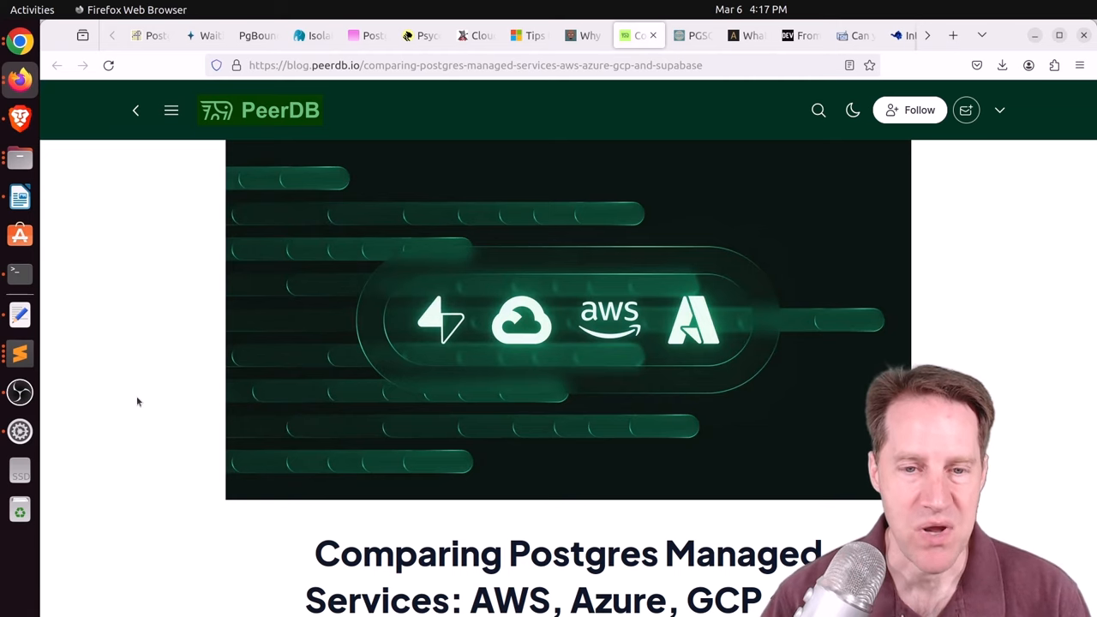
pyautogui.scroll(-3)
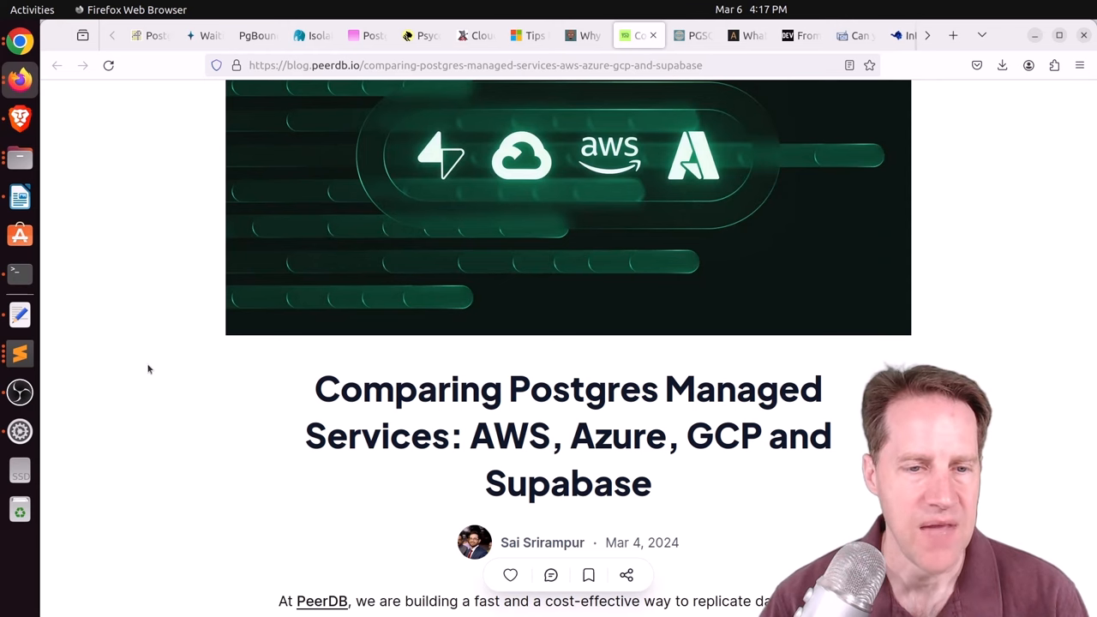
pyautogui.scroll(-3)
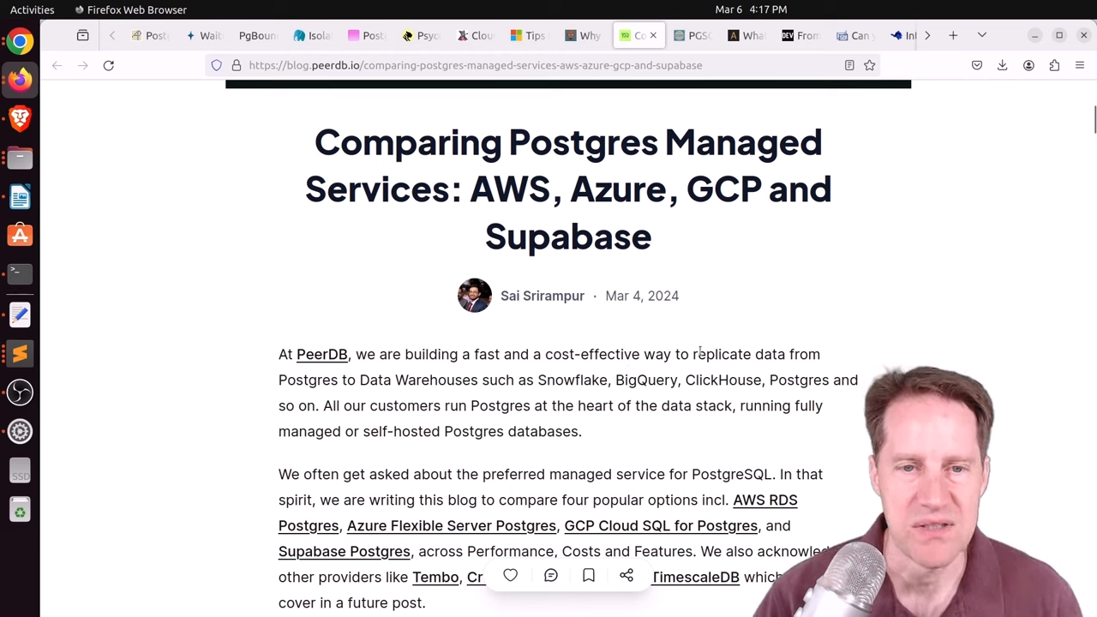
pyautogui.scroll(-3)
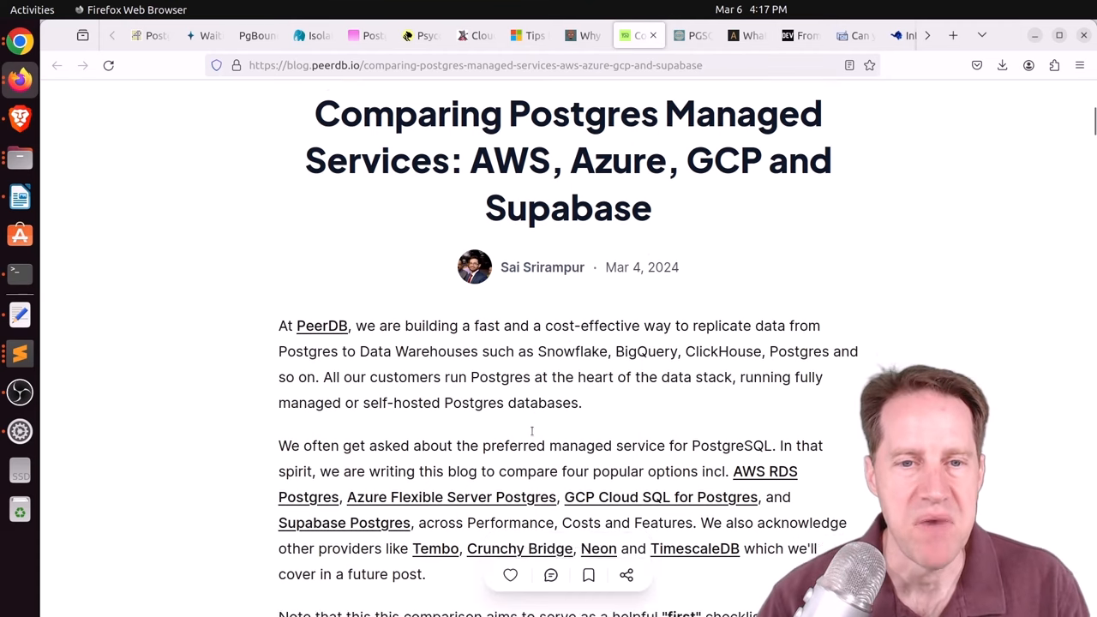
pyautogui.scroll(-3)
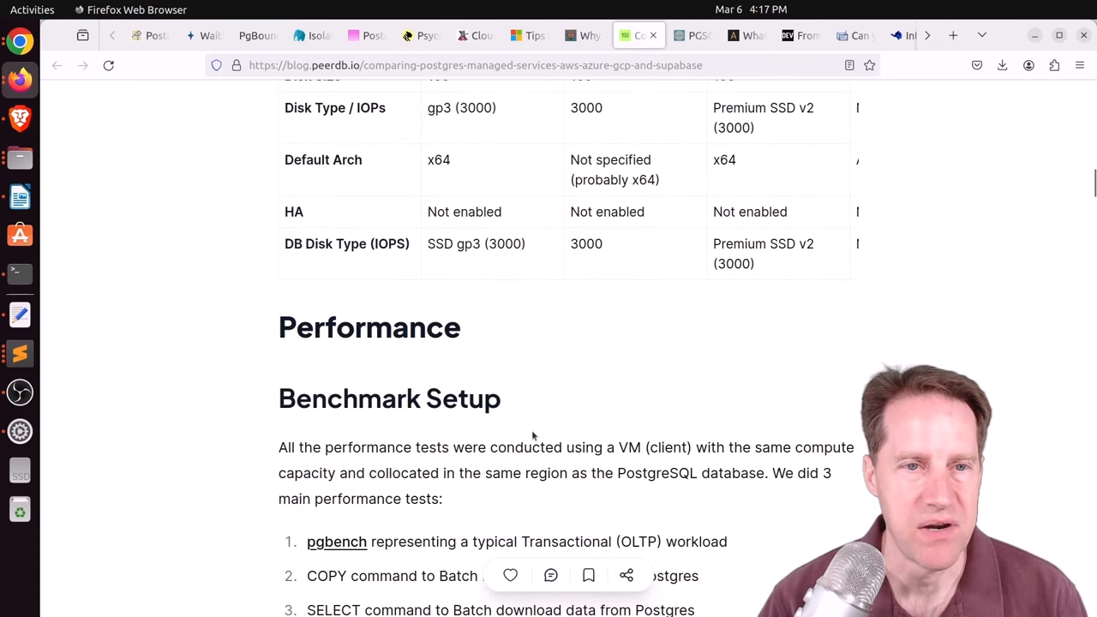
pyautogui.scroll(-3)
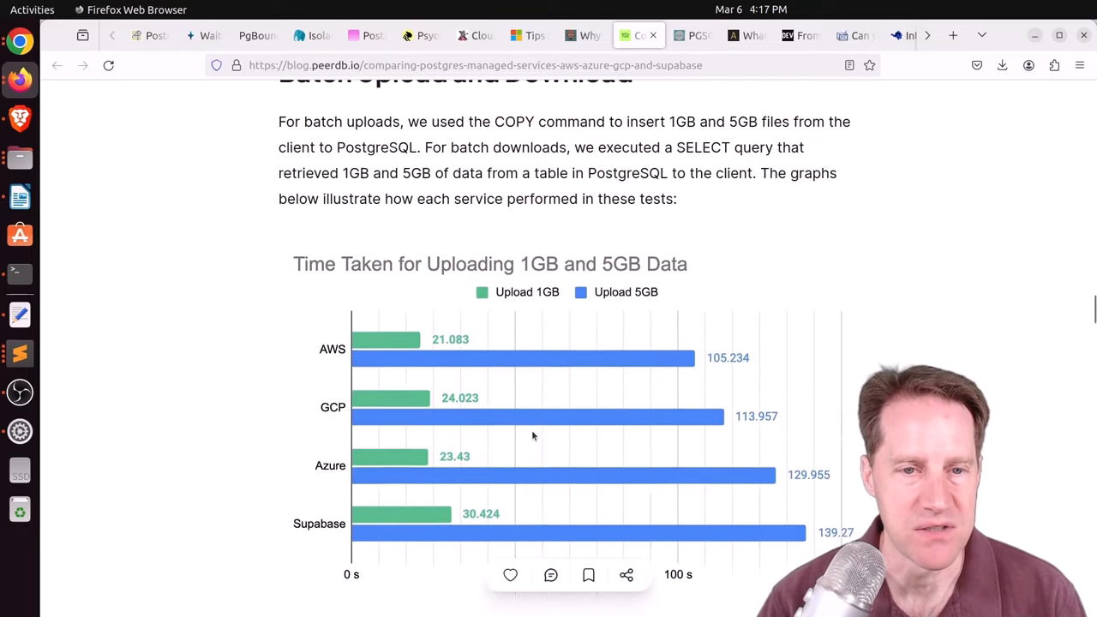
pyautogui.scroll(-3)
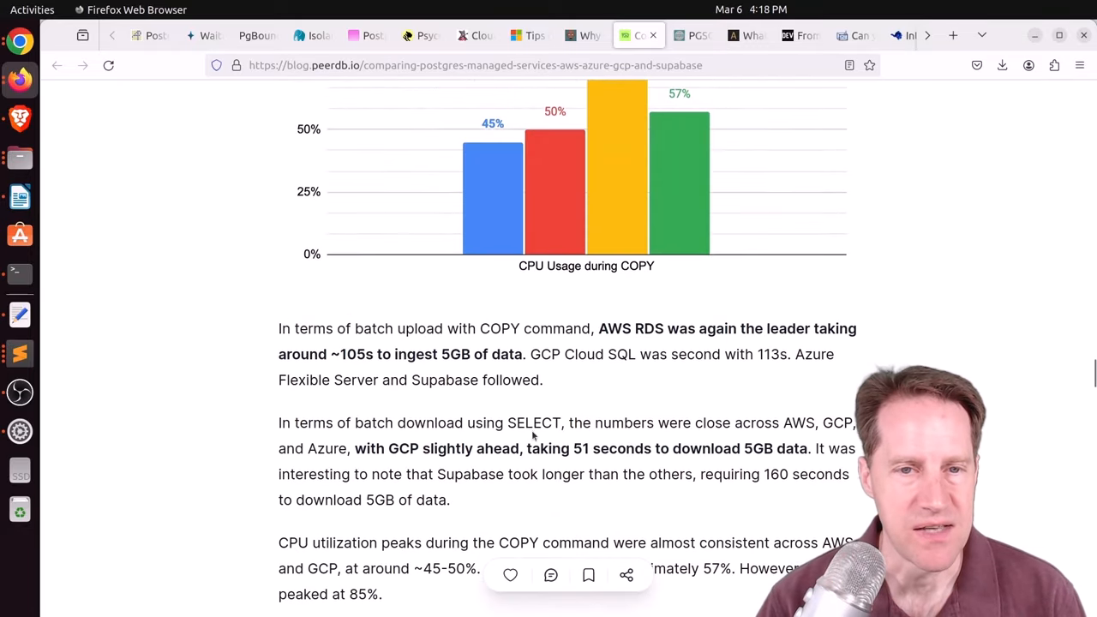
# Switch to PGSQL Phriday #016 'Tuning That One Big Query' and read The Challenge and The Rules
pyautogui.click(692, 36)
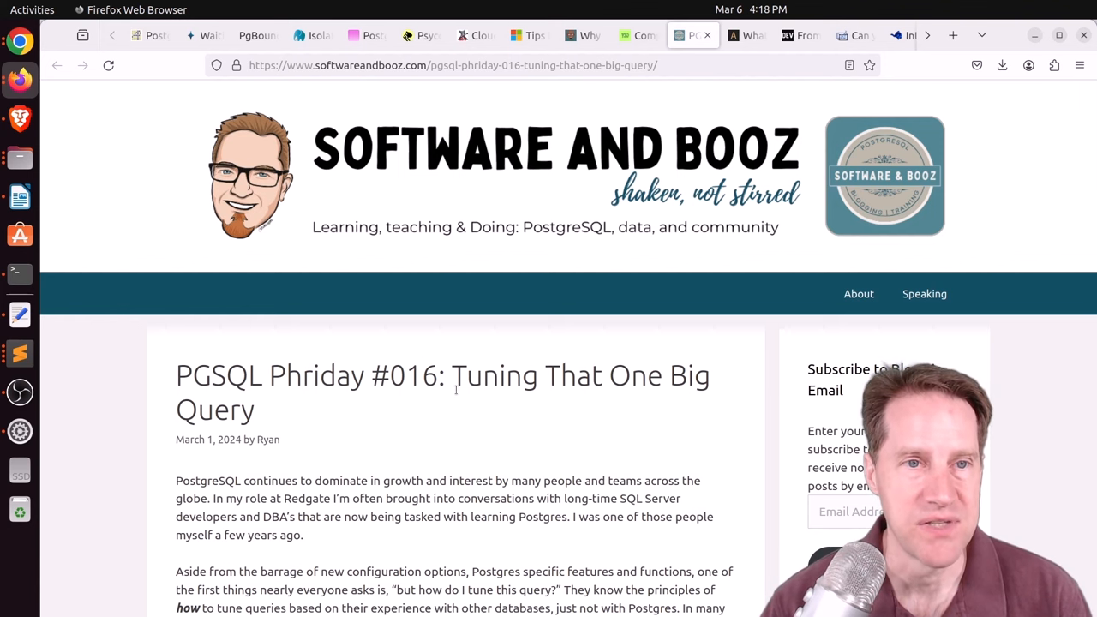
pyautogui.scroll(-3)
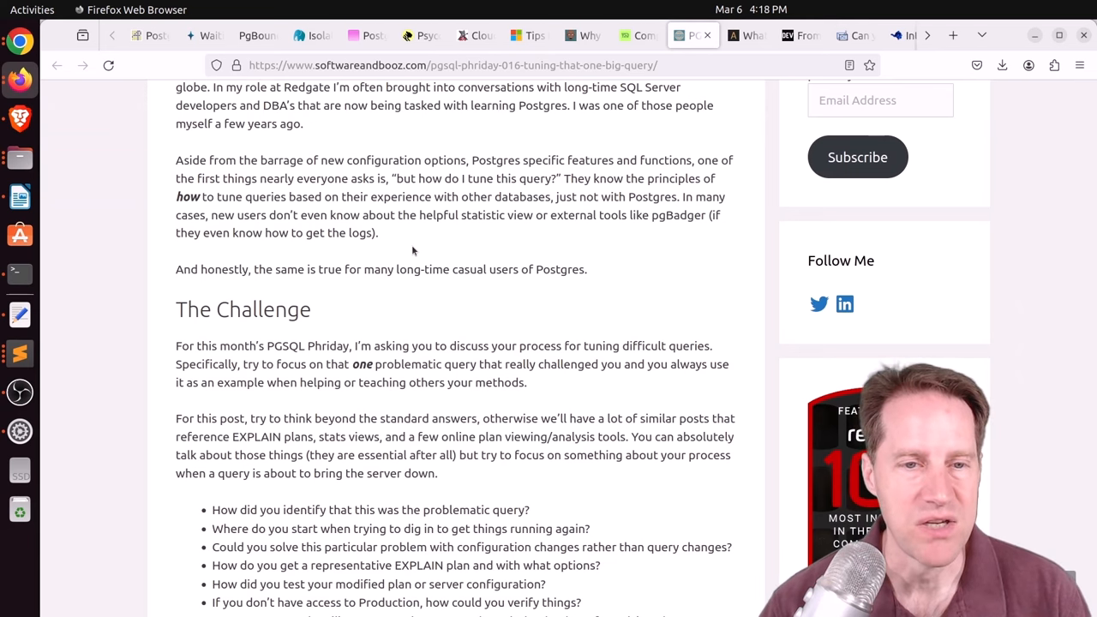
pyautogui.scroll(-3)
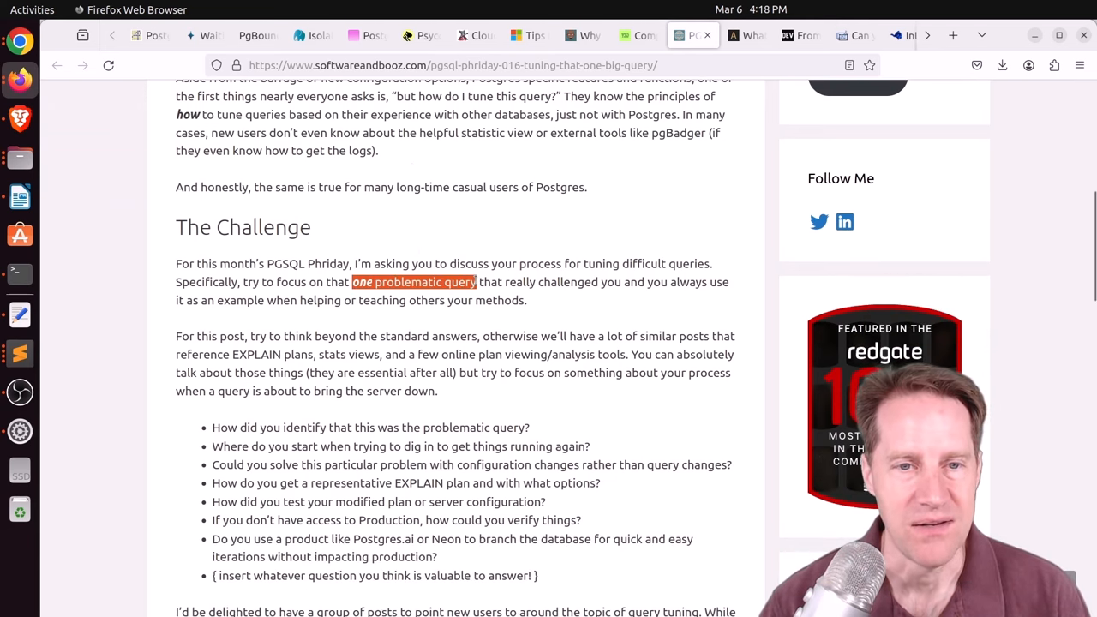
pyautogui.moveTo(399, 454)
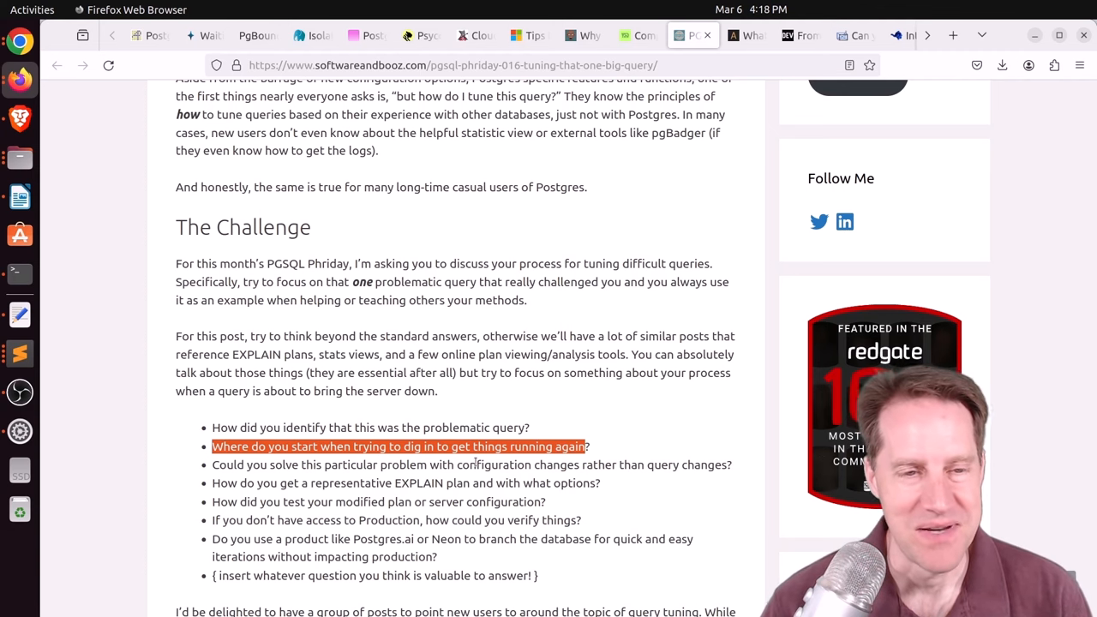
pyautogui.scroll(-3)
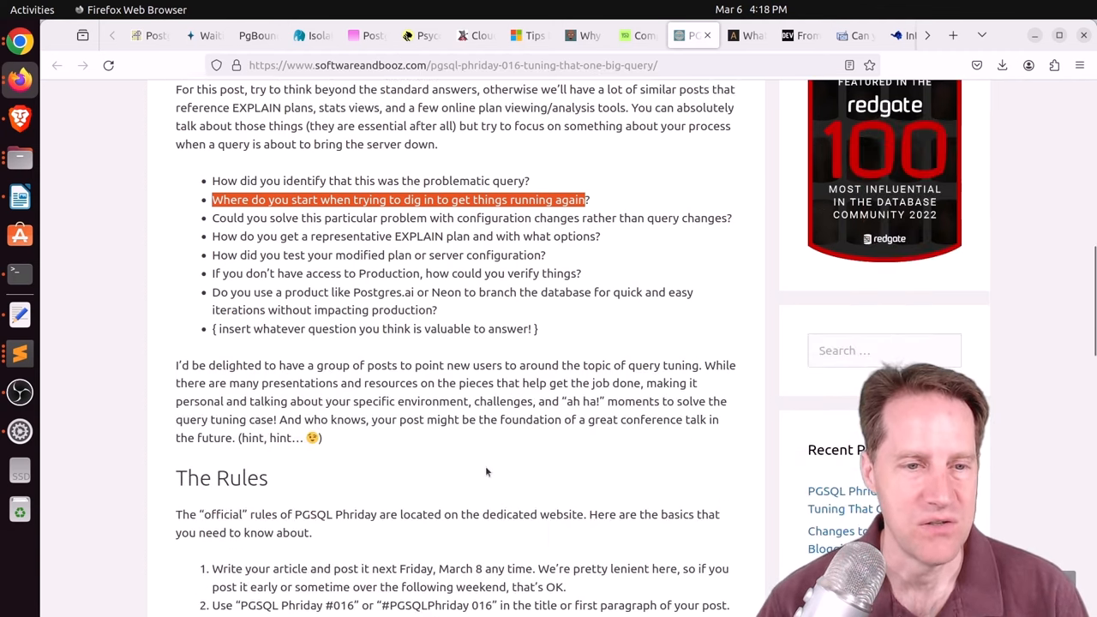
pyautogui.scroll(3)
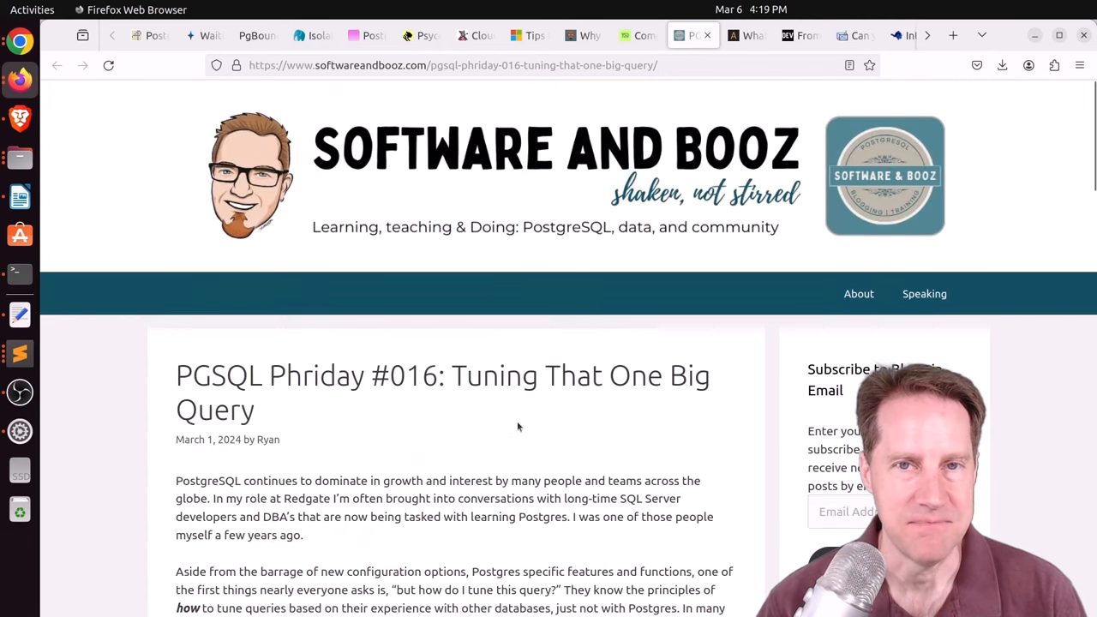